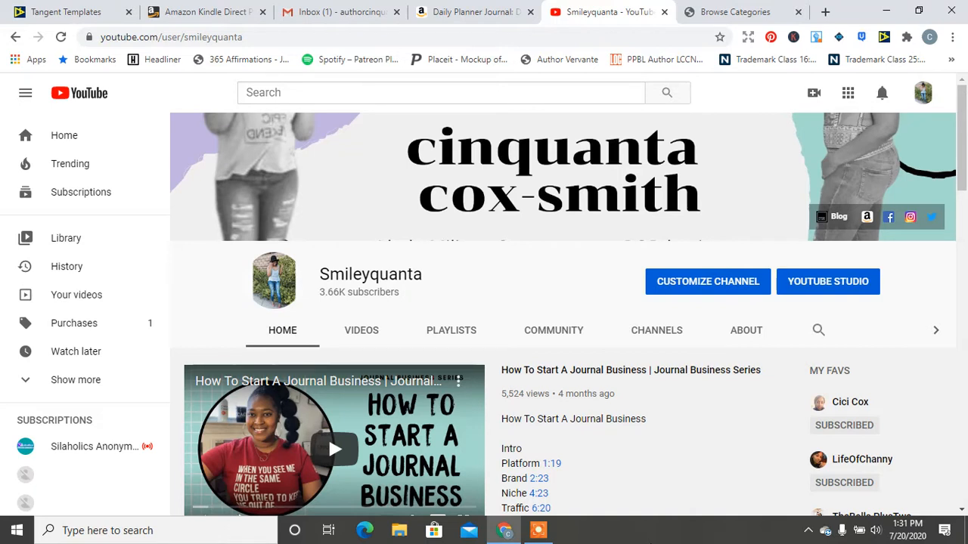
mouse_move(517, 433)
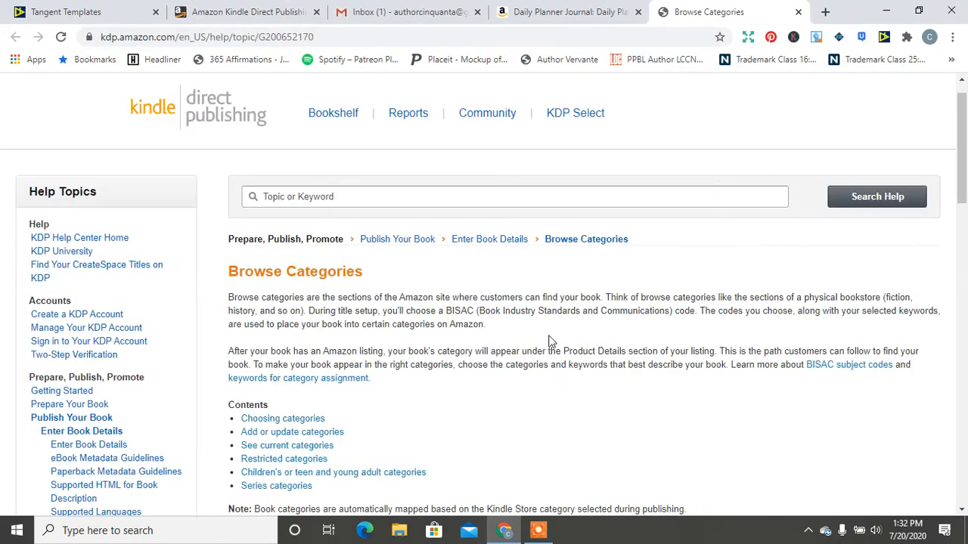
mouse_move(560, 384)
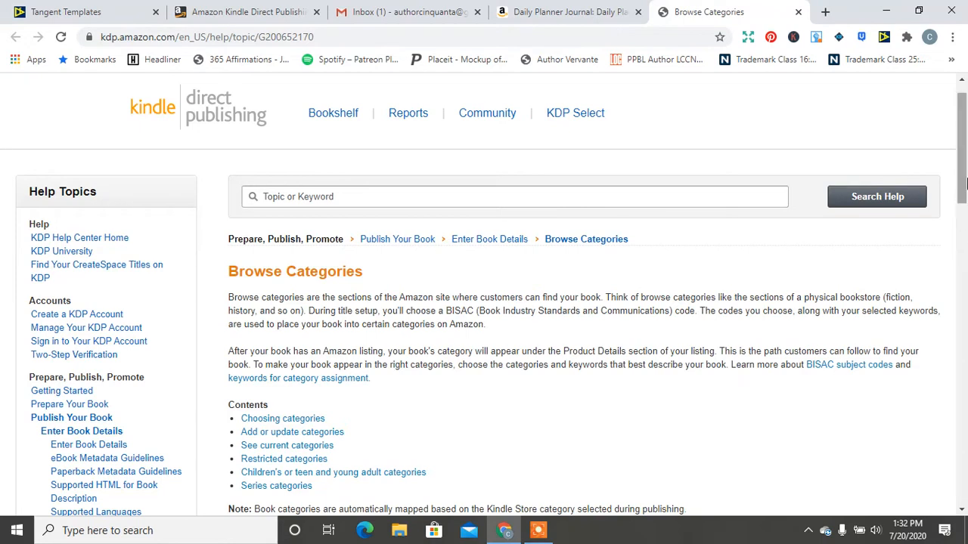
- Read through the KDP Browse Categories help article from top to bottom and back
scroll("up", 3)
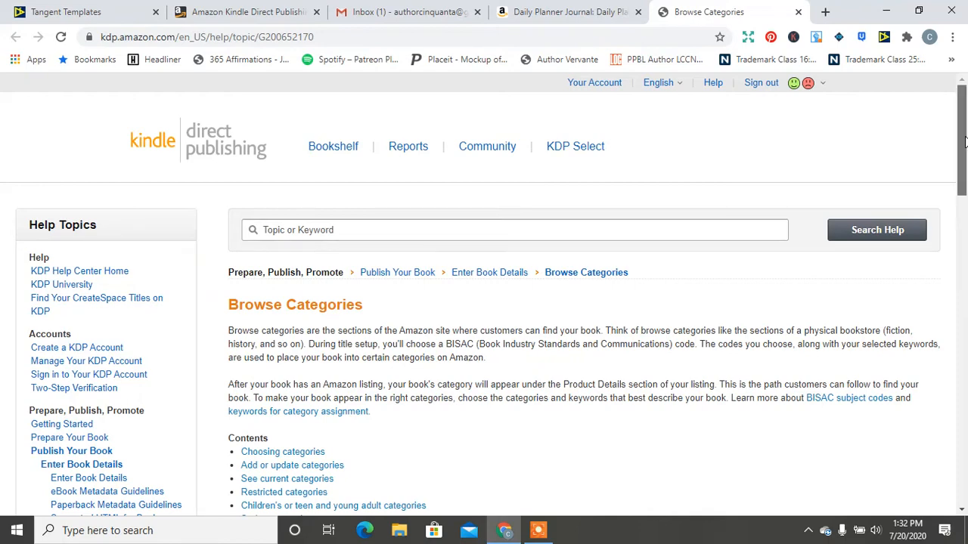
scroll("down", 3)
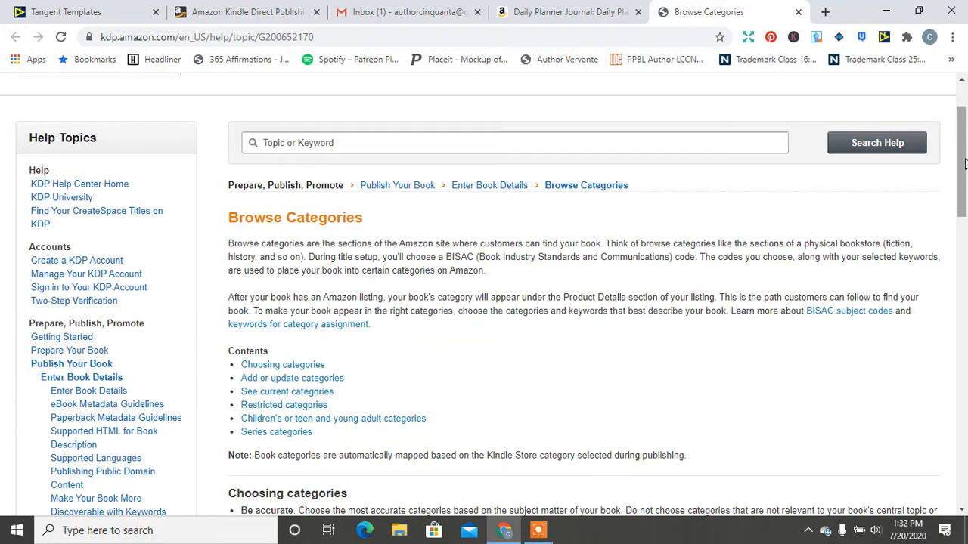
scroll("down", 3)
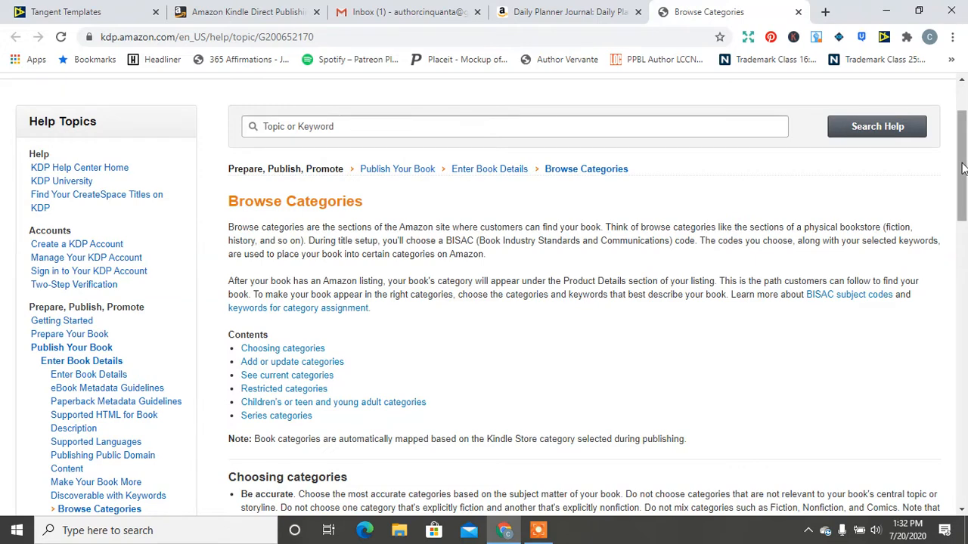
scroll("down", 3)
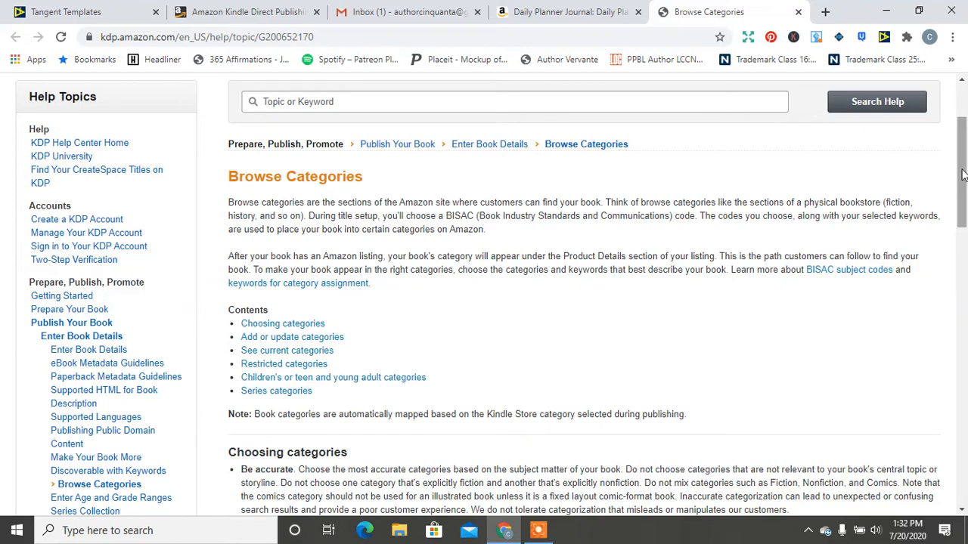
scroll("down", 3)
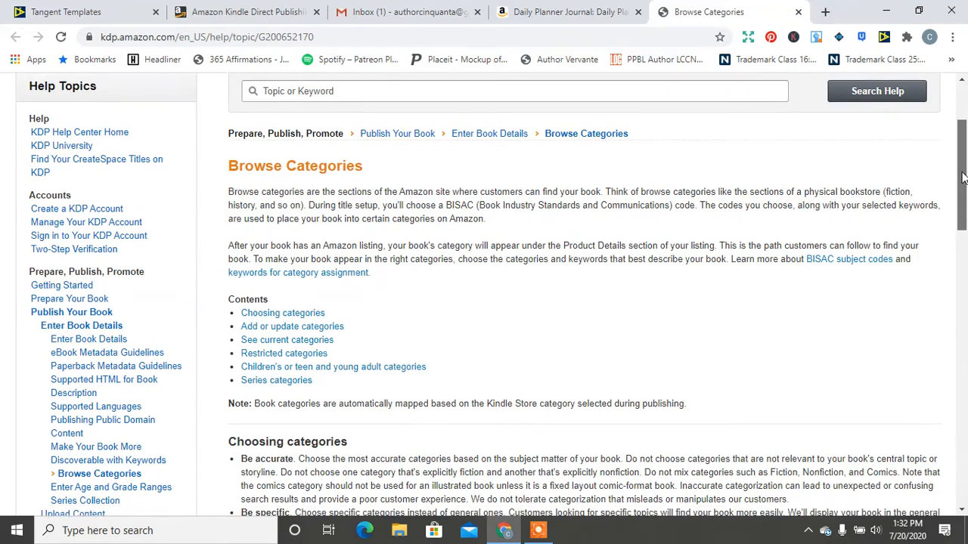
scroll("up", 3)
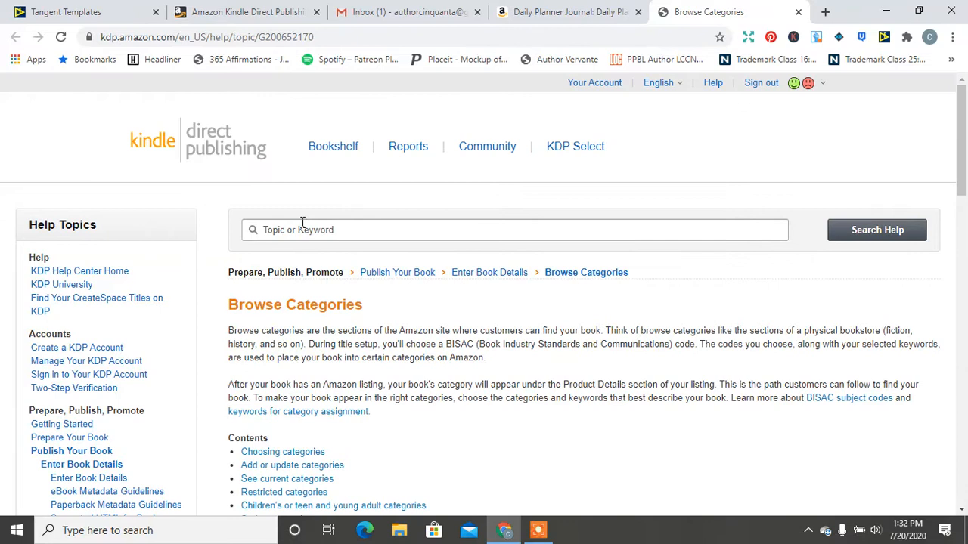
mouse_move(226, 149)
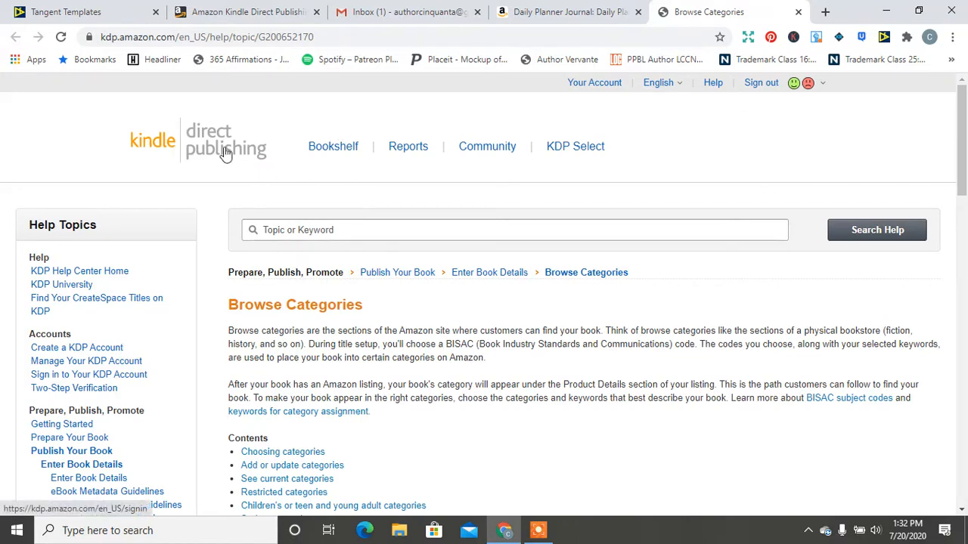
mouse_move(148, 166)
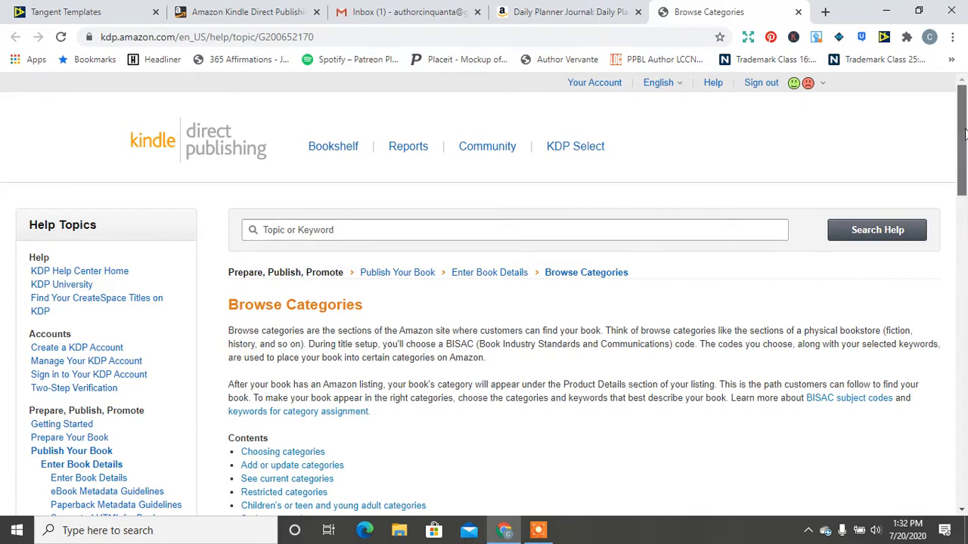
scroll("down", 3)
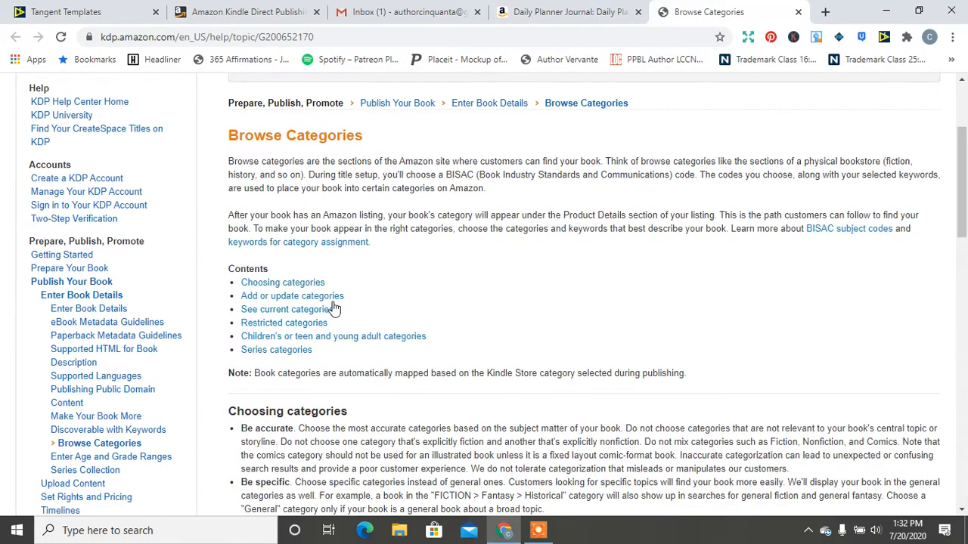
mouse_move(435, 231)
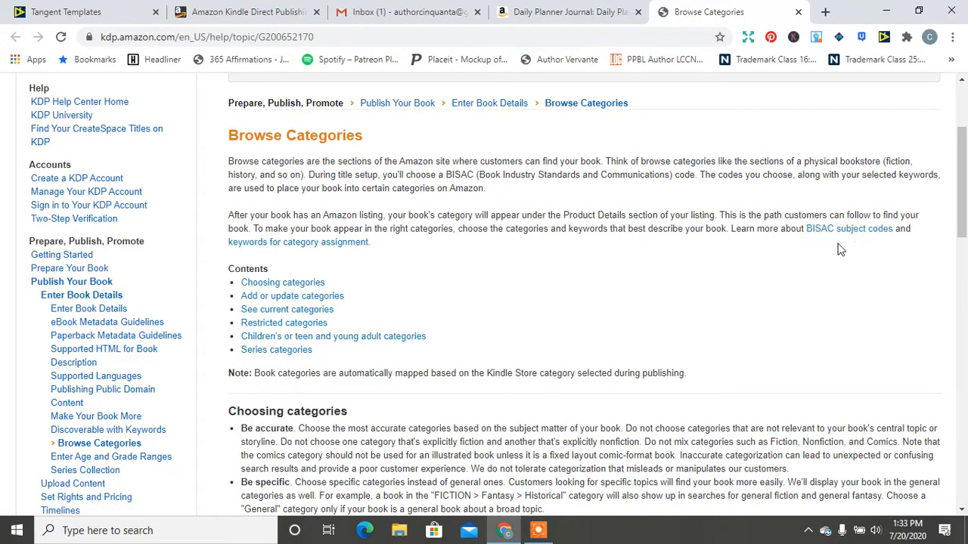
mouse_move(517, 302)
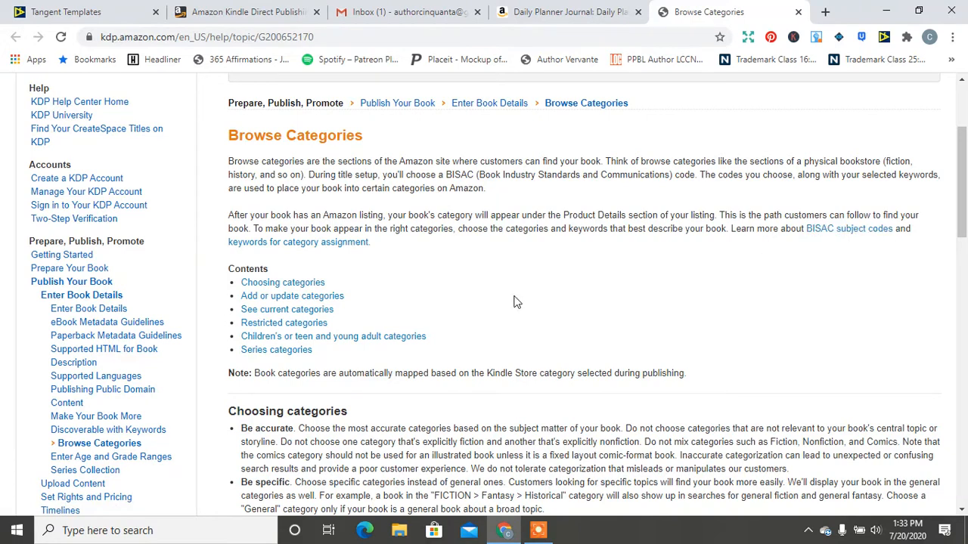
scroll("down", 3)
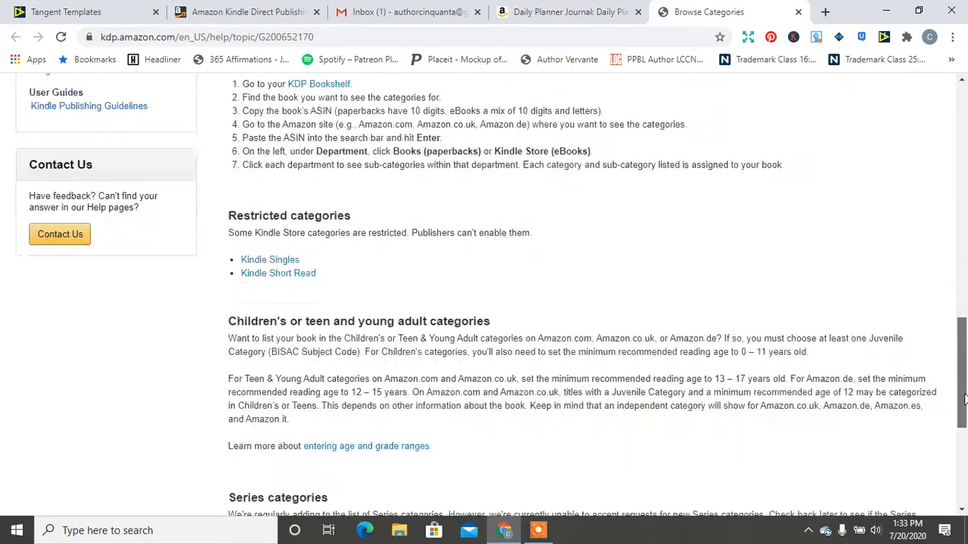
scroll("down", 3)
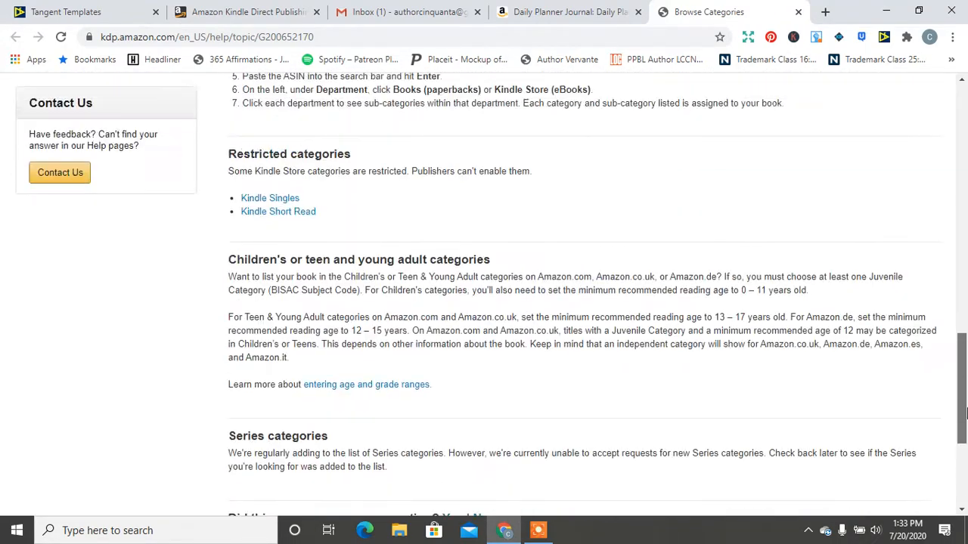
scroll("up", 3)
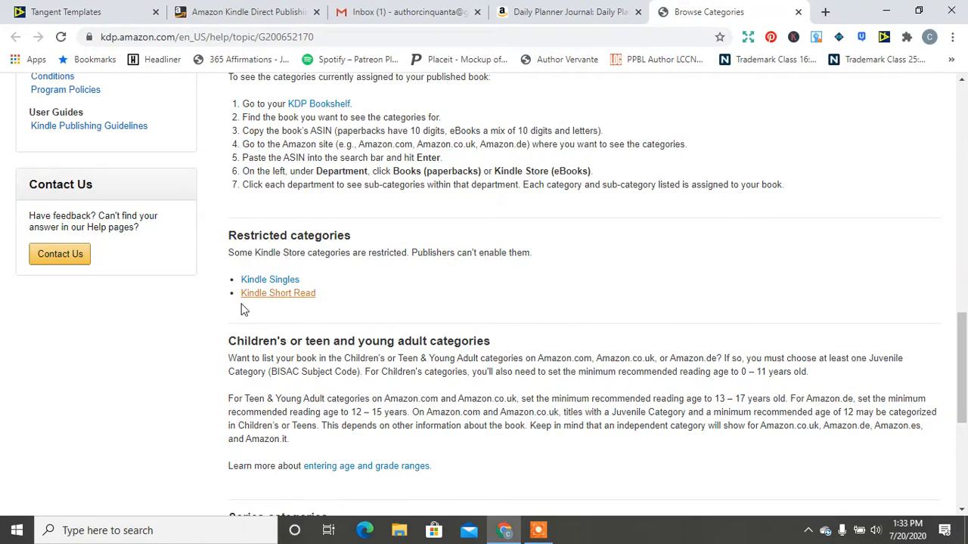
mouse_move(782, 308)
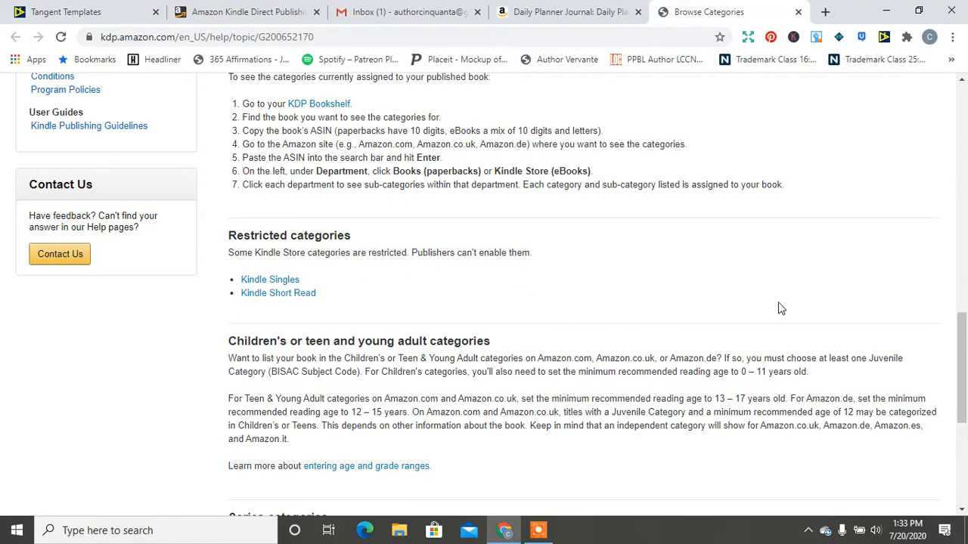
scroll("up", 3)
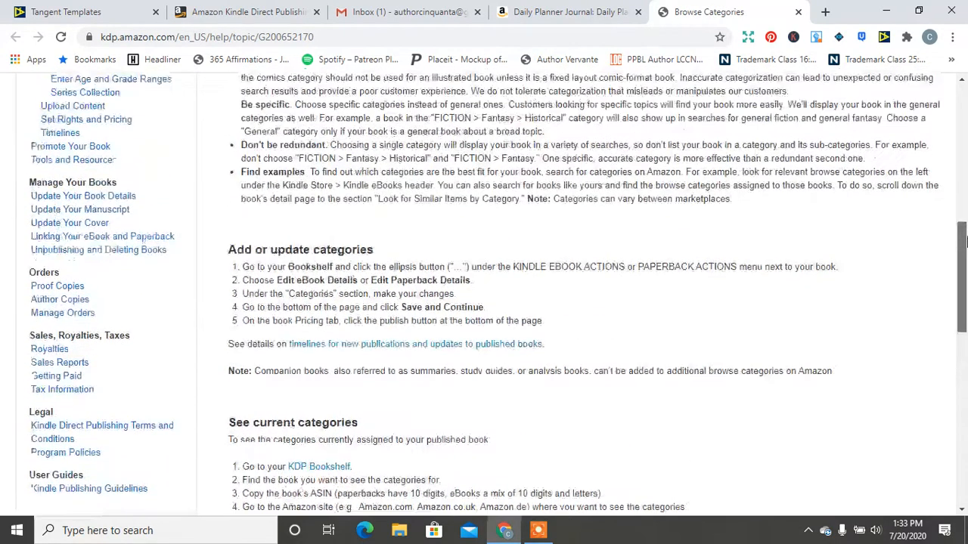
scroll("up", 3)
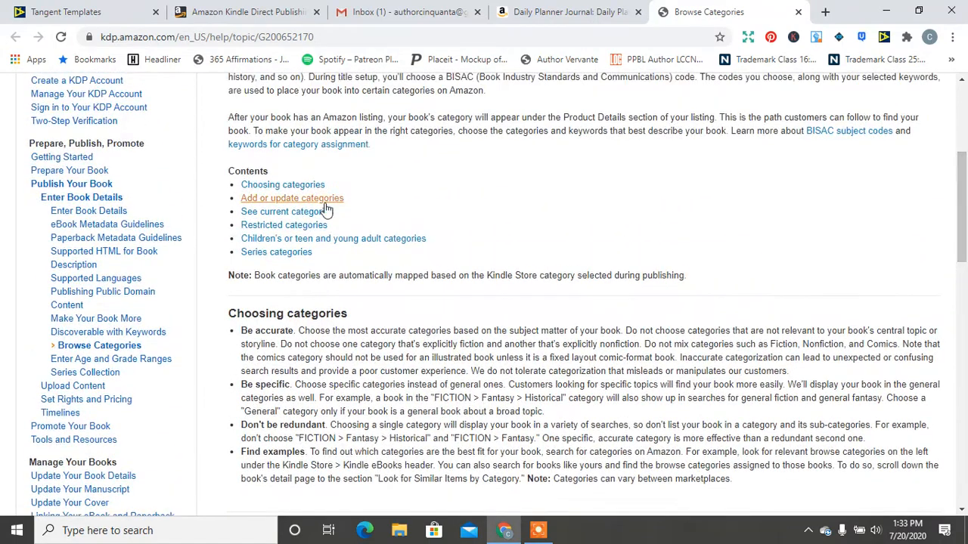
- Jump to the 'Add or update categories' section and open its BISAC subject codes reference
left_click(292, 196)
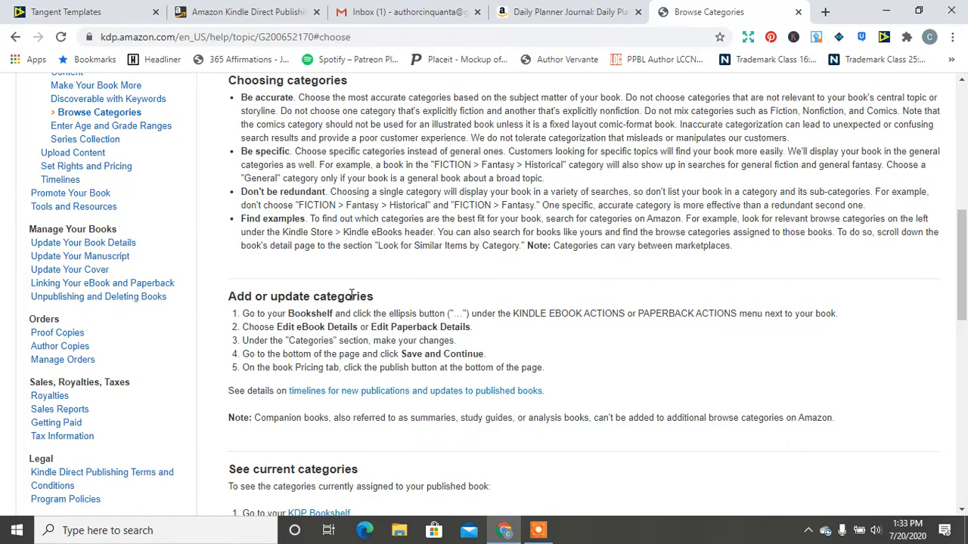
mouse_move(960, 242)
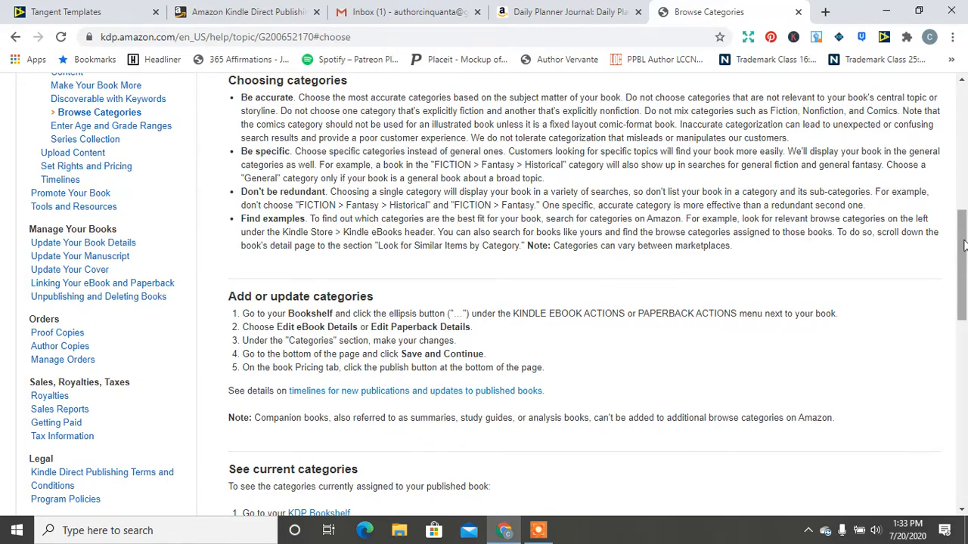
scroll("down", 3)
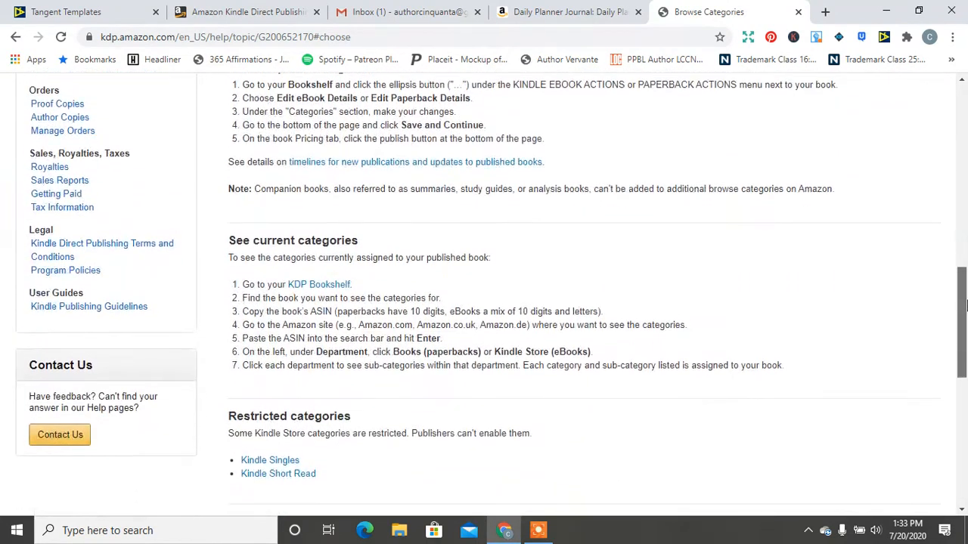
scroll("up", 3)
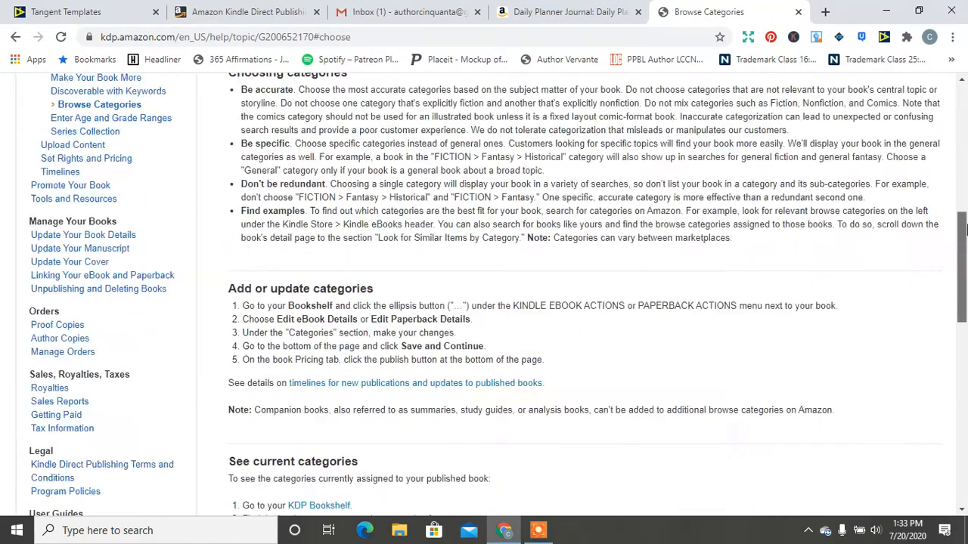
scroll("up", 3)
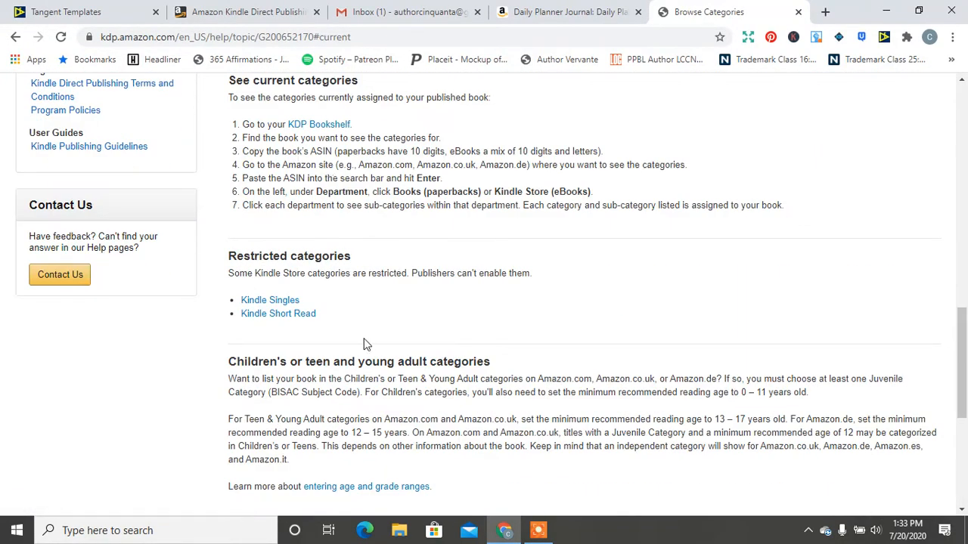
mouse_move(913, 209)
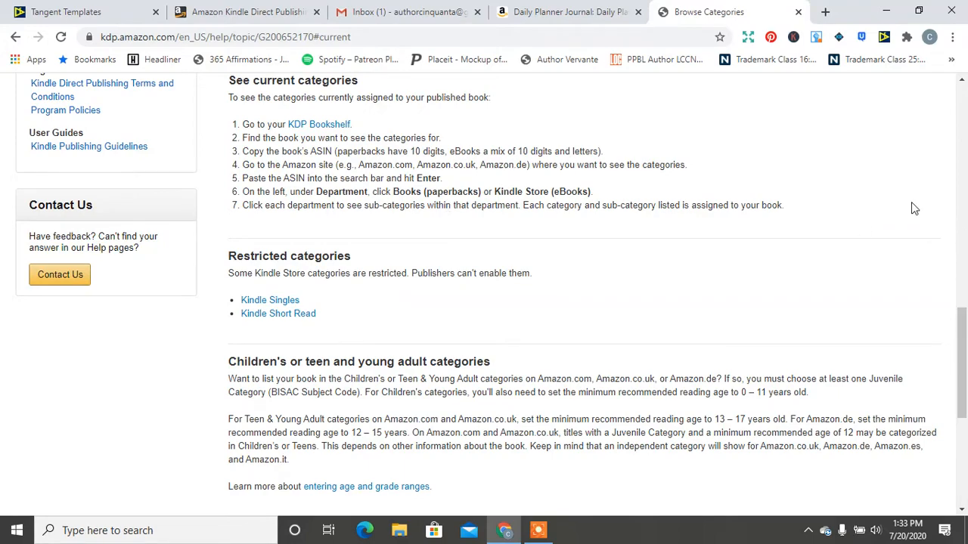
scroll("up", 3)
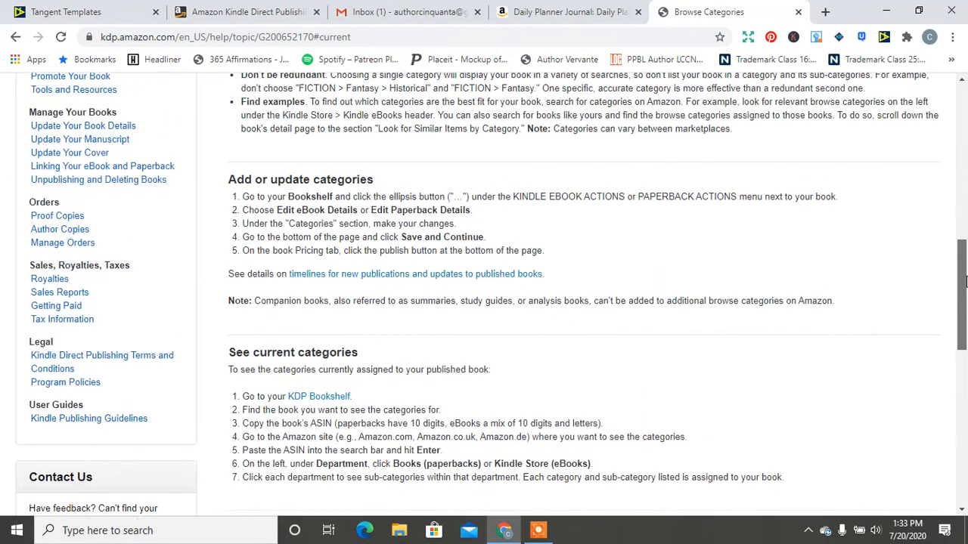
scroll("up", 3)
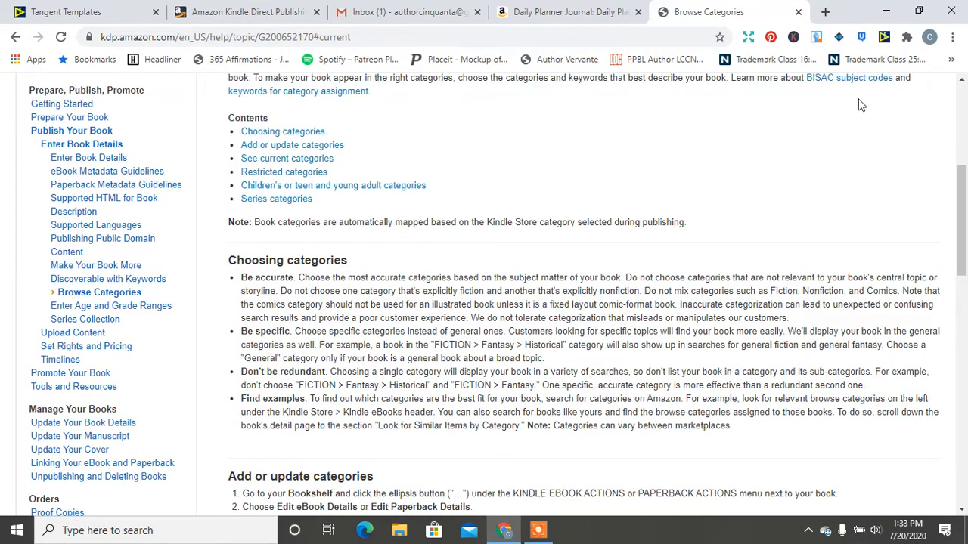
left_click(849, 77)
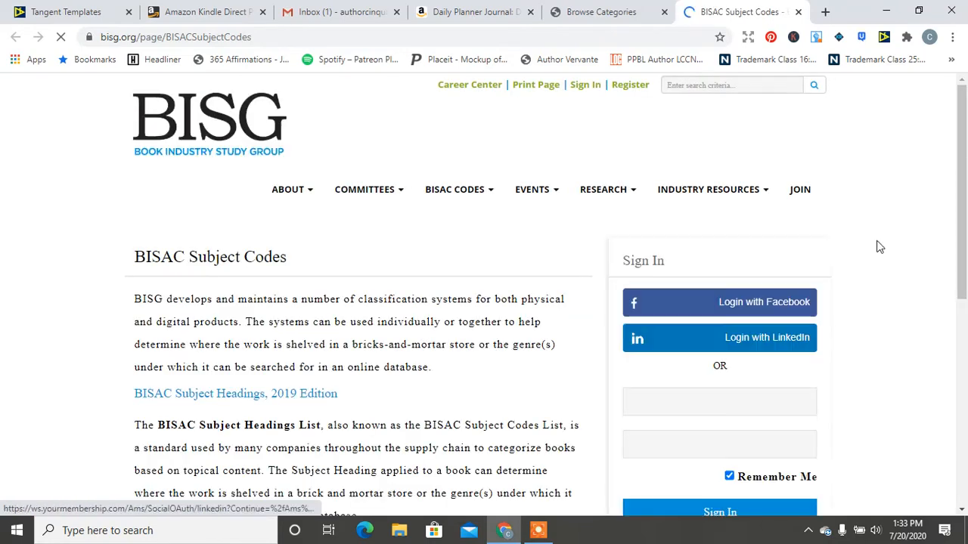
- Scroll the BISAC Subject Codes page down to the footer and back to the top
scroll("down", 3)
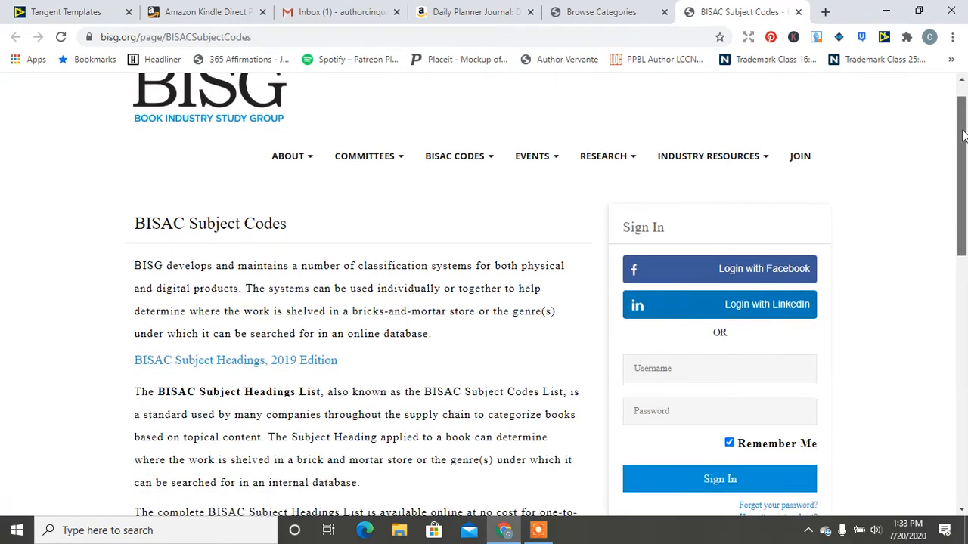
scroll("down", 3)
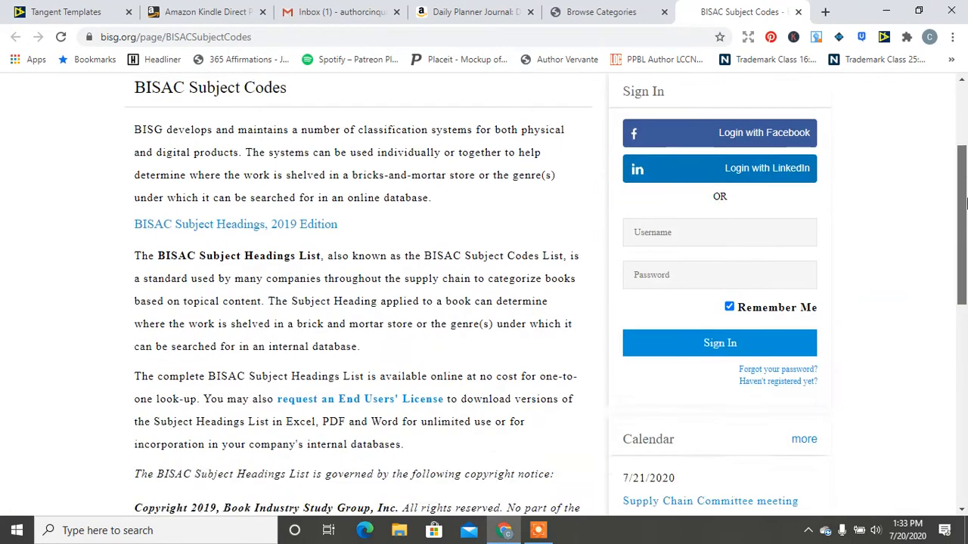
scroll("down", 3)
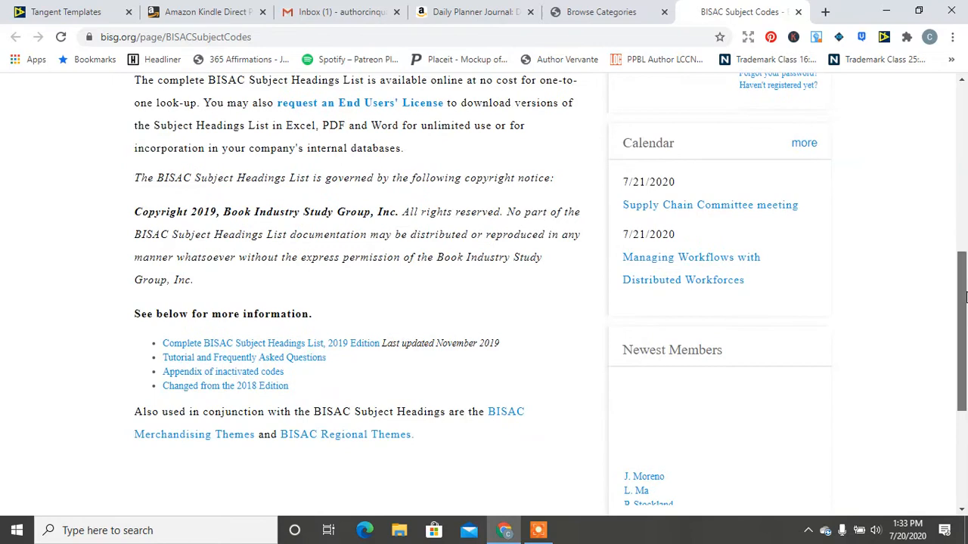
scroll("down", 3)
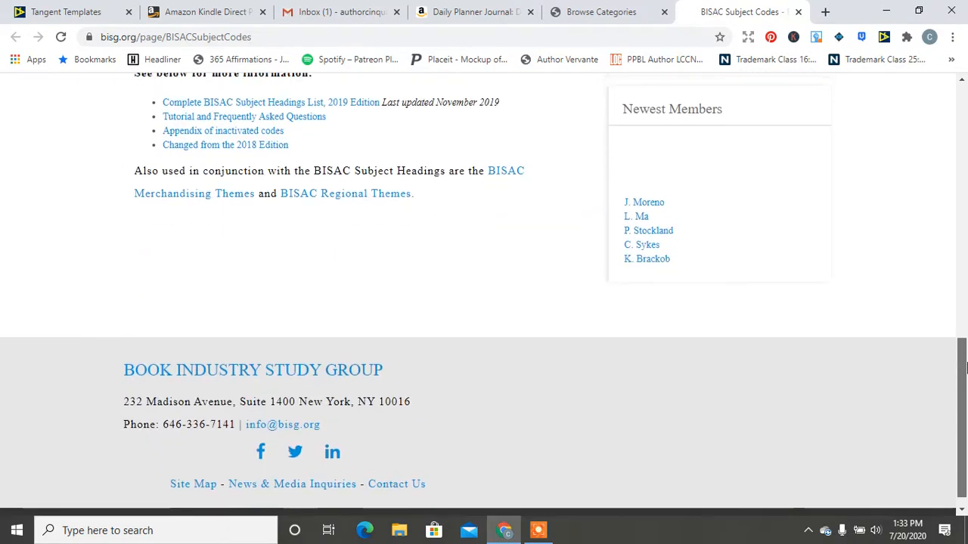
scroll("up", 3)
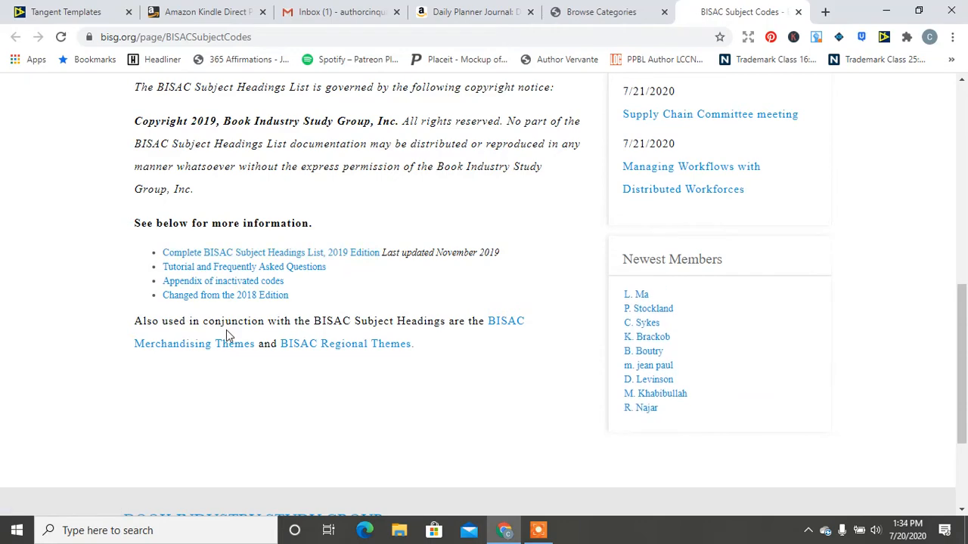
scroll("down", 3)
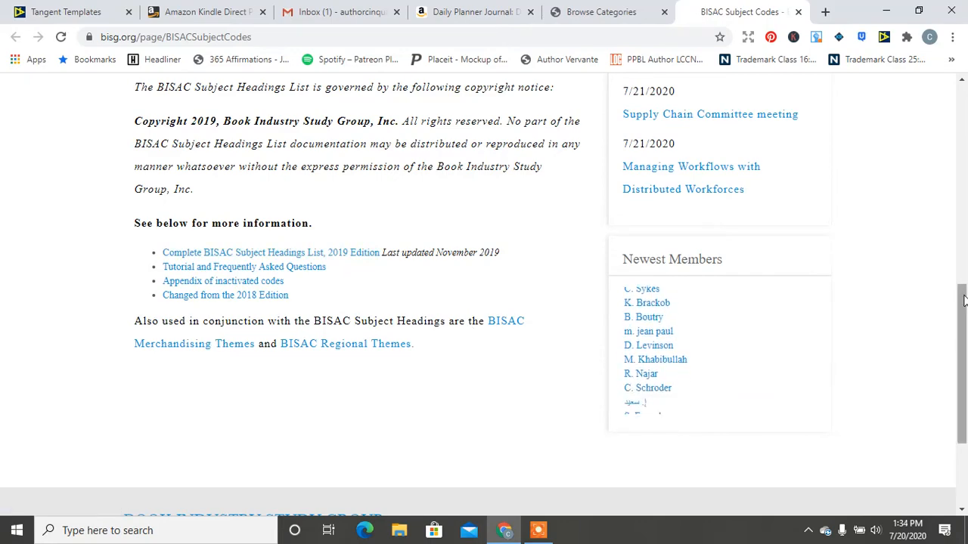
scroll("up", 3)
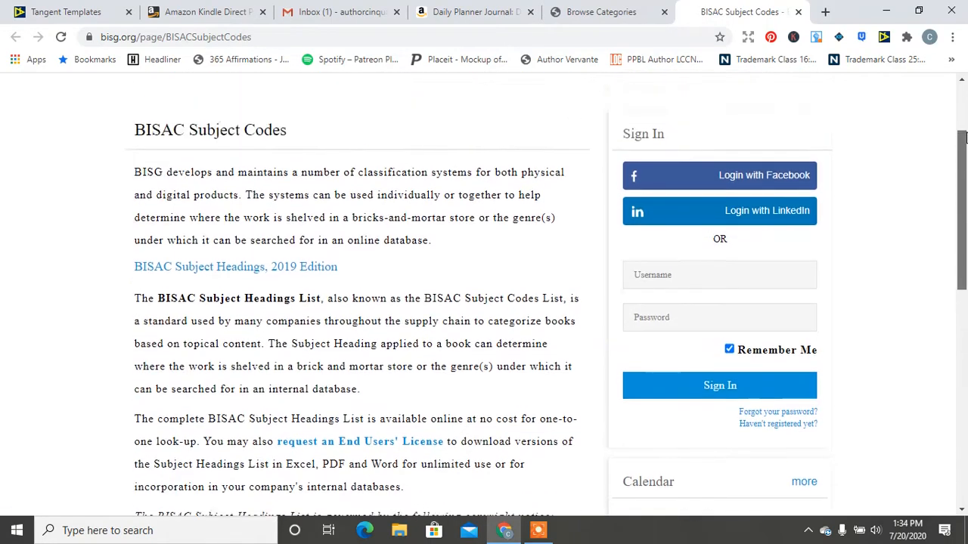
scroll("up", 3)
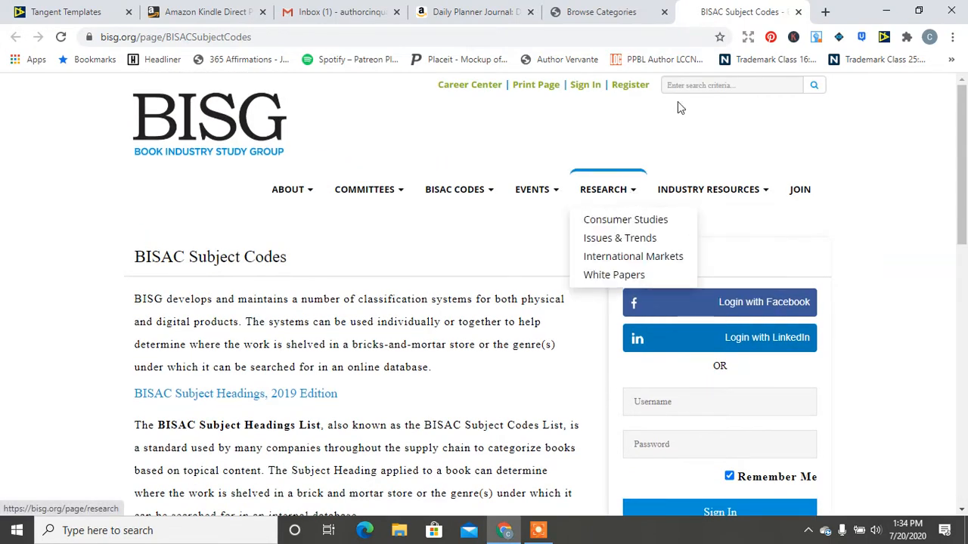
- Search the BISG site for 'education', review the 121 records found, then head to the BISAC Codes pages
left_click(732, 85)
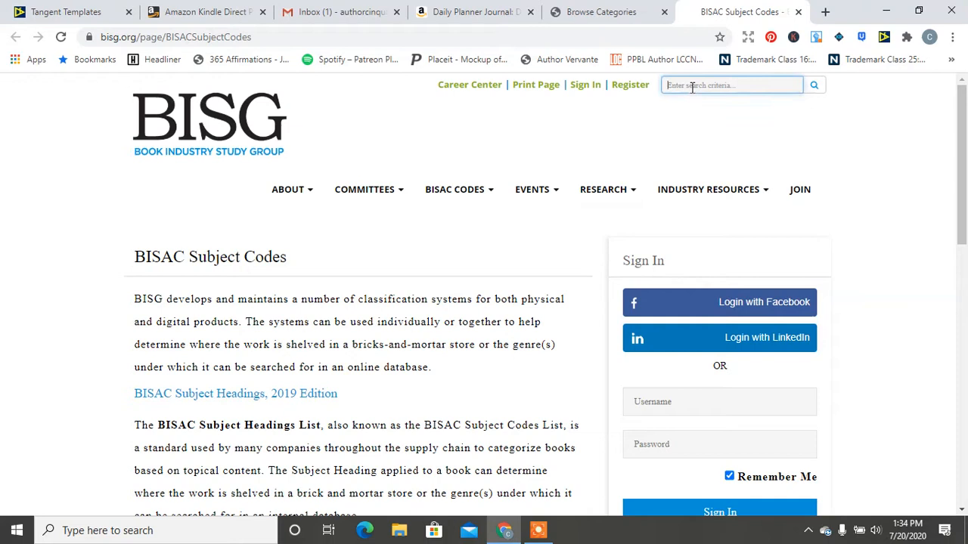
type("education")
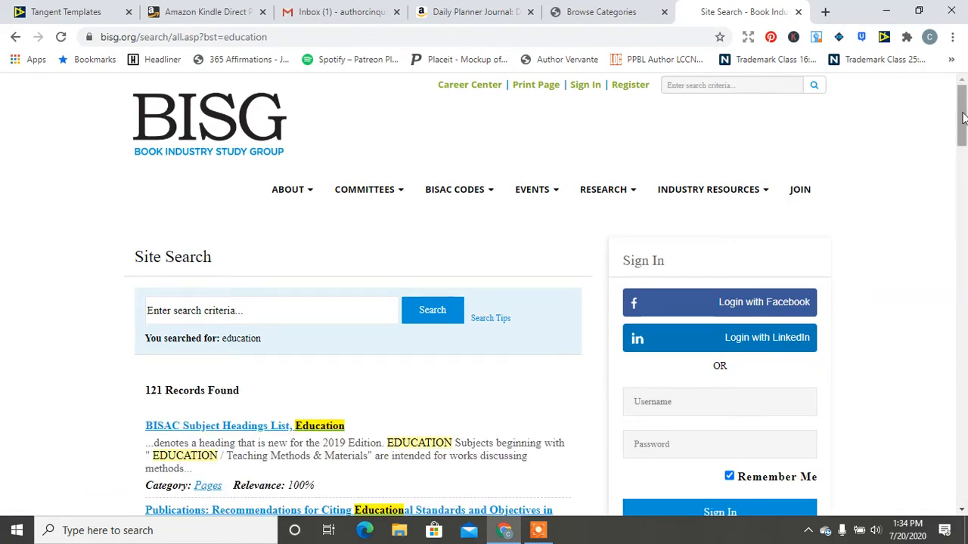
scroll("down", 3)
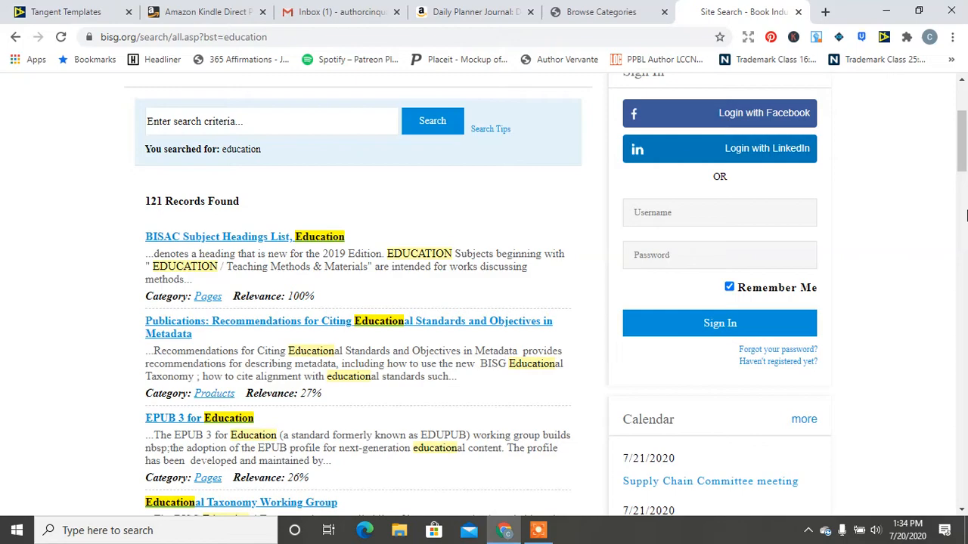
scroll("down", 3)
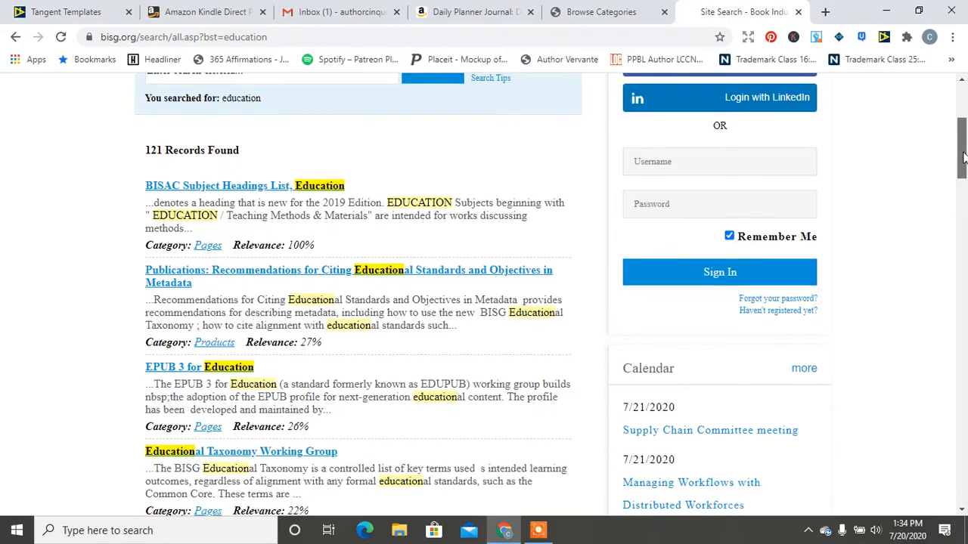
scroll("down", 3)
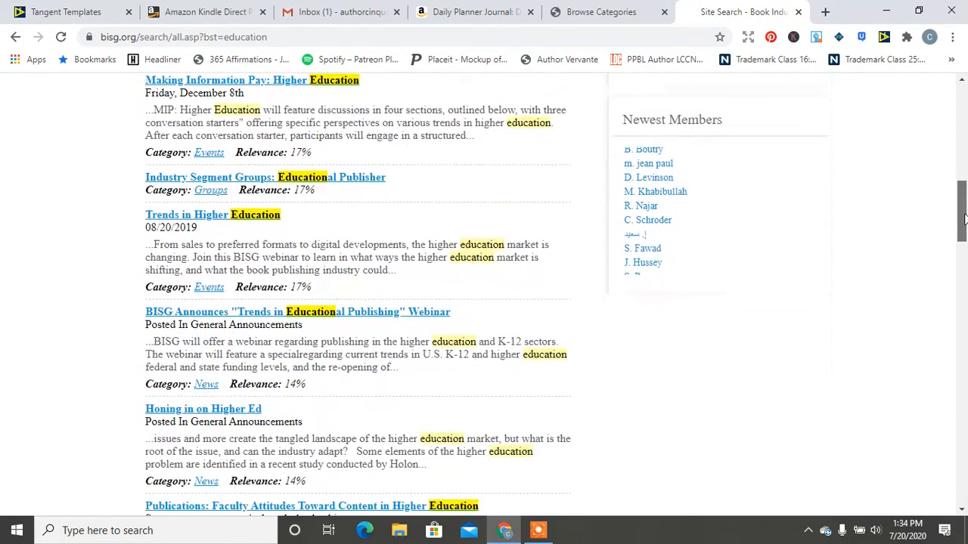
scroll("up", 3)
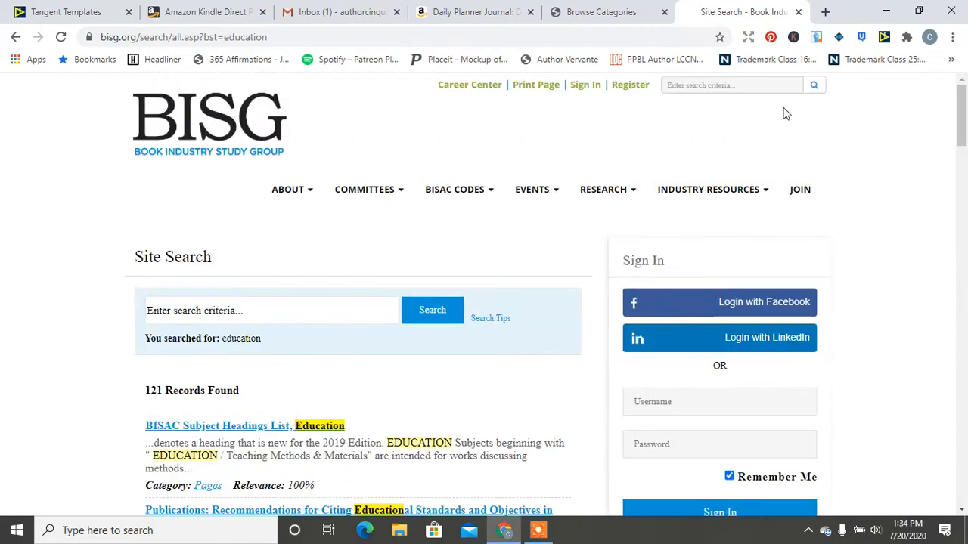
left_click(288, 189)
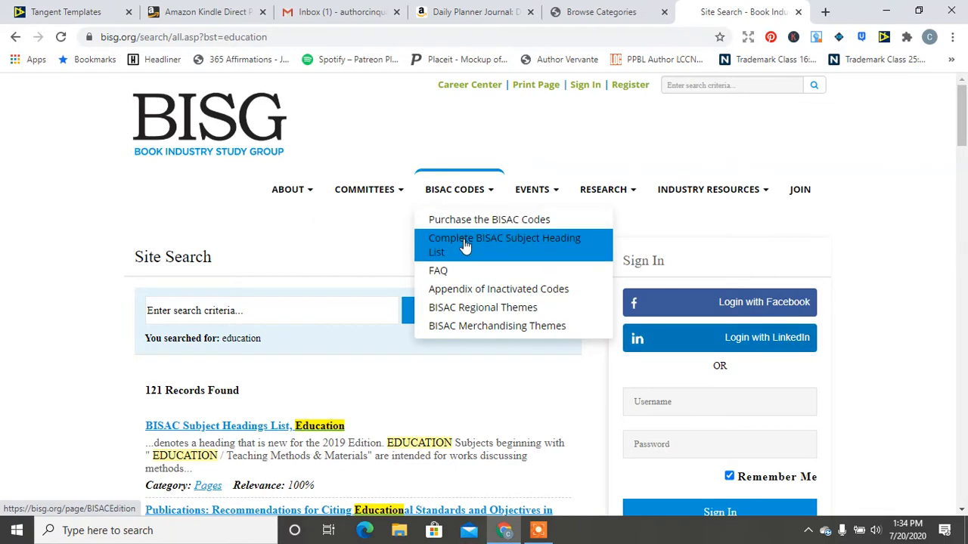
- Open the Complete BISAC Subject Headings List, 2019 Edition and scroll to its major headings
left_click(506, 245)
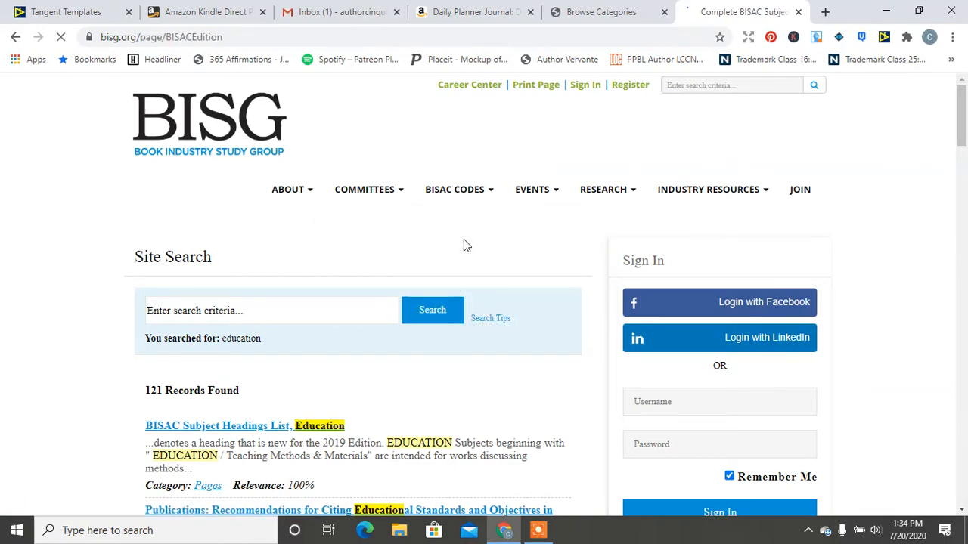
left_click(218, 426)
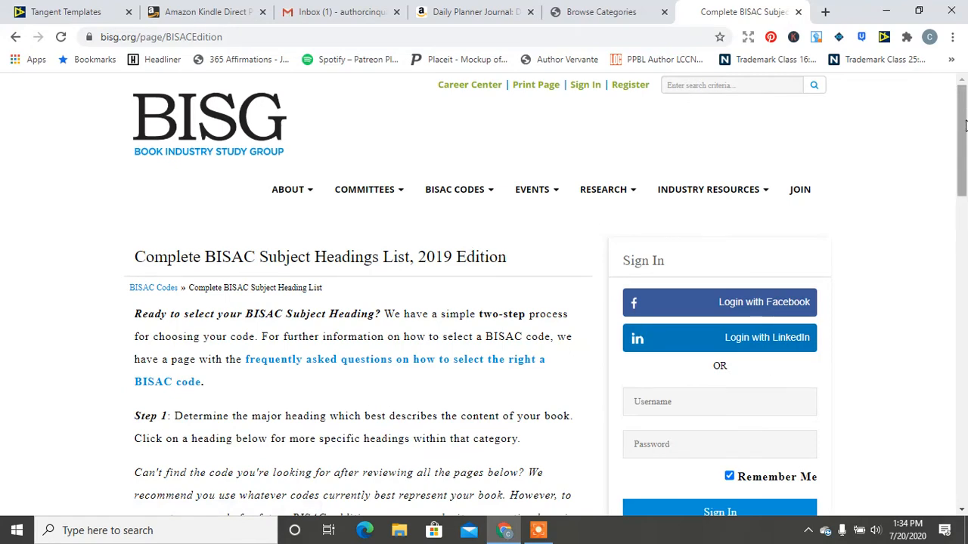
scroll("down", 3)
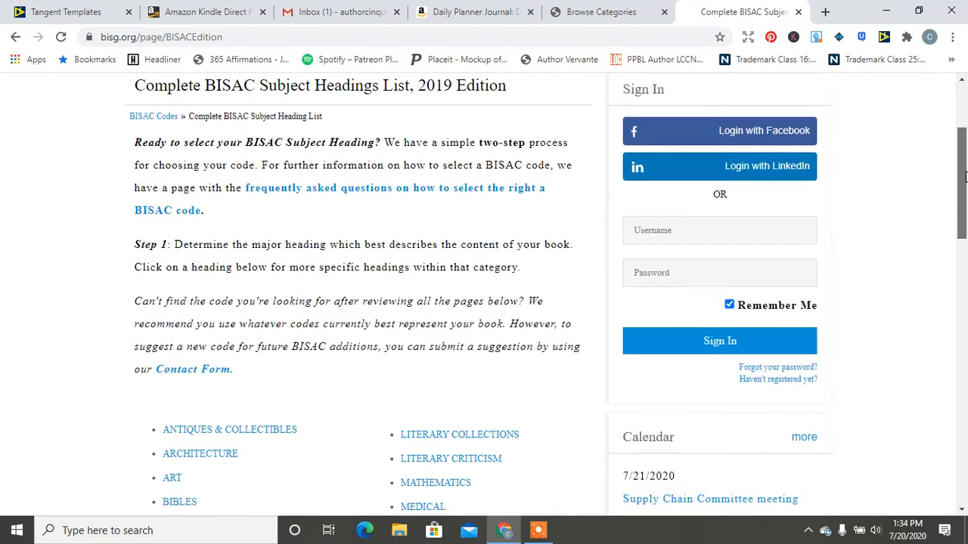
scroll("down", 3)
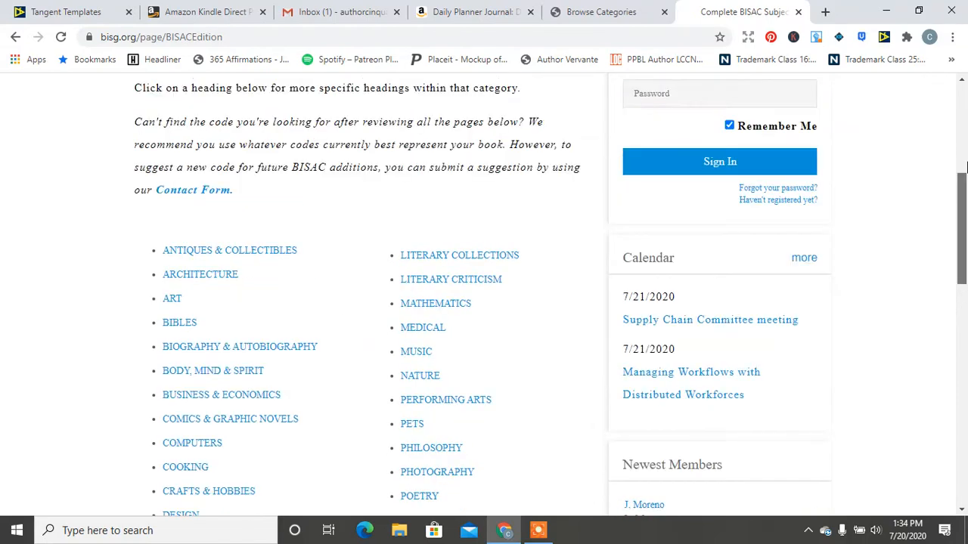
scroll("up", 3)
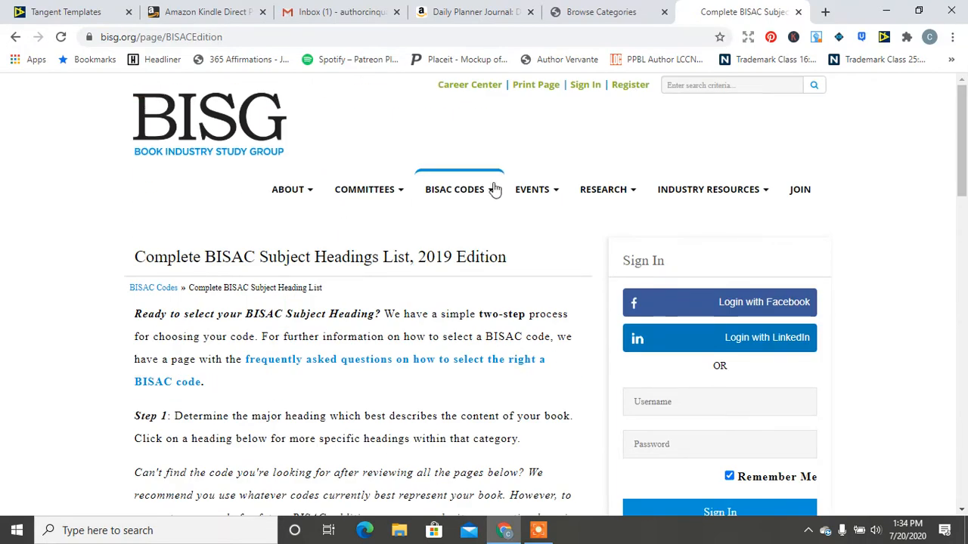
left_click(453, 189)
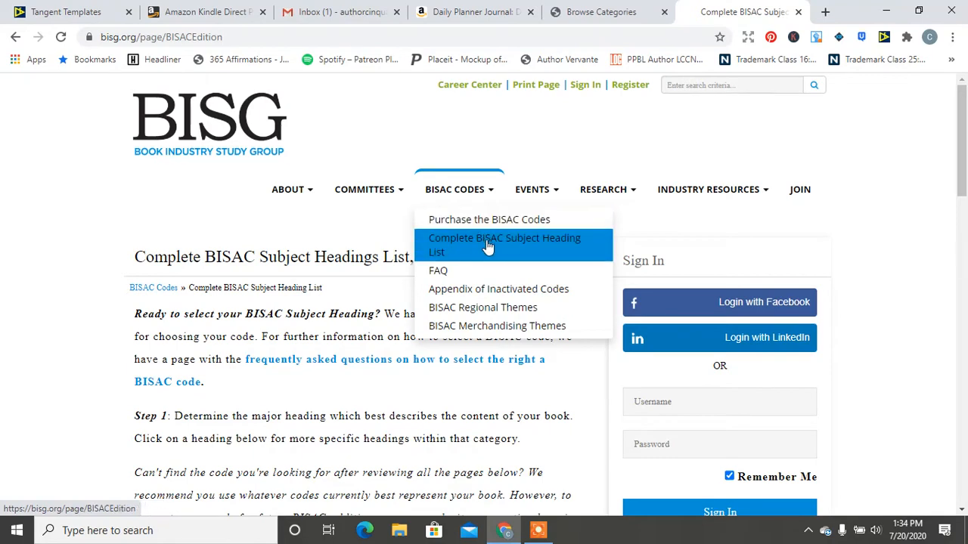
mouse_move(732, 262)
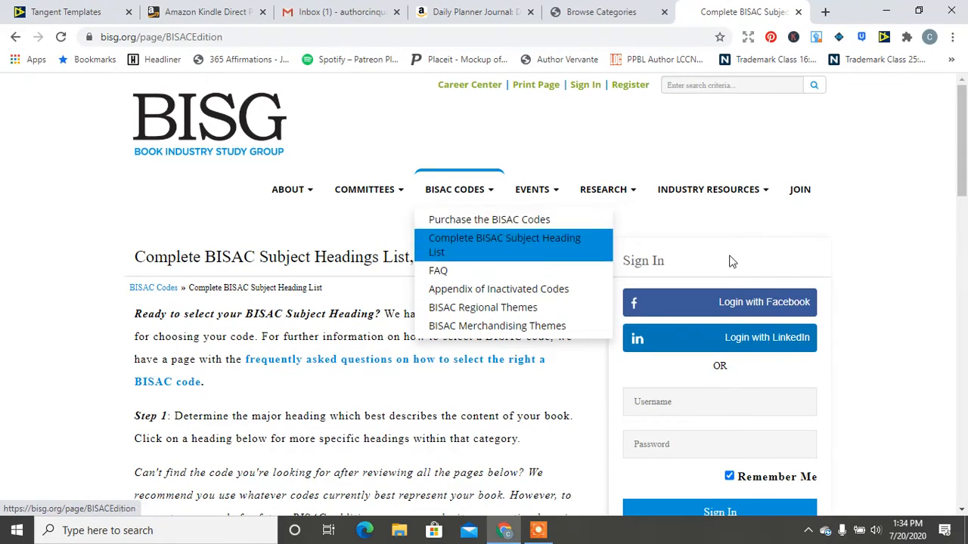
scroll("down", 3)
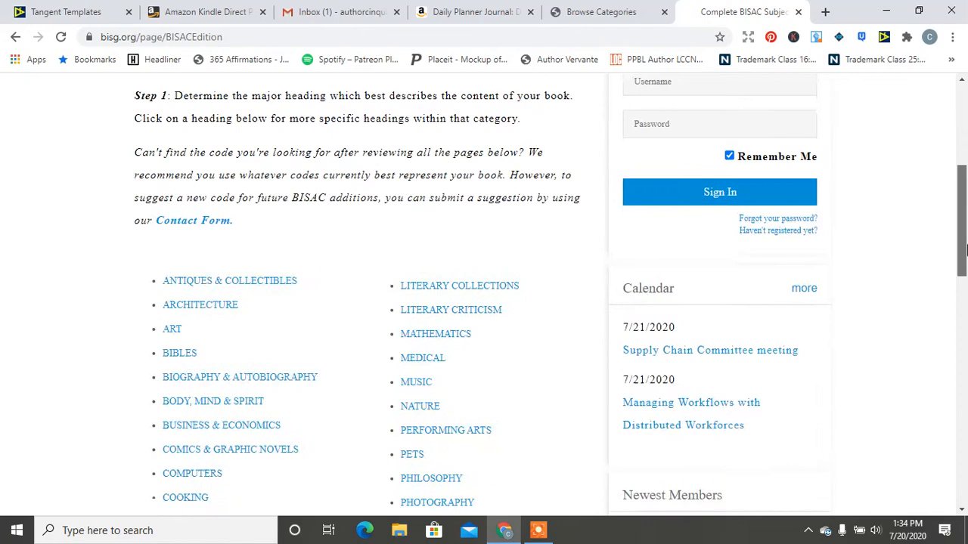
scroll("down", 3)
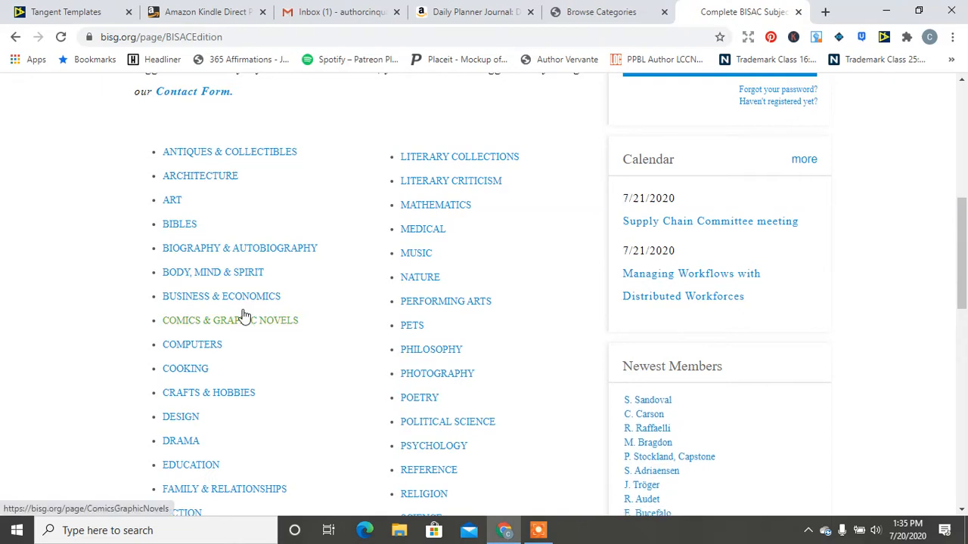
- Open the Body, Mind & Spirit headings and read the codes from Parapsychology through Witchcraft and Yoga
left_click(212, 272)
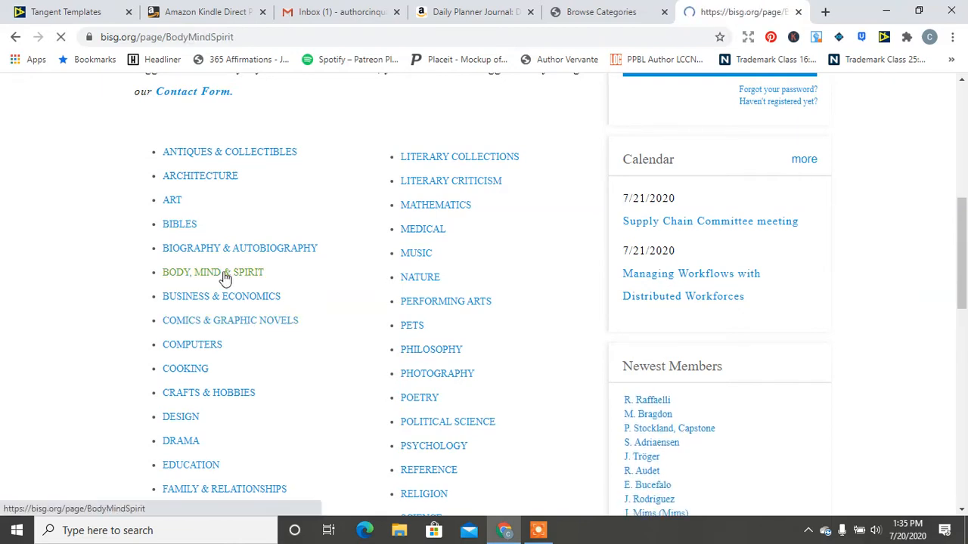
left_click(211, 272)
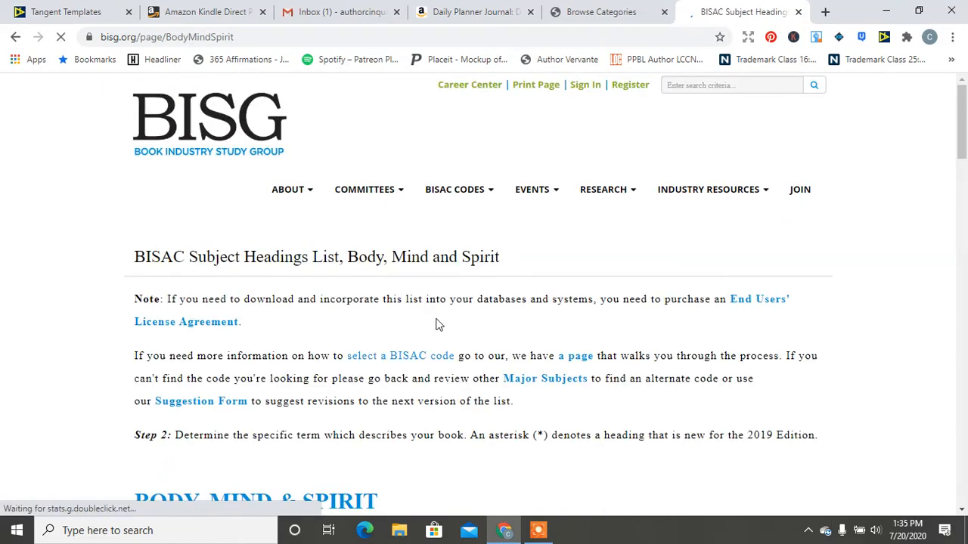
scroll("down", 3)
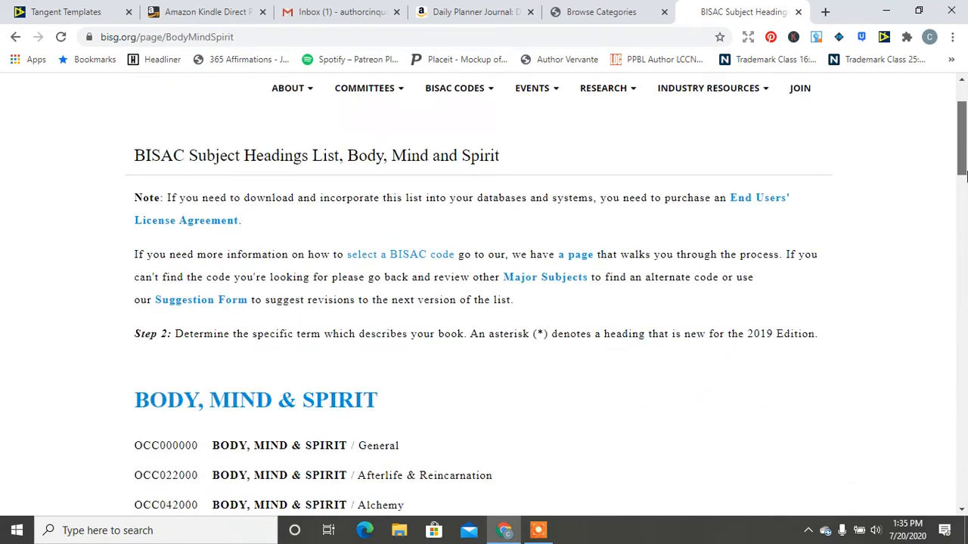
scroll("down", 3)
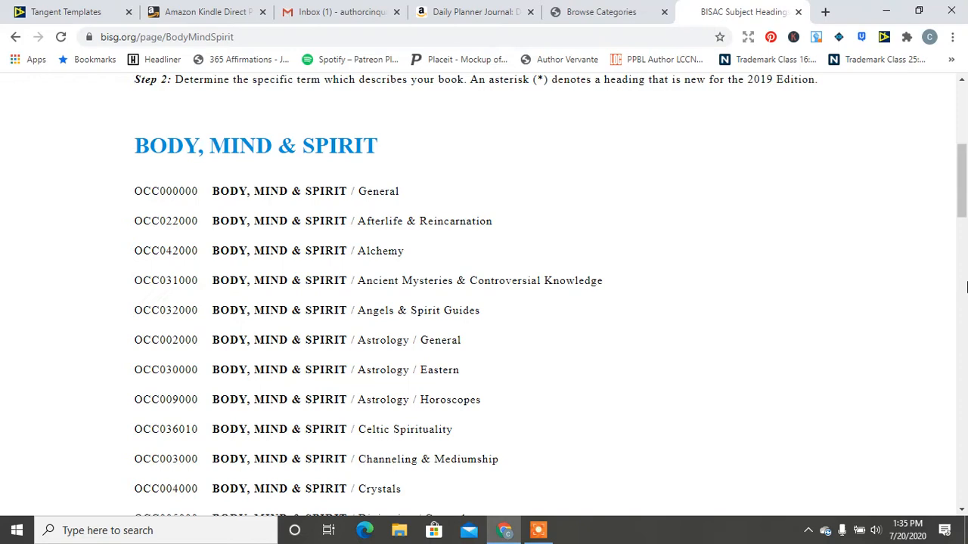
scroll("down", 3)
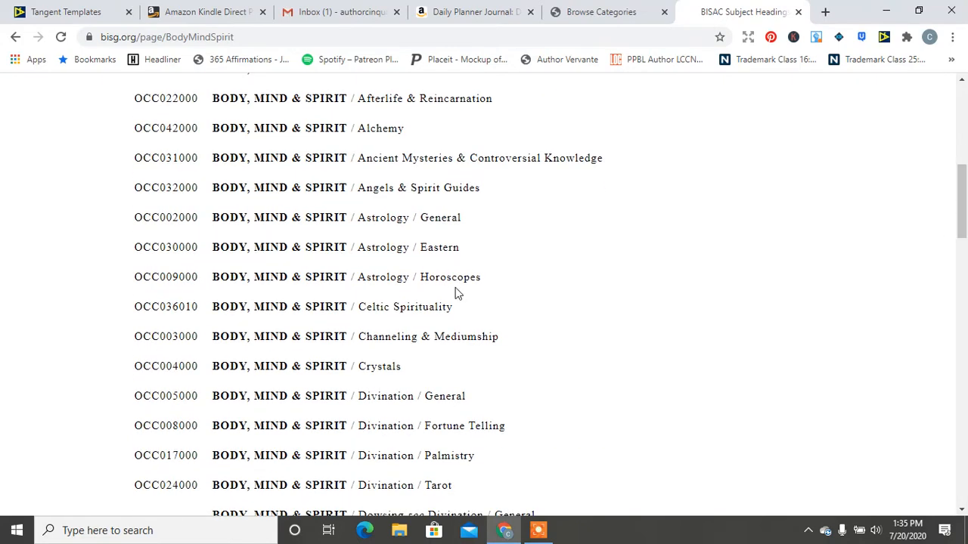
mouse_move(426, 278)
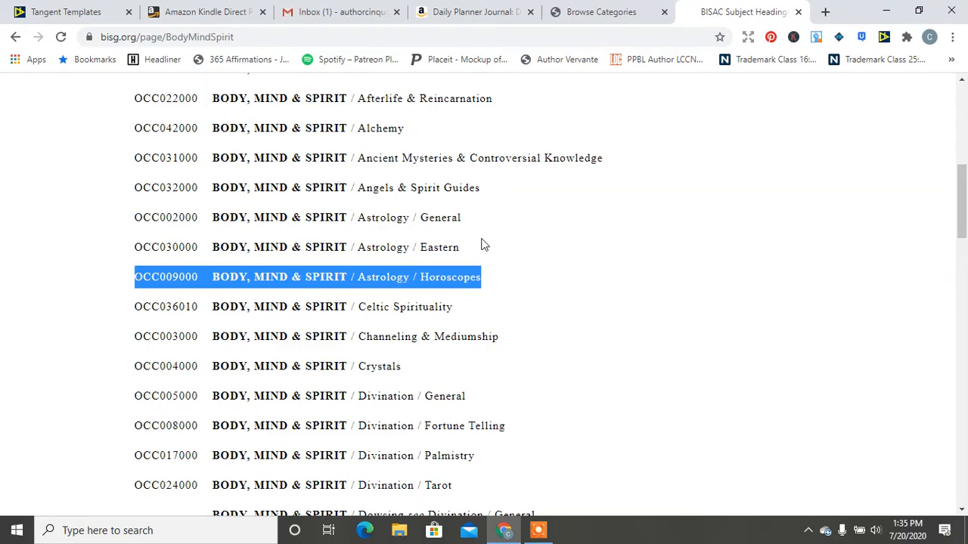
scroll("down", 3)
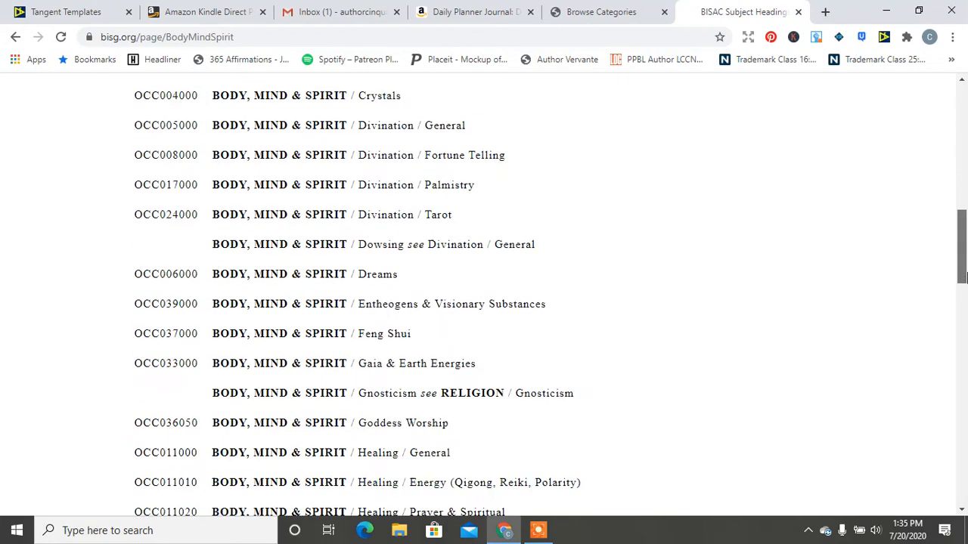
scroll("down", 3)
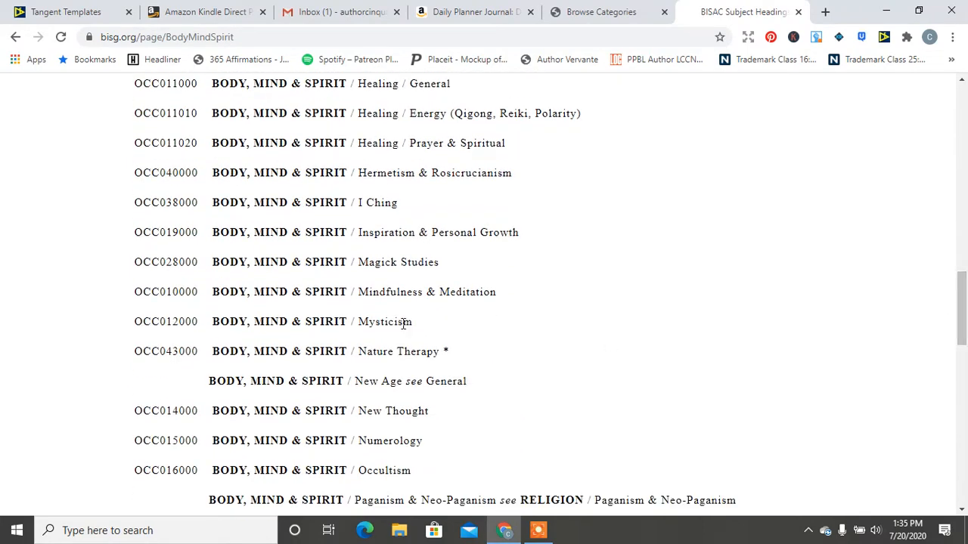
mouse_move(511, 297)
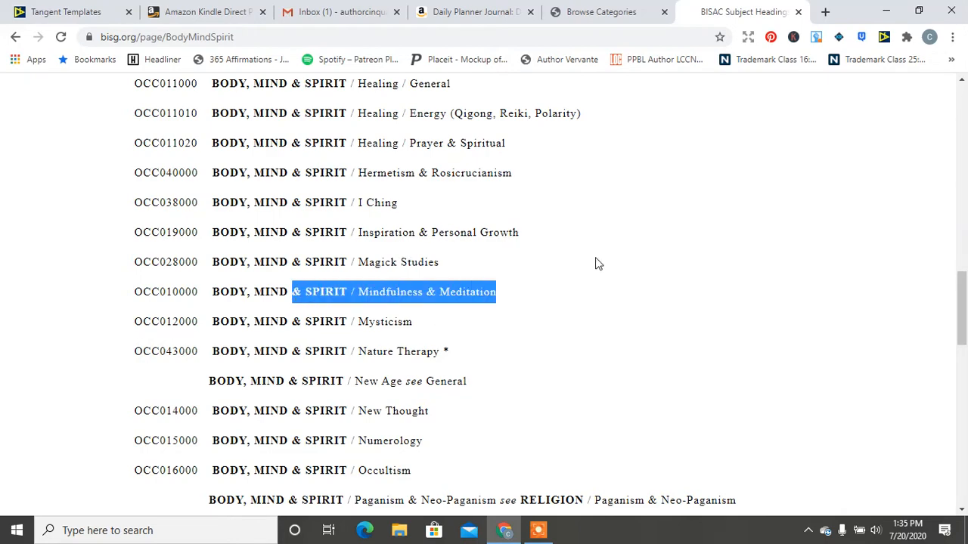
scroll("up", 3)
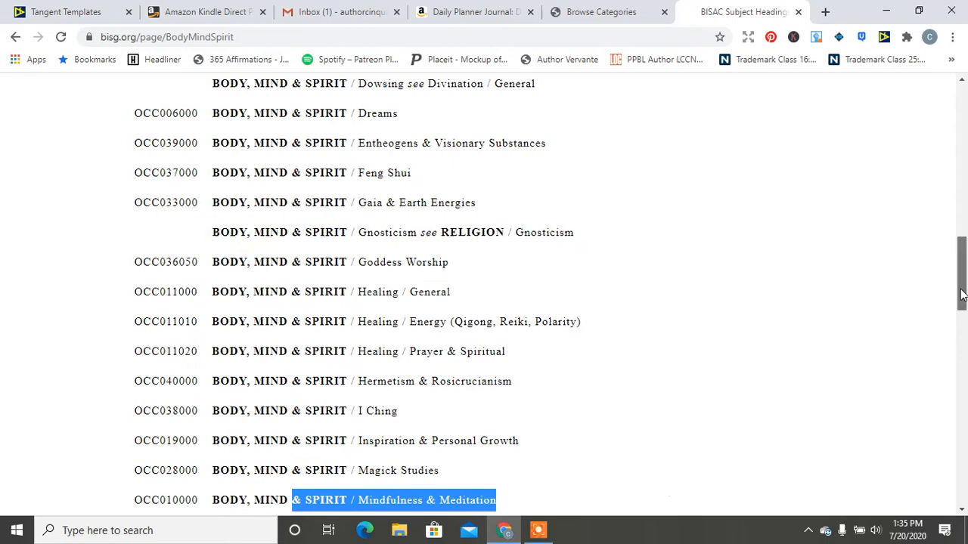
scroll("down", 3)
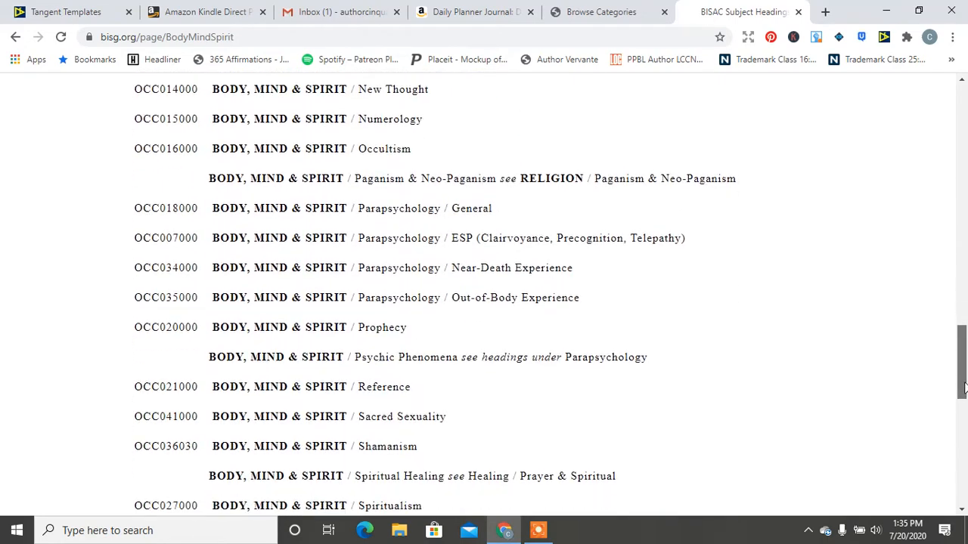
scroll("down", 3)
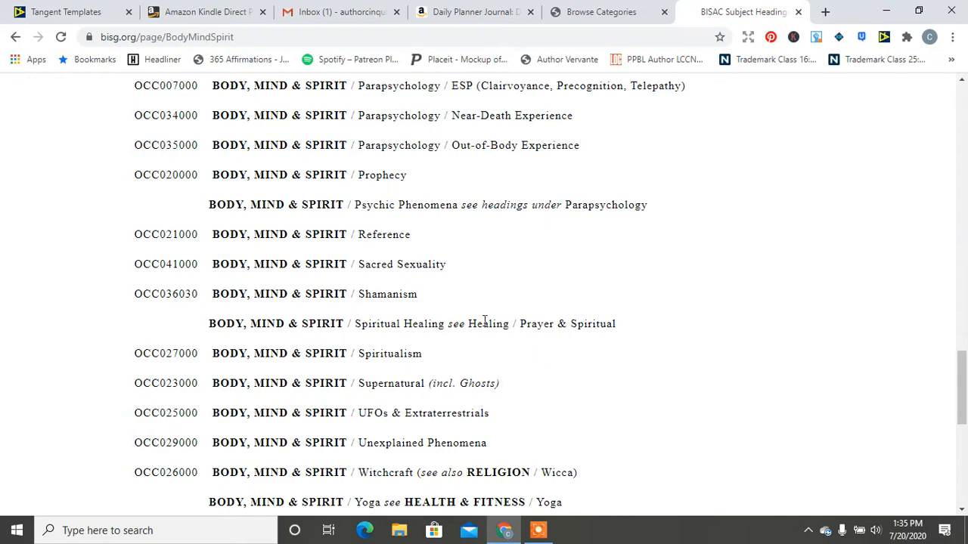
scroll("up", 3)
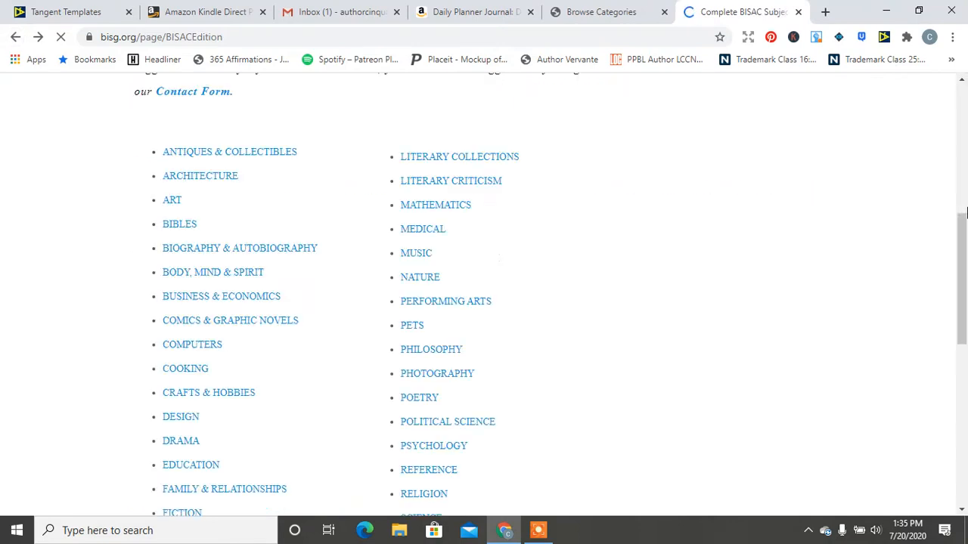
- From the major headings list, open the Travel subject headings page
scroll("down", 3)
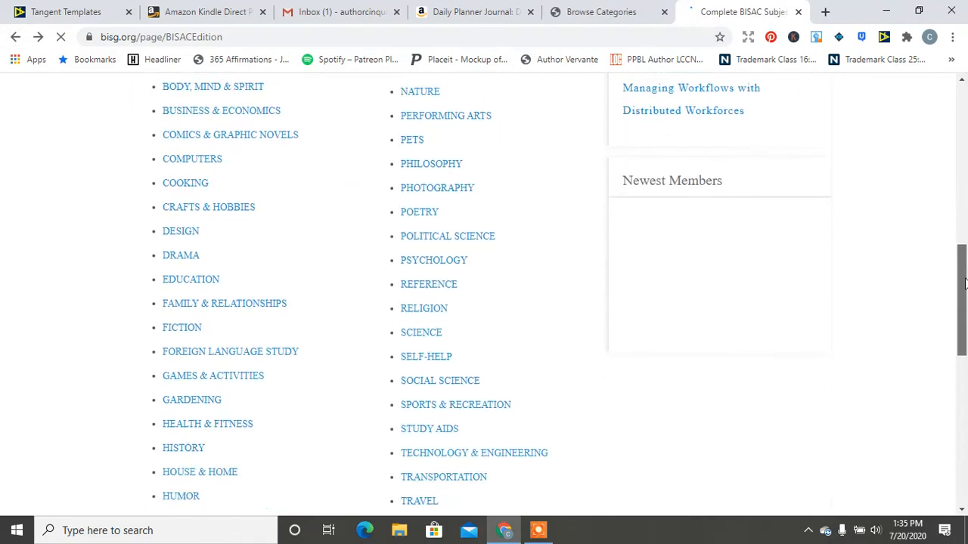
scroll("down", 3)
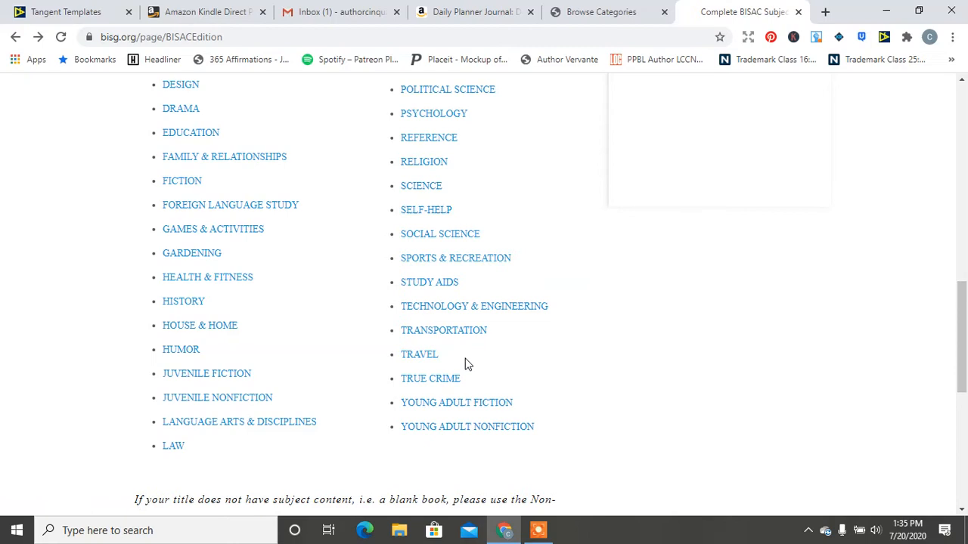
left_click(419, 353)
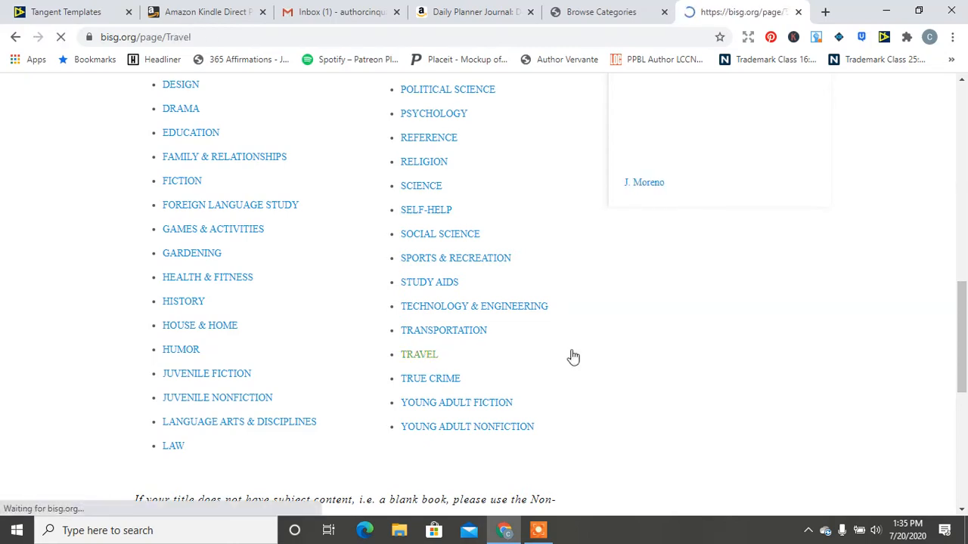
- Read through the full Travel subject headings list and return to the top
left_click(419, 354)
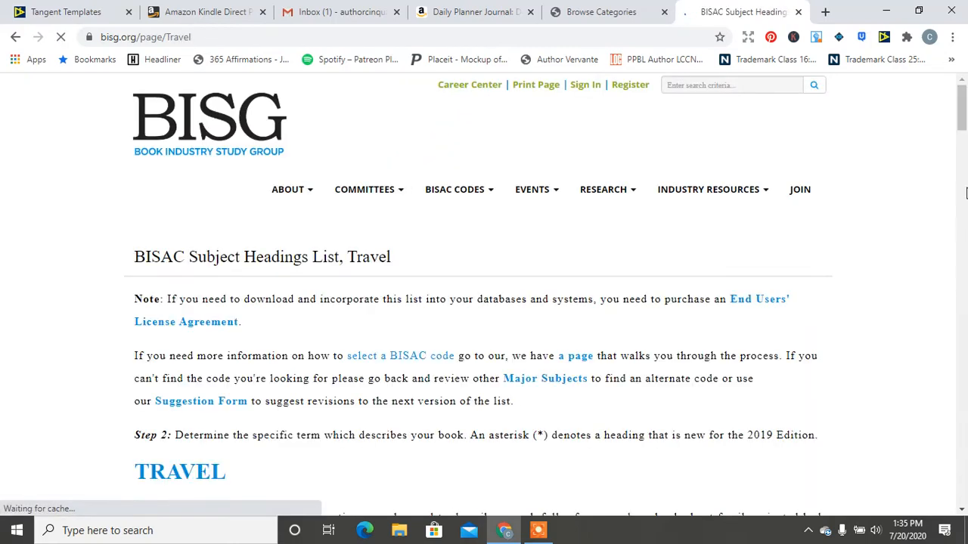
scroll("down", 3)
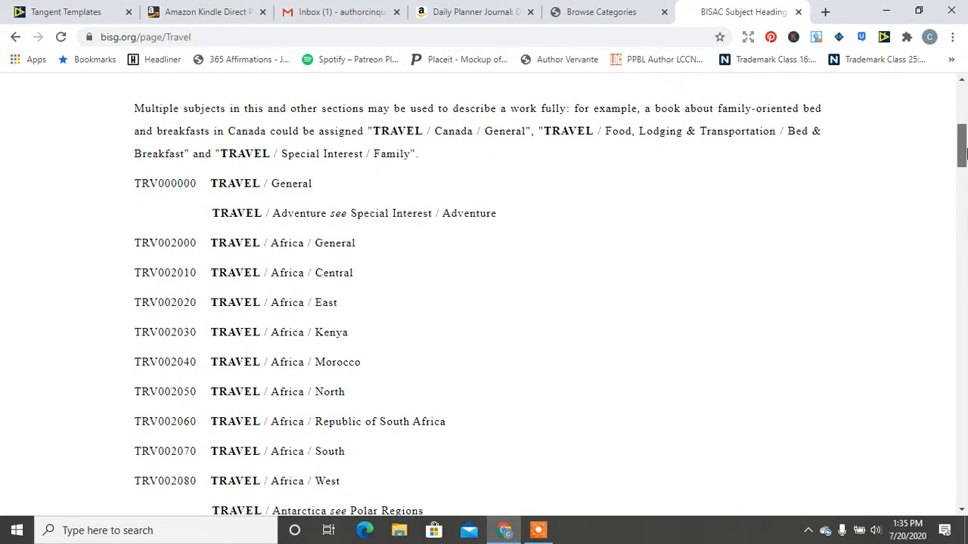
scroll("down", 3)
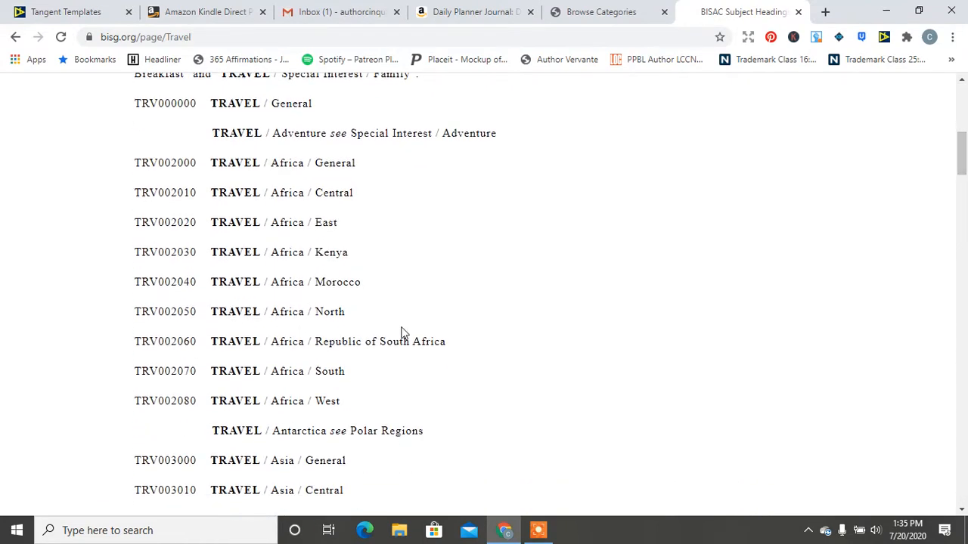
mouse_move(405, 400)
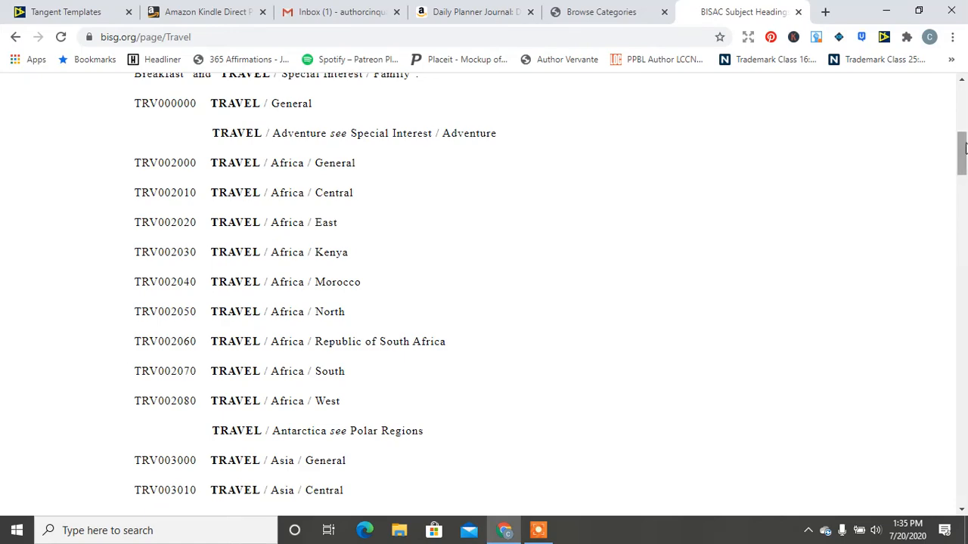
scroll("down", 3)
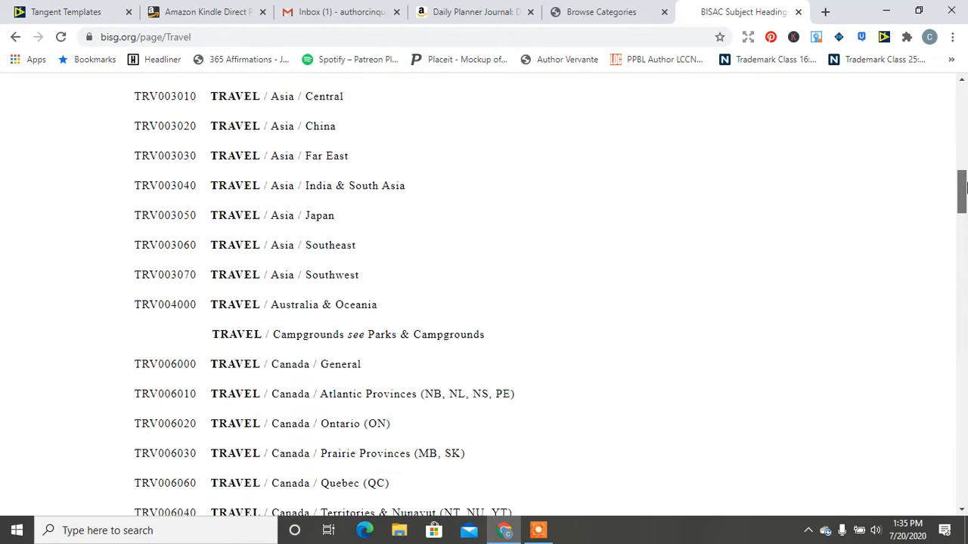
scroll("down", 3)
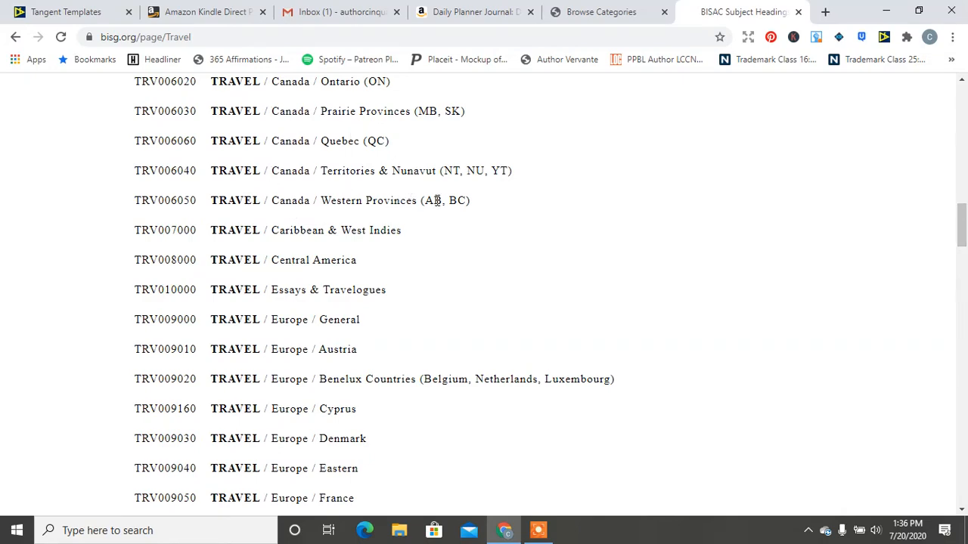
scroll("down", 3)
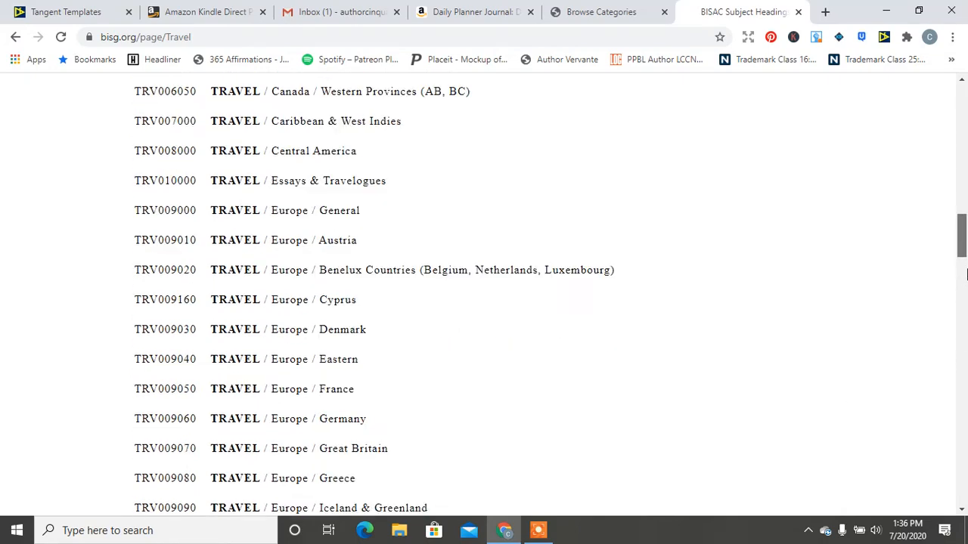
scroll("down", 3)
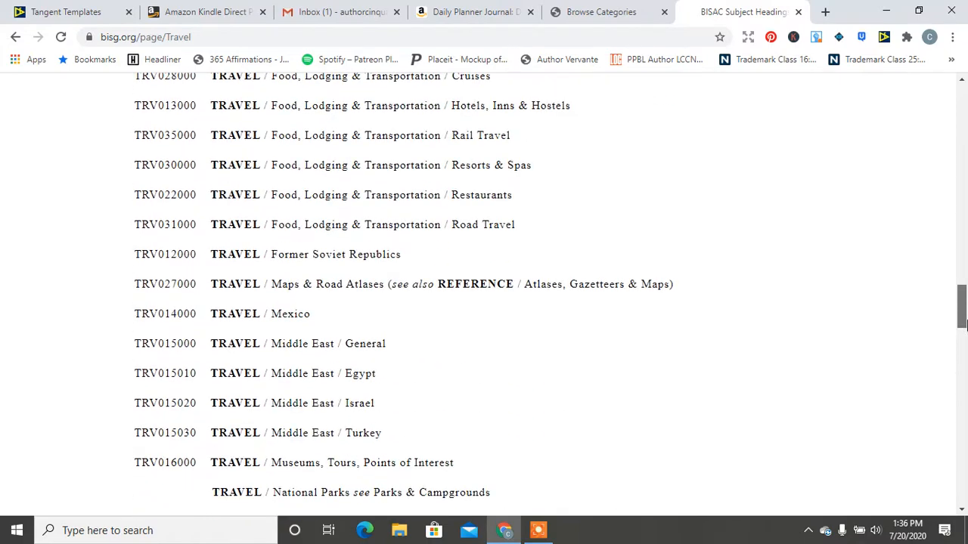
scroll("up", 3)
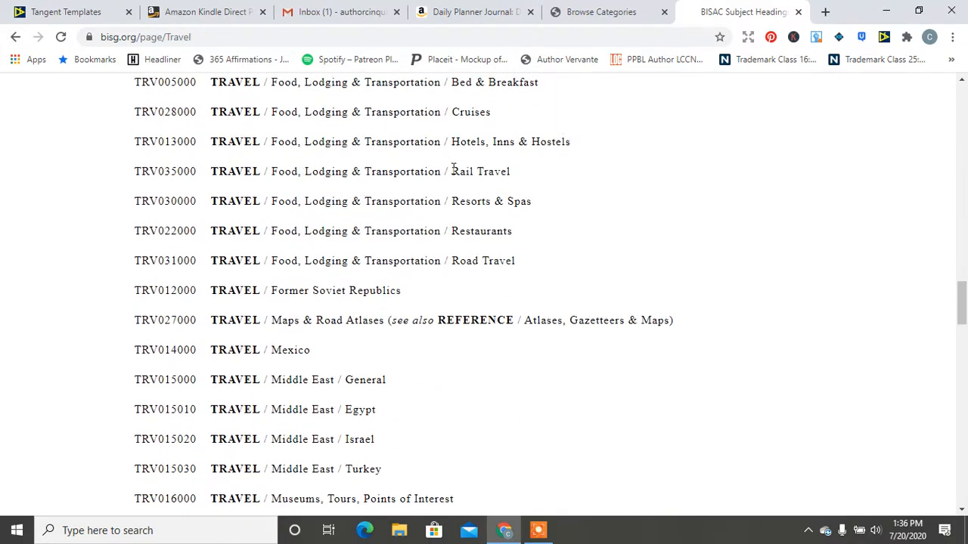
mouse_move(956, 316)
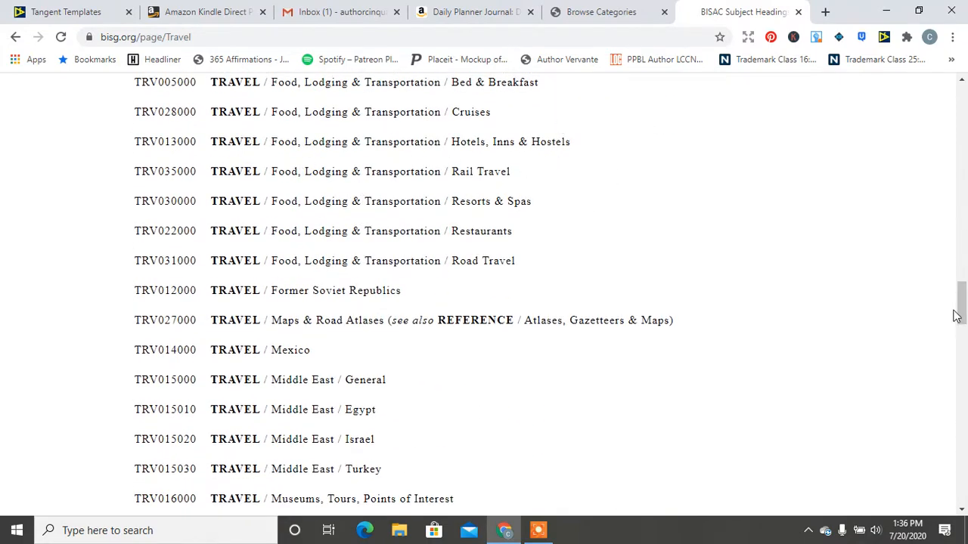
scroll("down", 3)
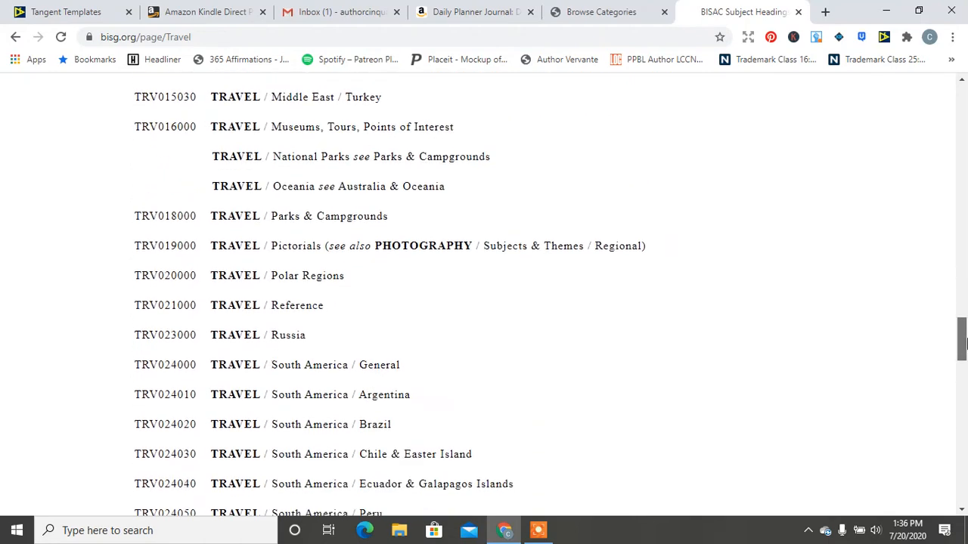
scroll("down", 3)
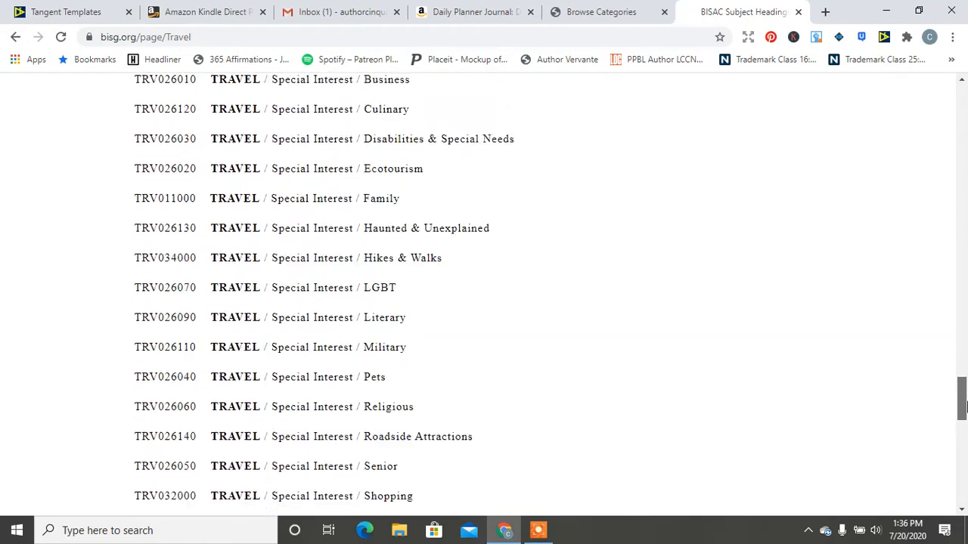
scroll("down", 3)
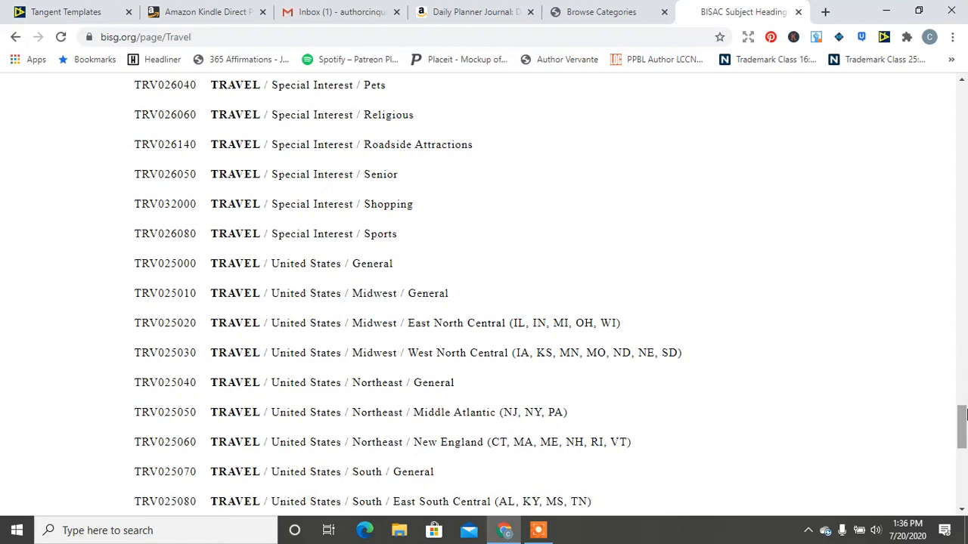
scroll("down", 3)
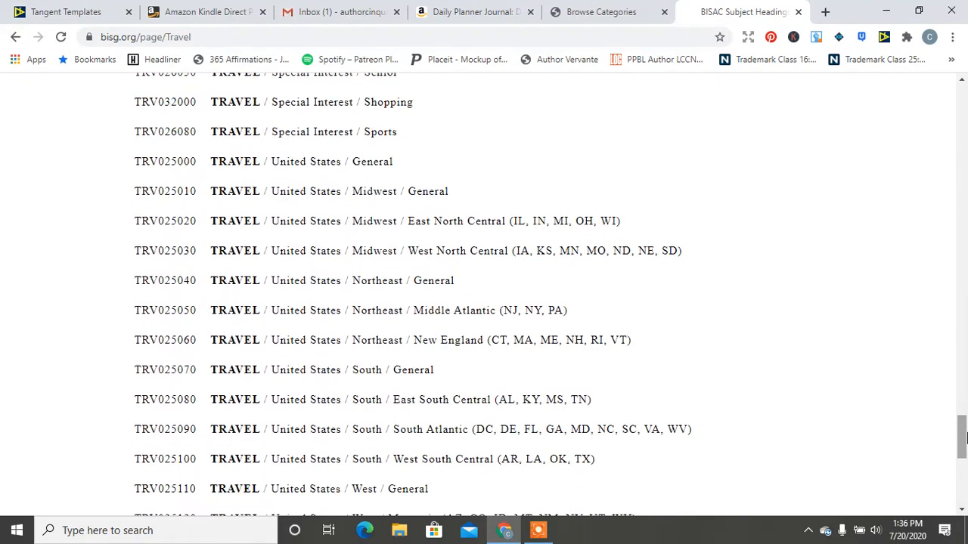
mouse_move(552, 342)
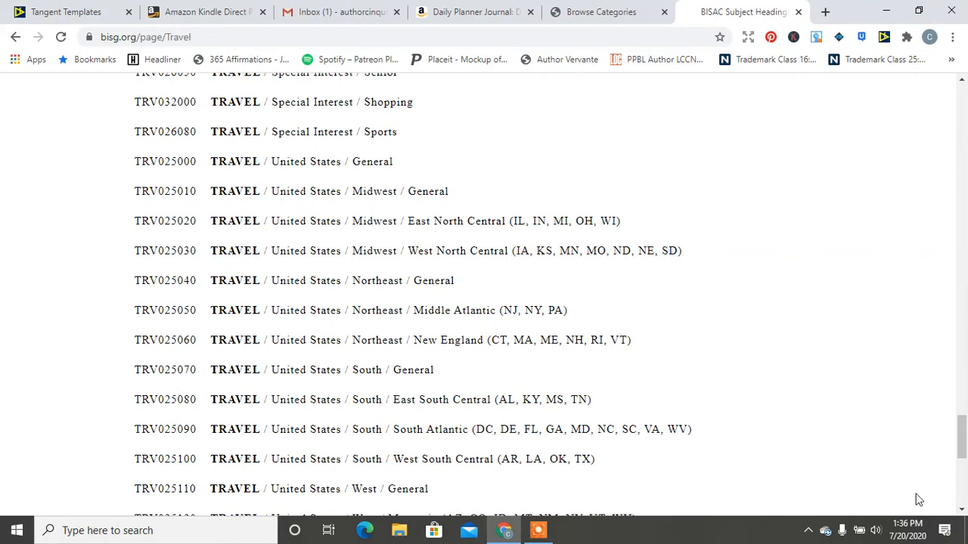
scroll("down", 3)
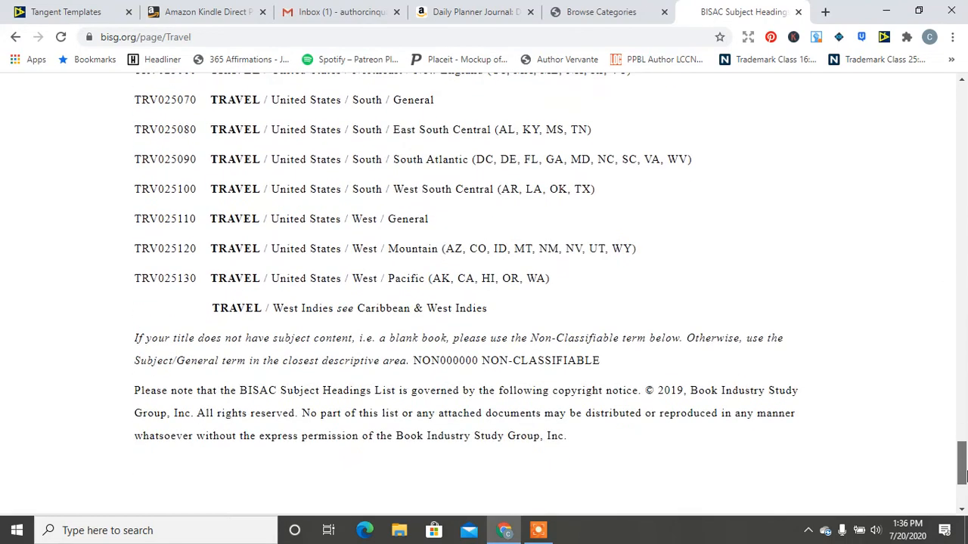
scroll("up", 3)
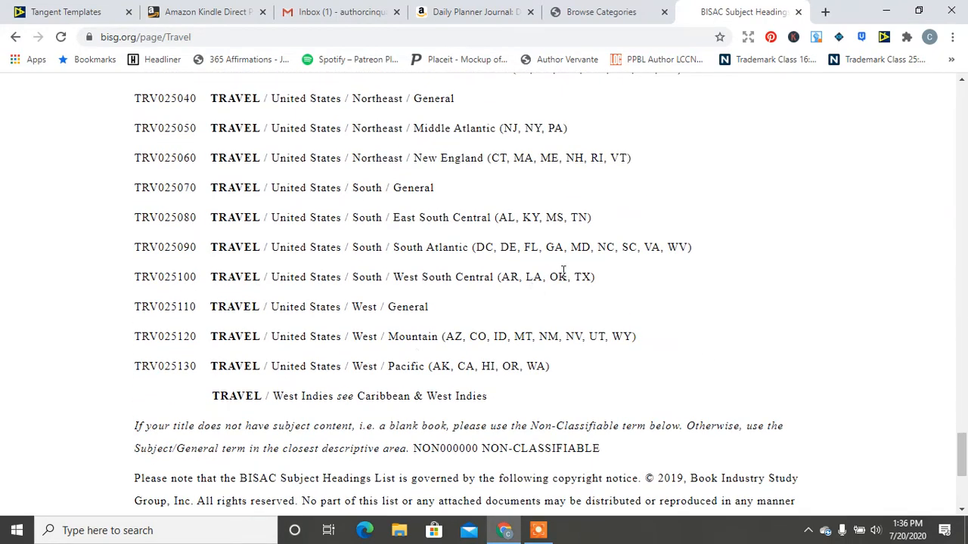
mouse_move(272, 272)
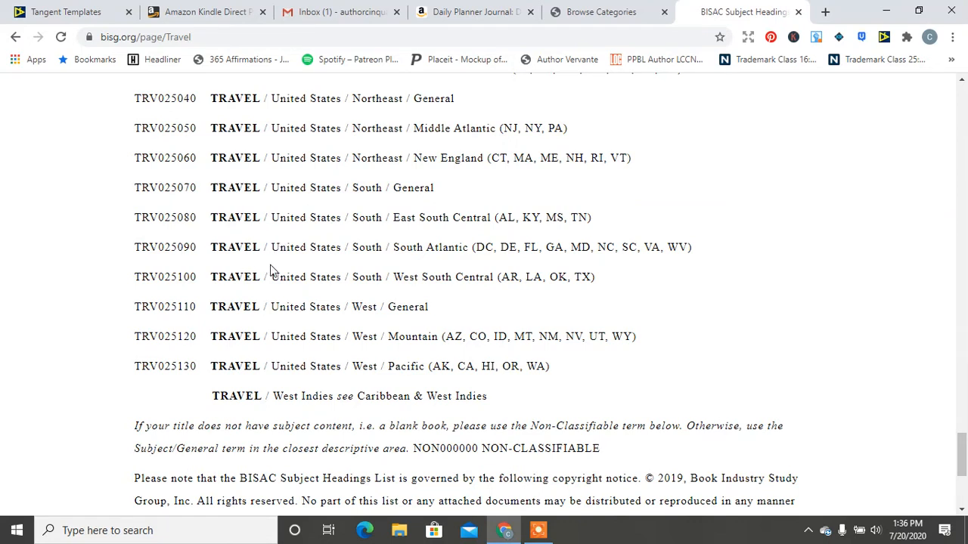
mouse_move(442, 263)
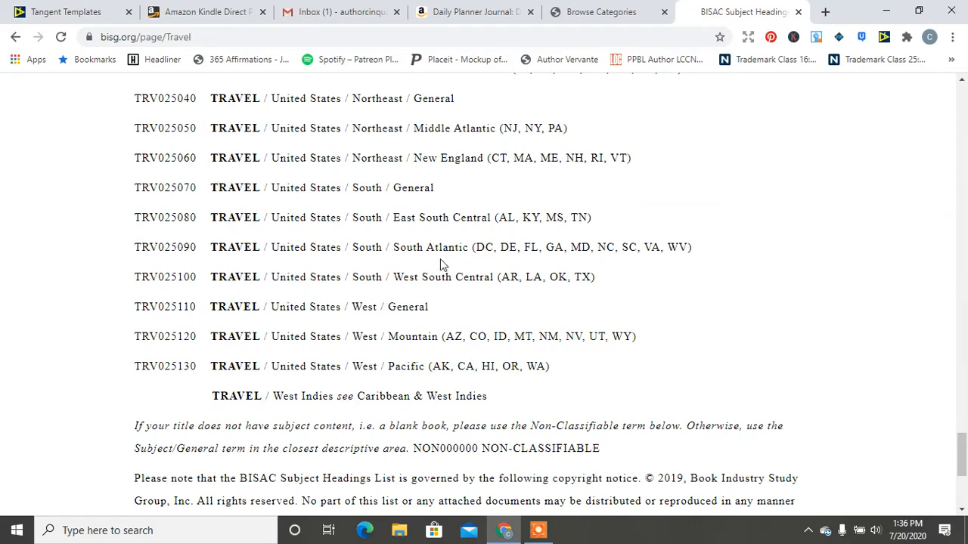
mouse_move(774, 410)
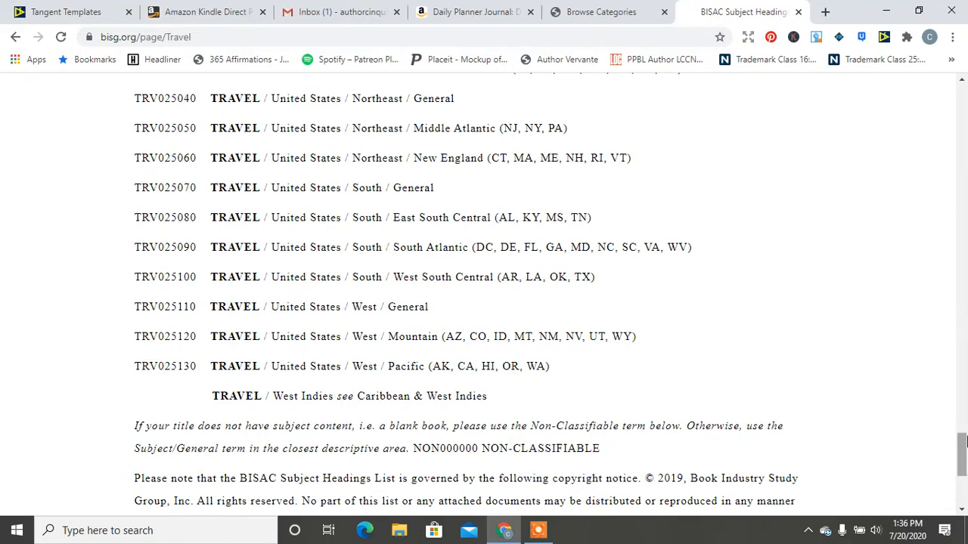
scroll("up", 3)
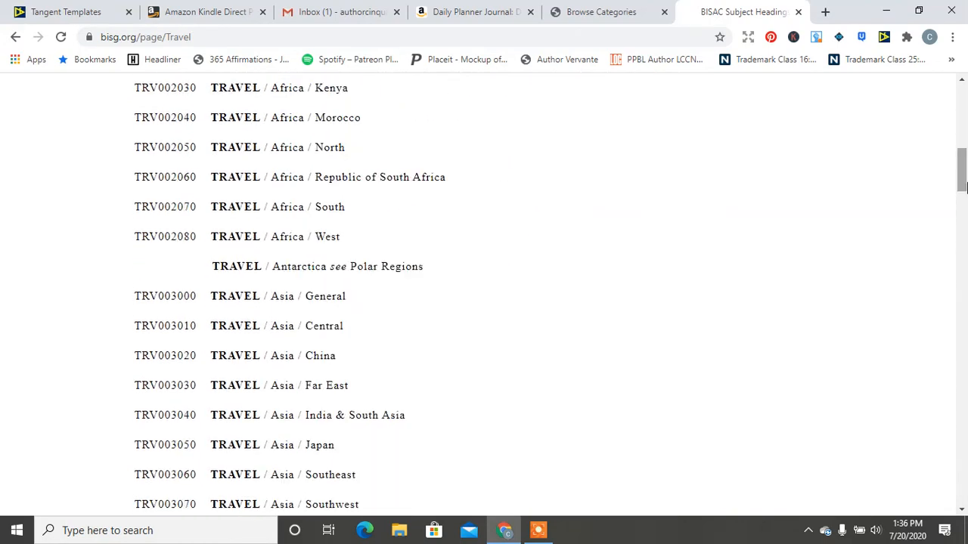
scroll("up", 3)
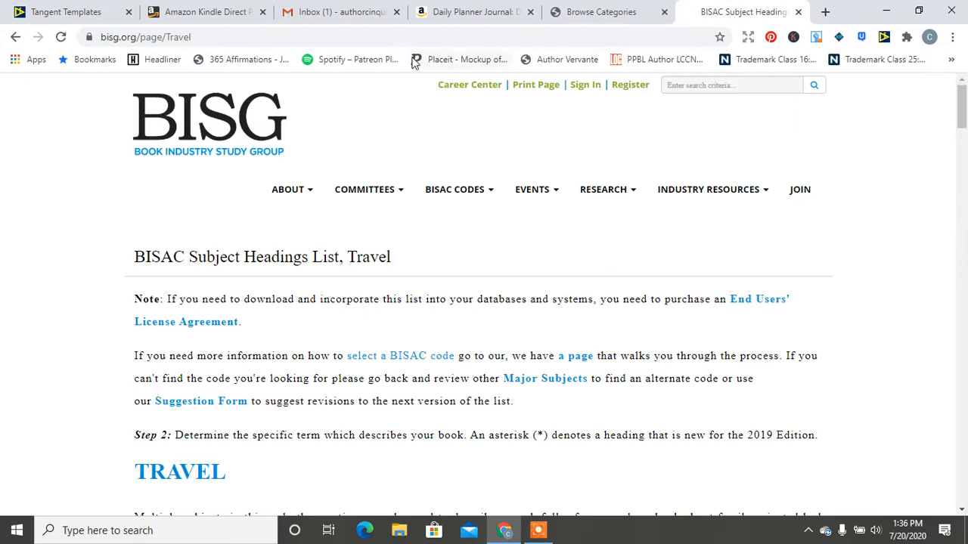
- Bookmark the Travel headings page and close the Browse Categories tab
left_click(720, 37)
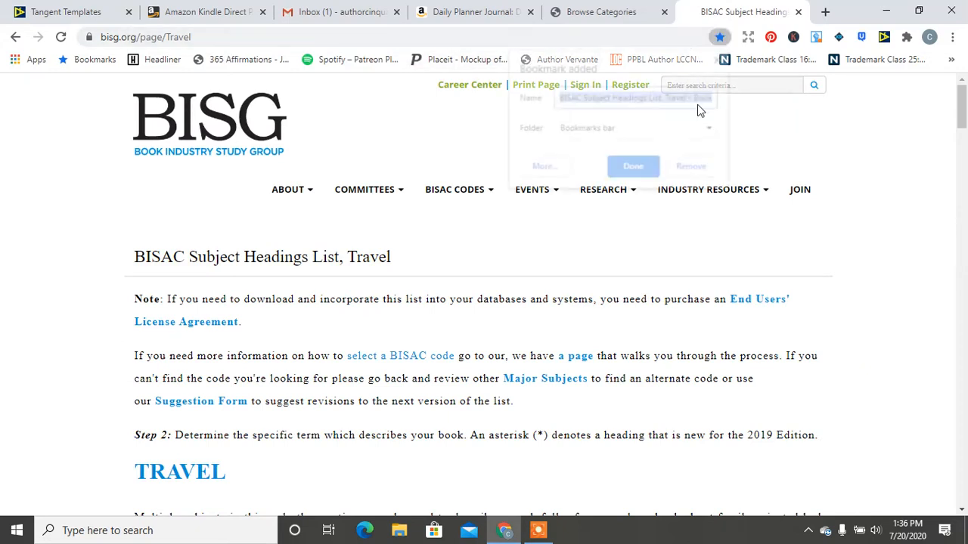
left_click(633, 164)
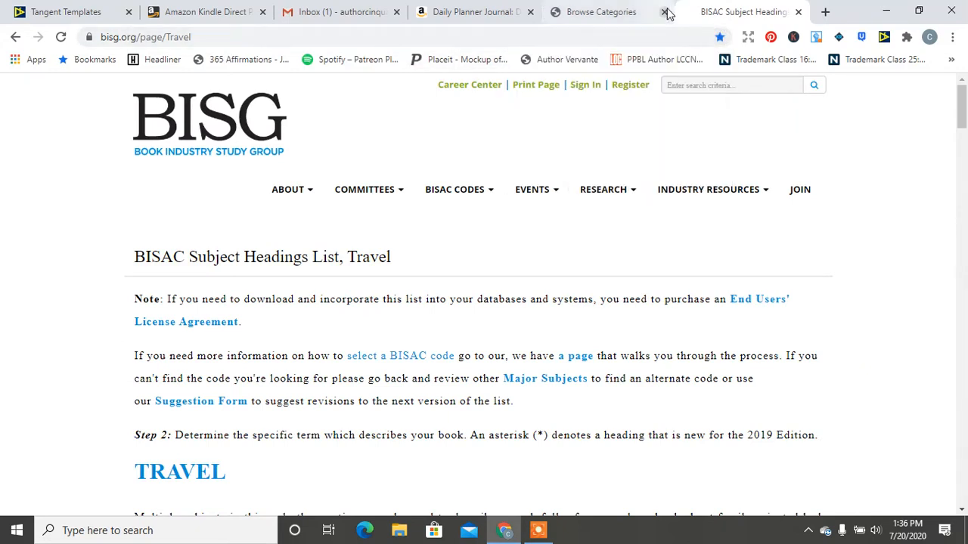
left_click(664, 12)
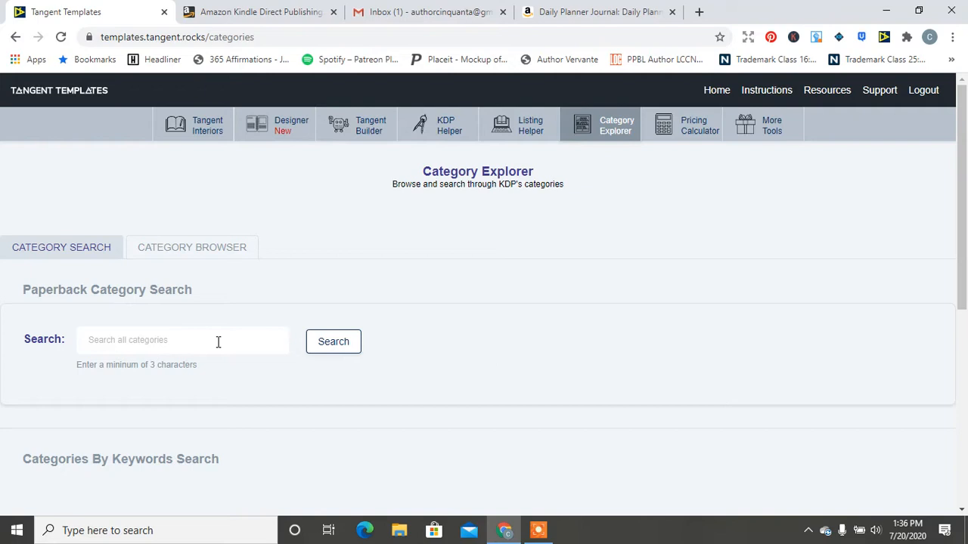
- Search paperback categories for 'manifest' (no results) and switch to browsing the category hierarchy
type("manifes")
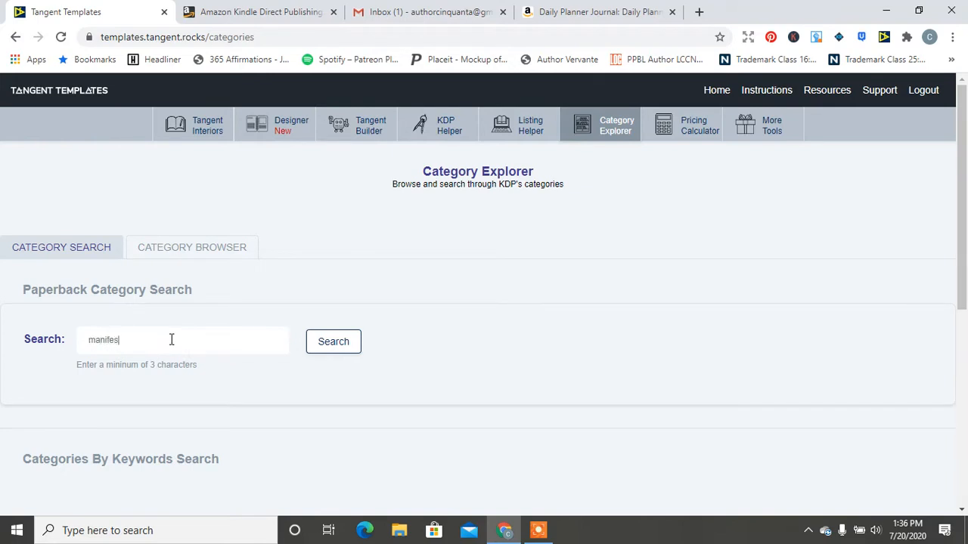
left_click(333, 341)
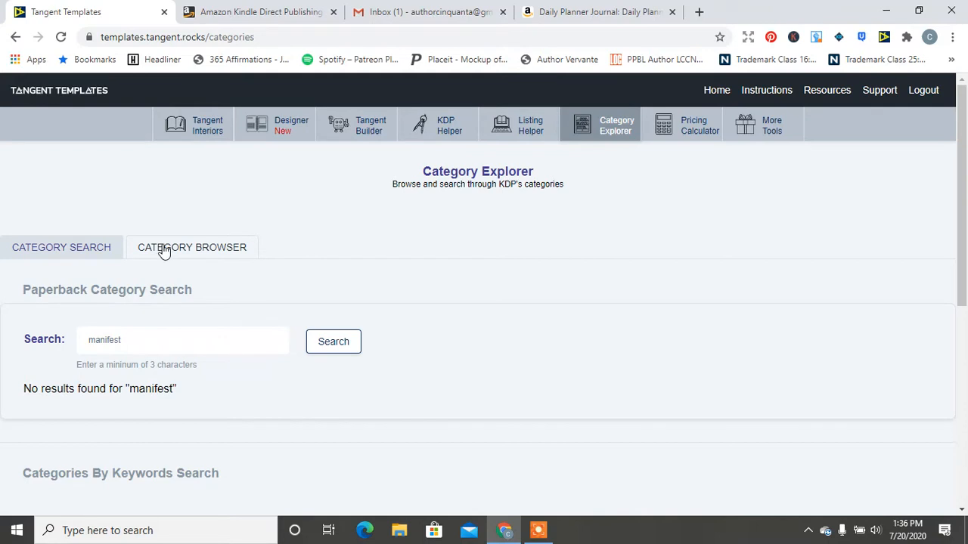
left_click(192, 248)
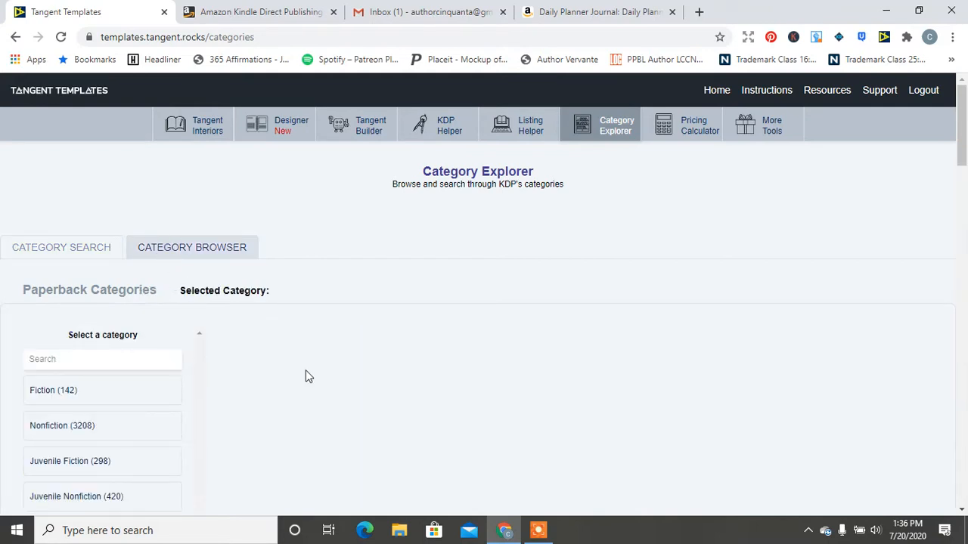
- Browse Nonfiction › Body, Mind & Spirit and look inside Divination, Healing and Parapsychology
scroll("down", 3)
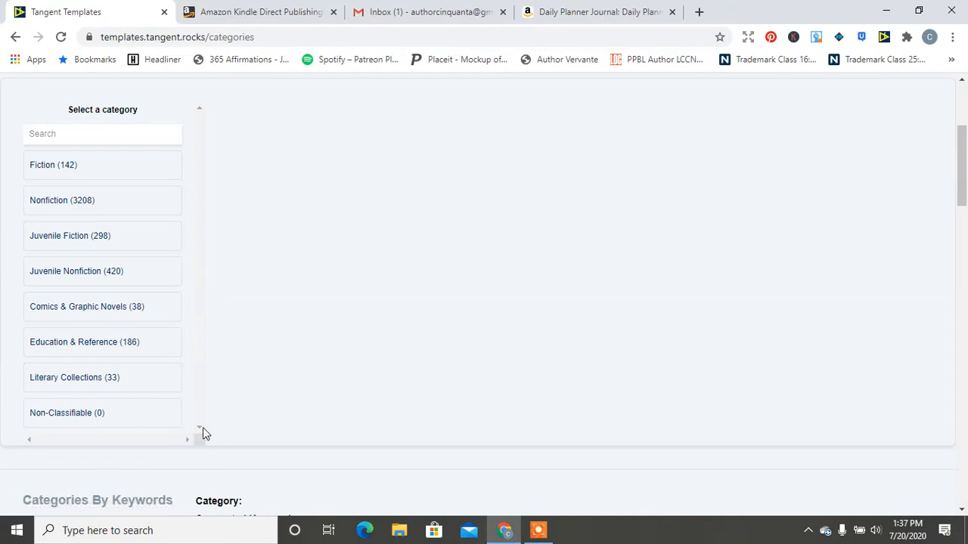
mouse_move(68, 199)
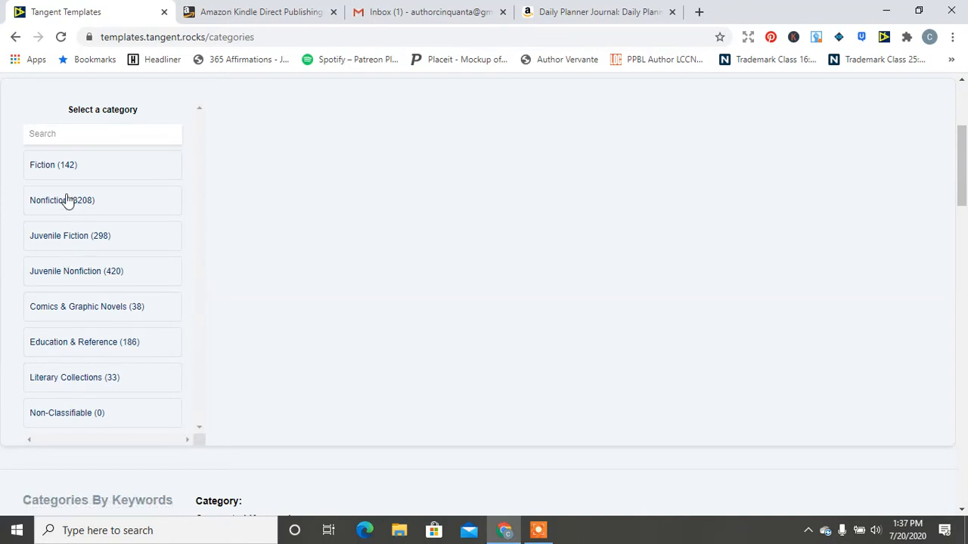
left_click(62, 200)
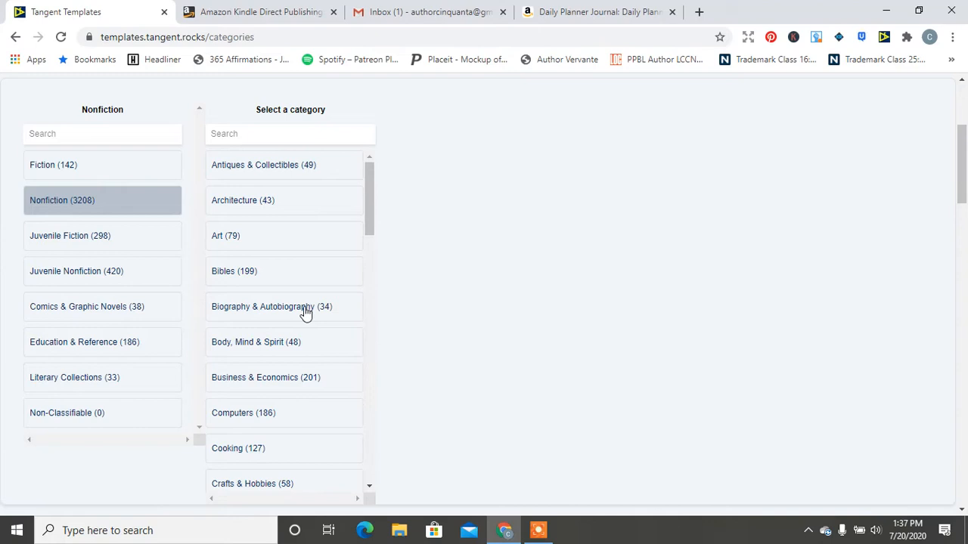
left_click(256, 342)
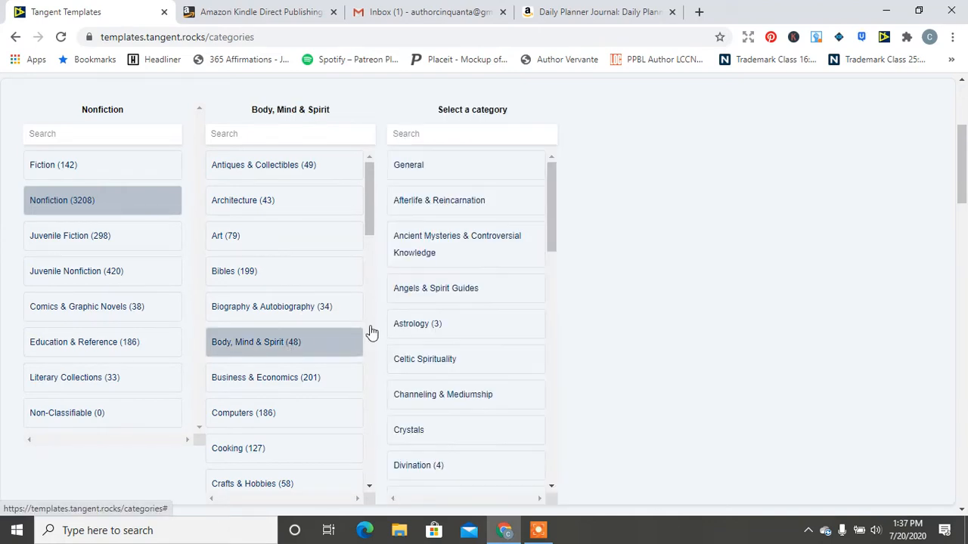
scroll("down", 3)
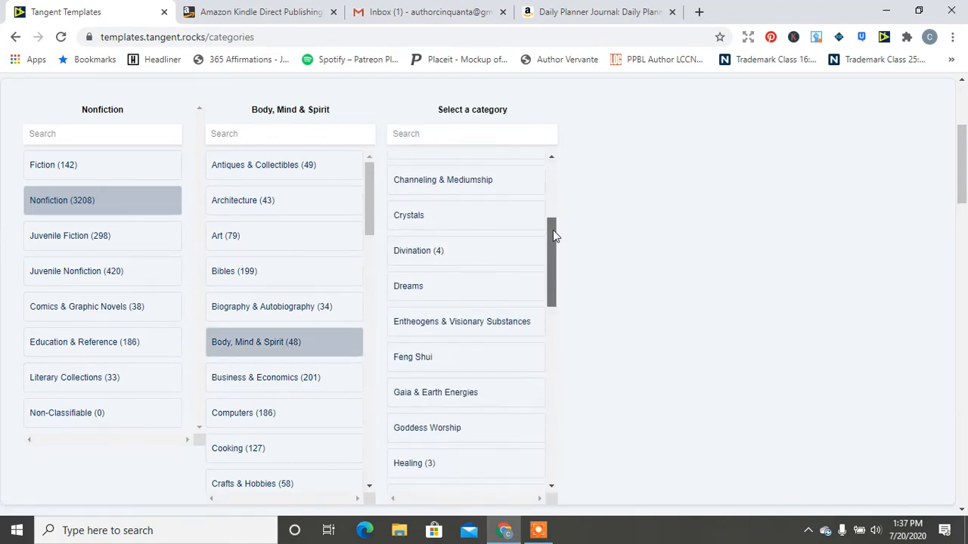
left_click(418, 252)
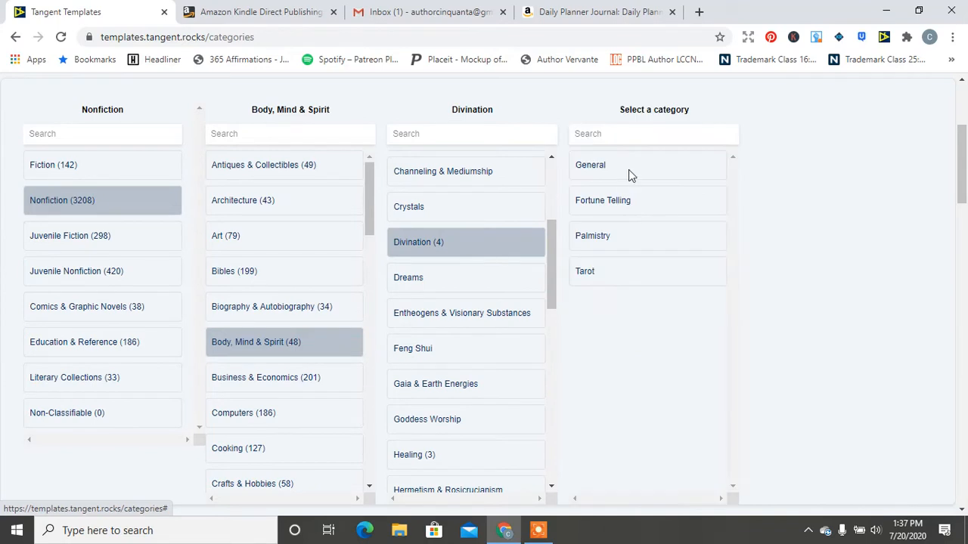
scroll("down", 3)
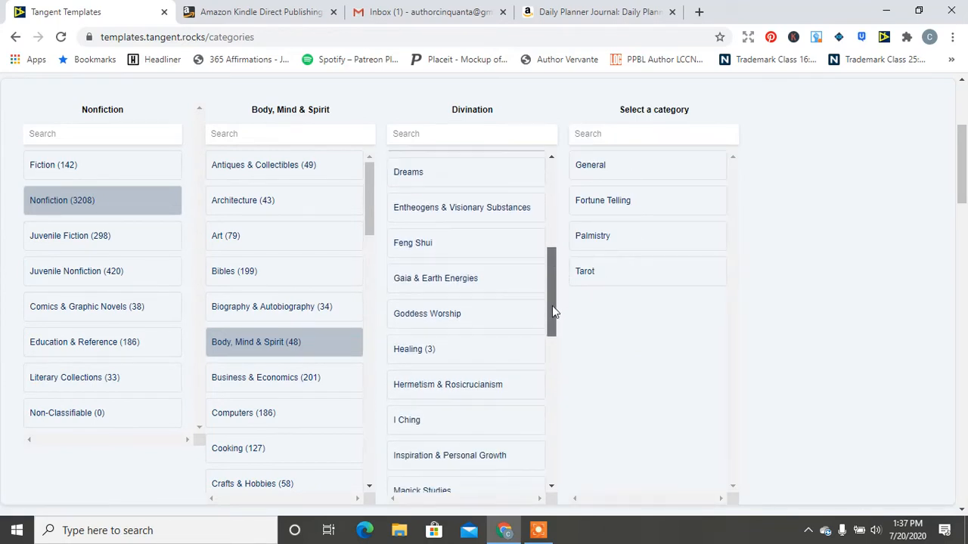
left_click(414, 348)
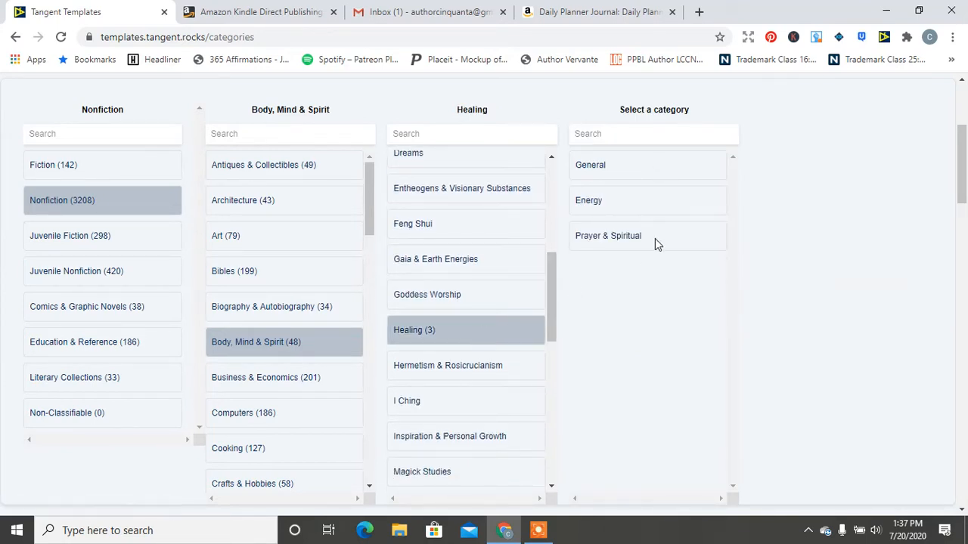
scroll("down", 3)
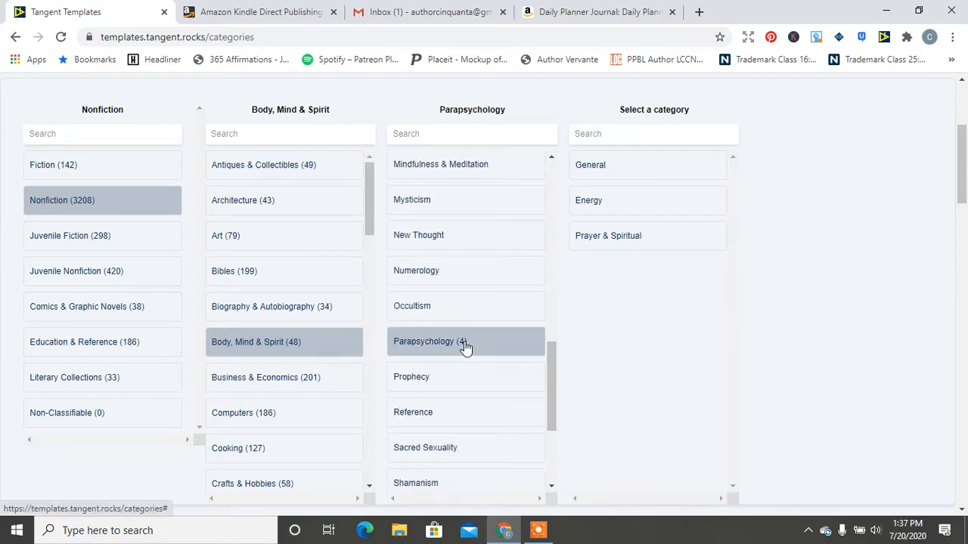
left_click(466, 341)
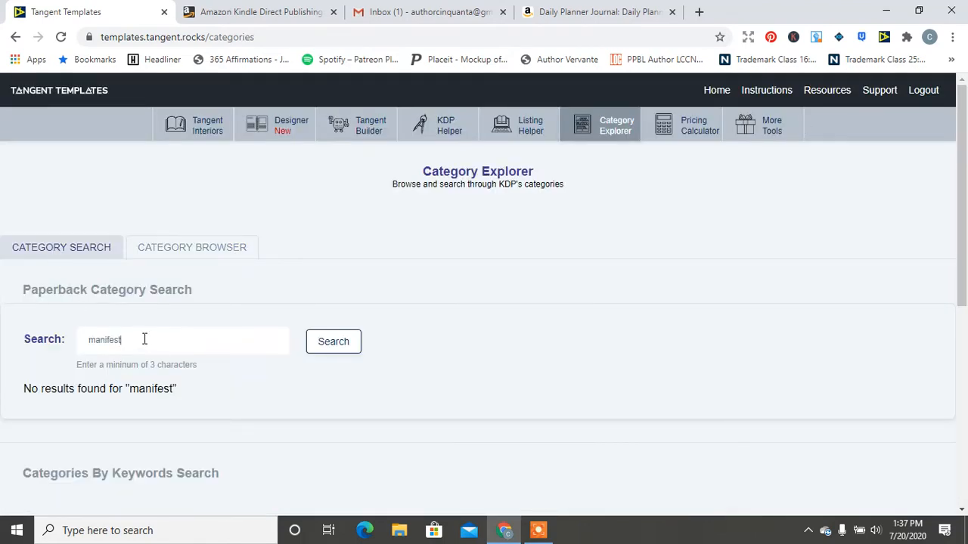
- Search paperback categories for 'manifest spiritual healing', checking the spelling of 'spirtual'
type("g")
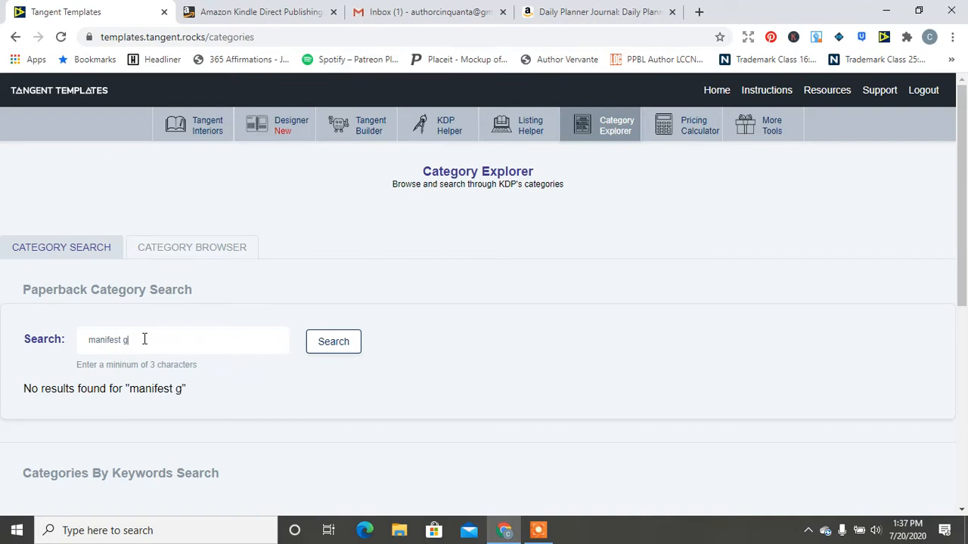
type("eine===")
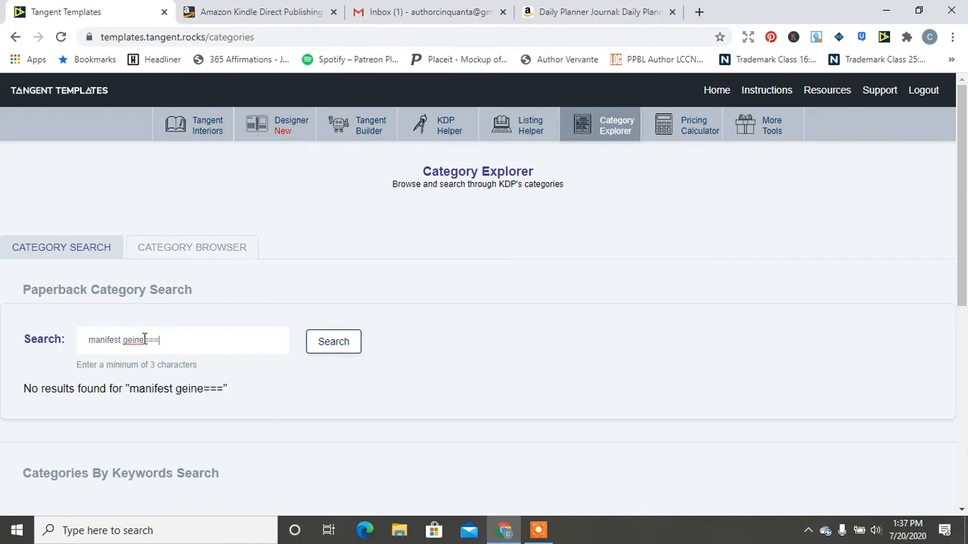
key("Backspace")
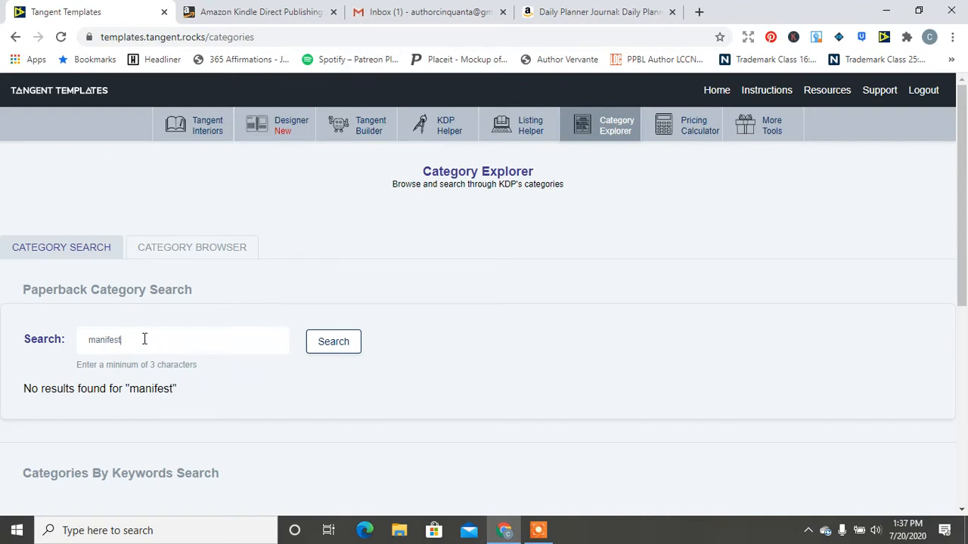
type("spir")
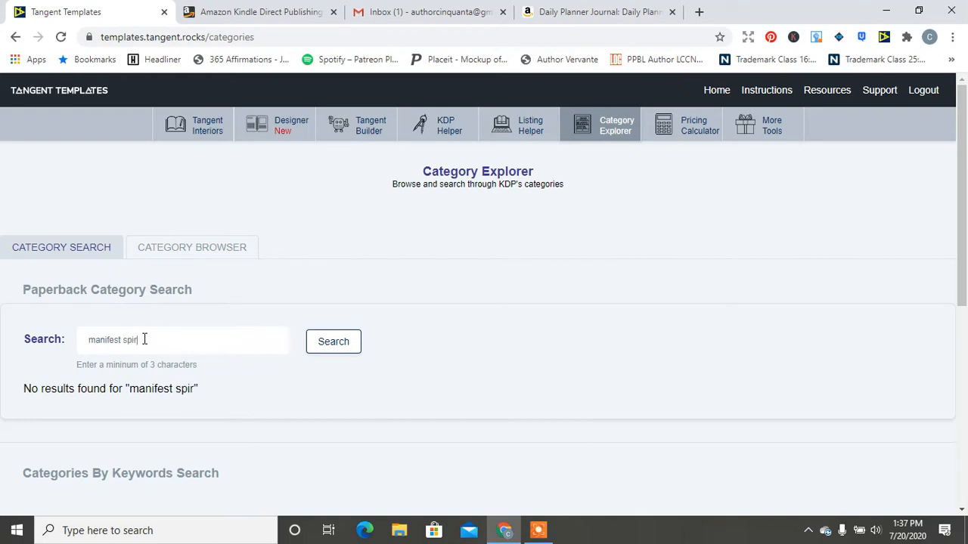
type("tual healing")
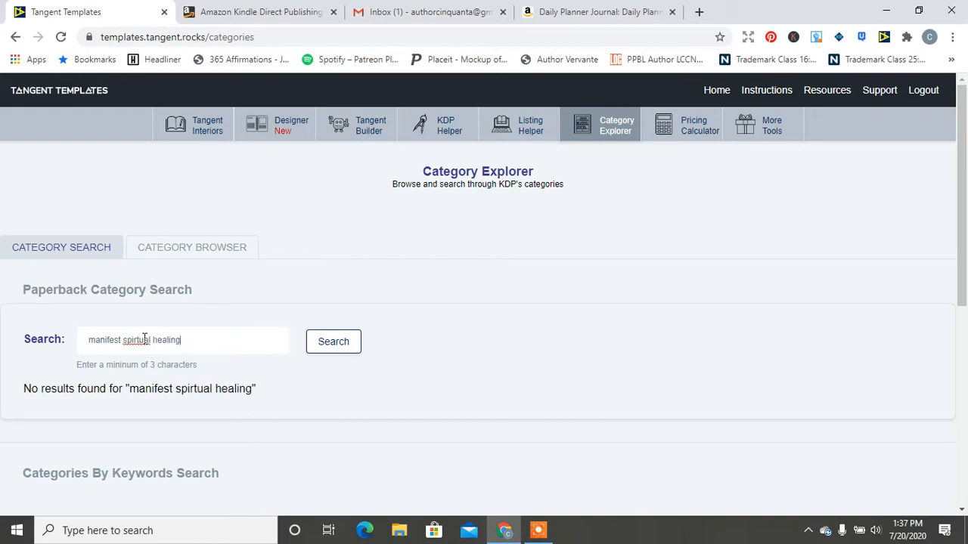
right_click(135, 339)
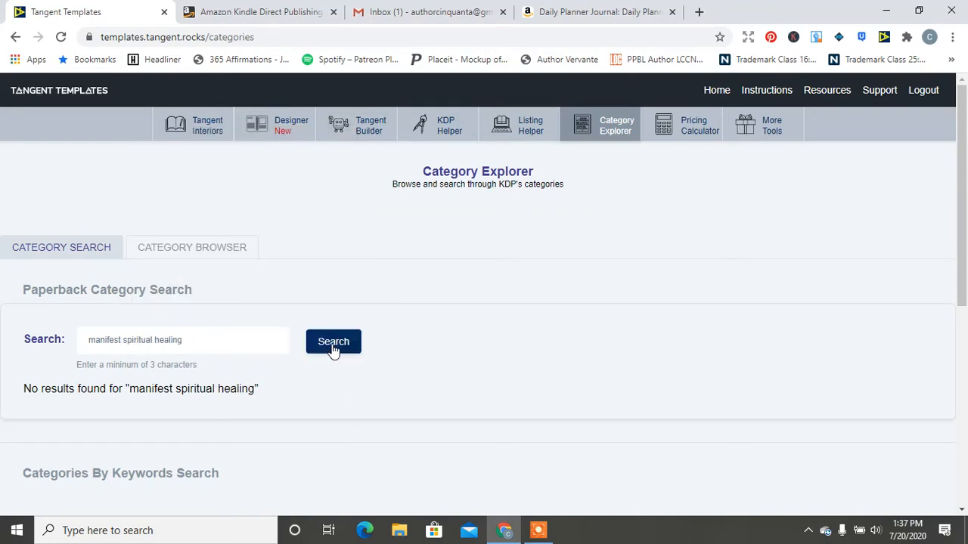
scroll("down", 3)
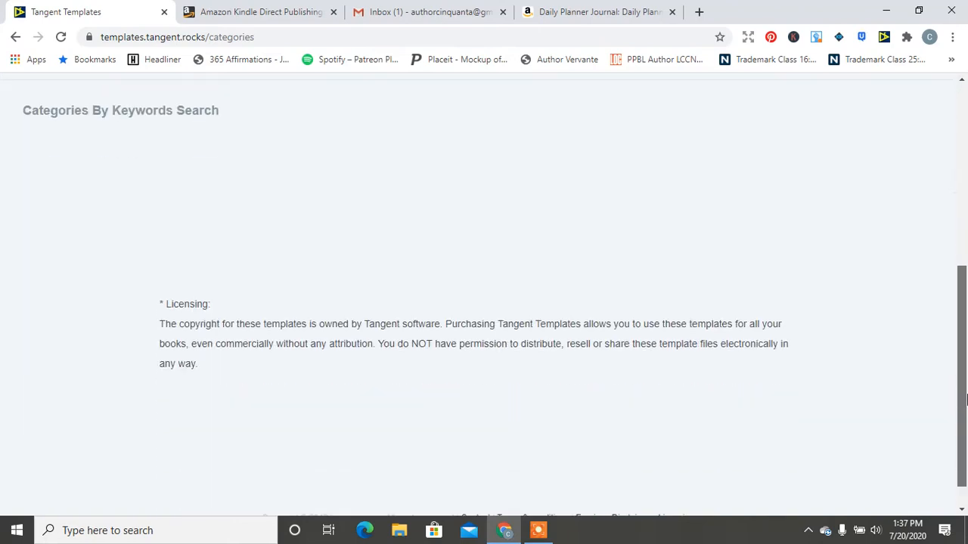
scroll("up", 3)
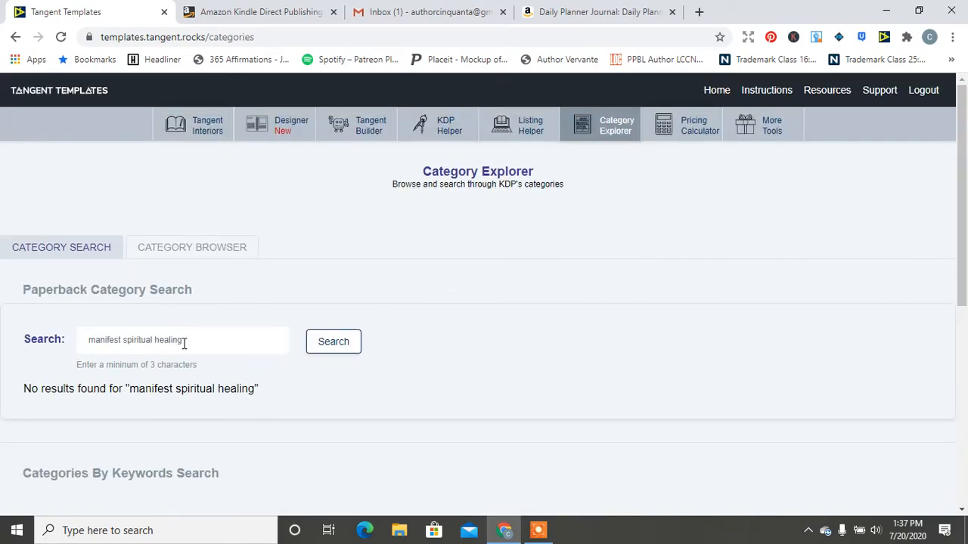
- Search for 'spiritual' alone, then return to the category browser at the Parapsychology path
type("spu")
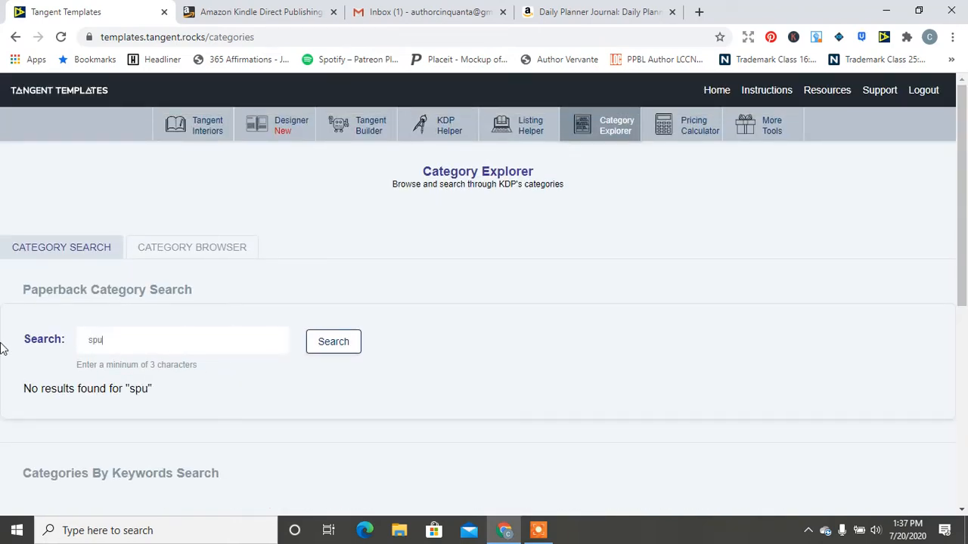
type("irtual")
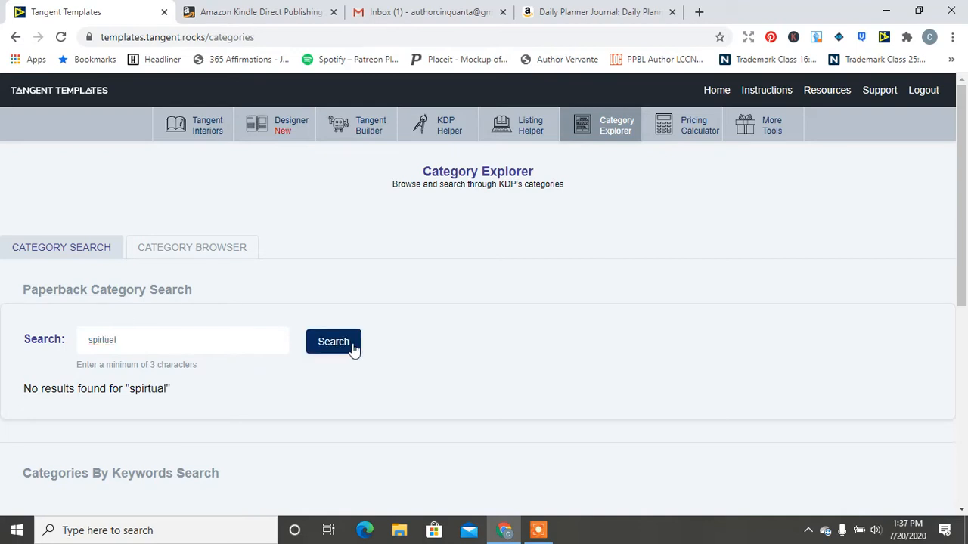
mouse_move(209, 248)
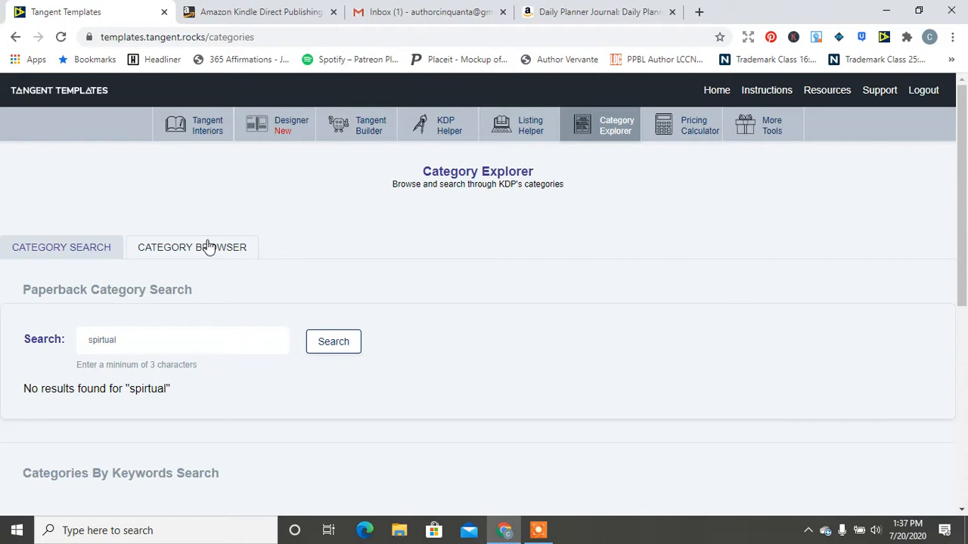
left_click(190, 248)
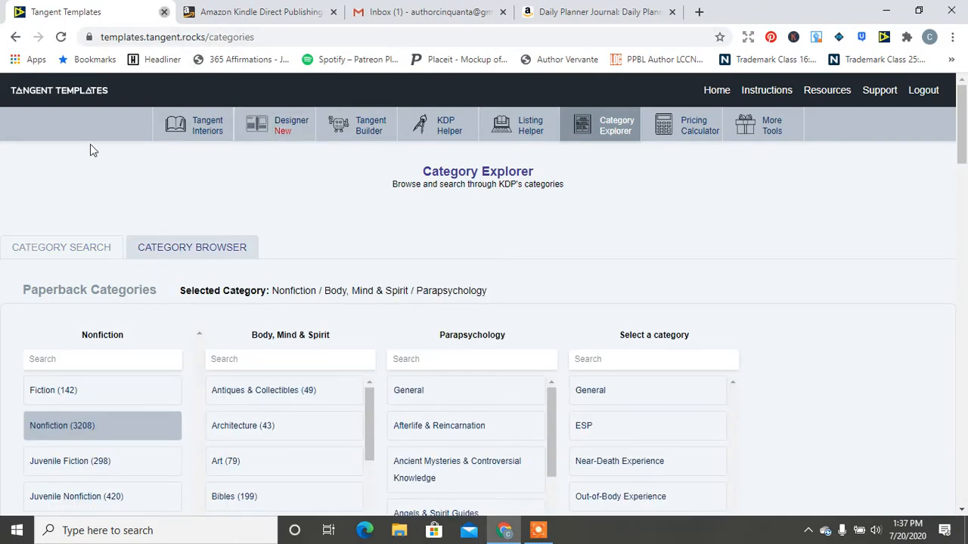
- View the KDP bookshelf, then return to the Gmail message listing the Kindle Store category paths
left_click(164, 12)
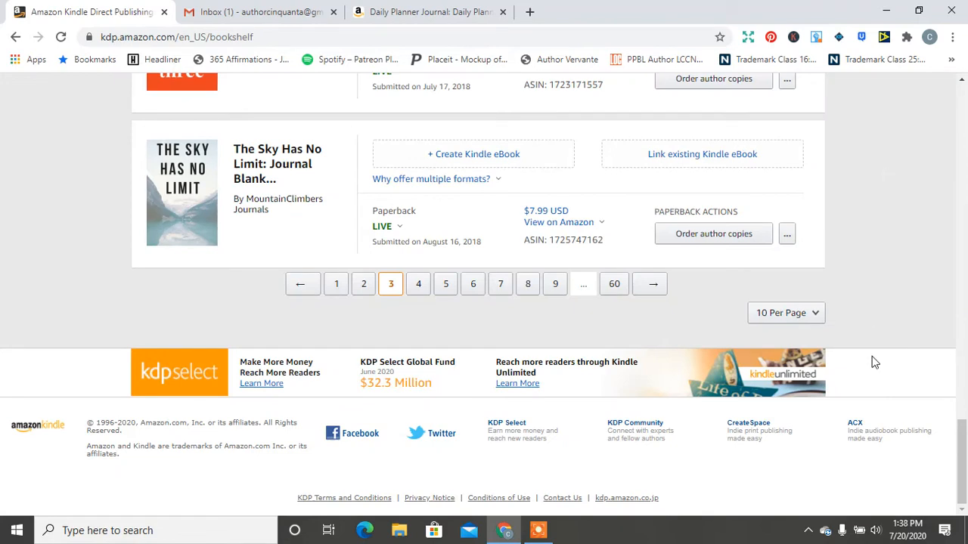
mouse_move(881, 375)
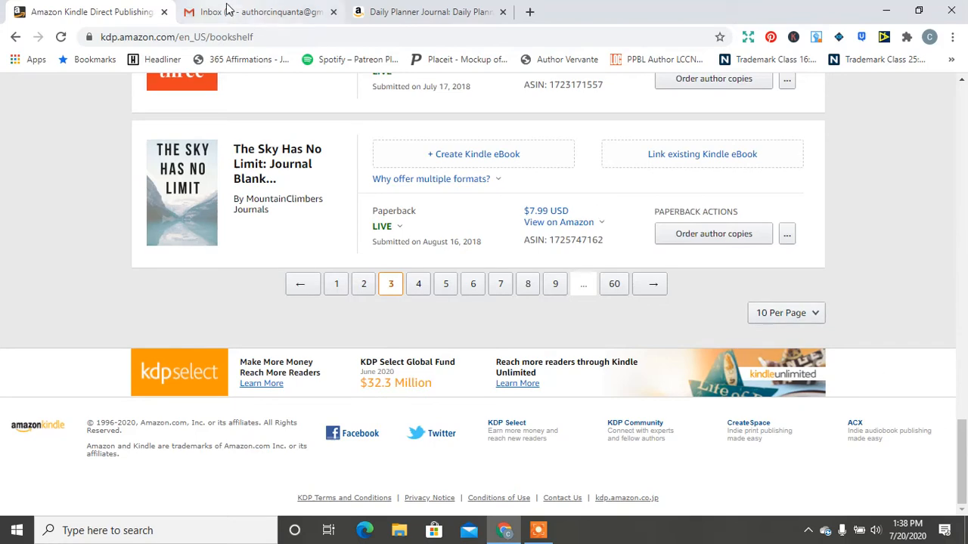
left_click(257, 12)
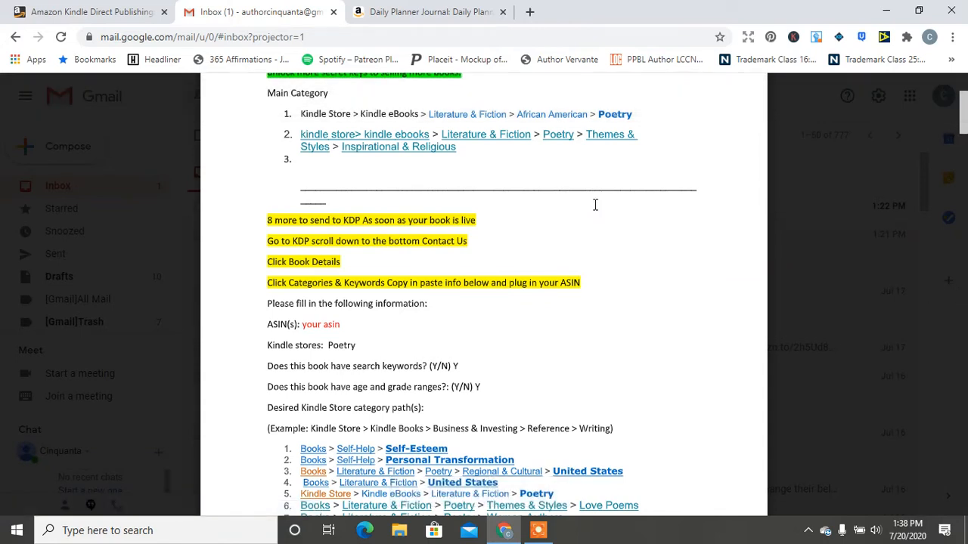
- Revisit the attachment preview and KDP bookshelf, then bring up the Daily Planner Journal product page
left_click(423, 12)
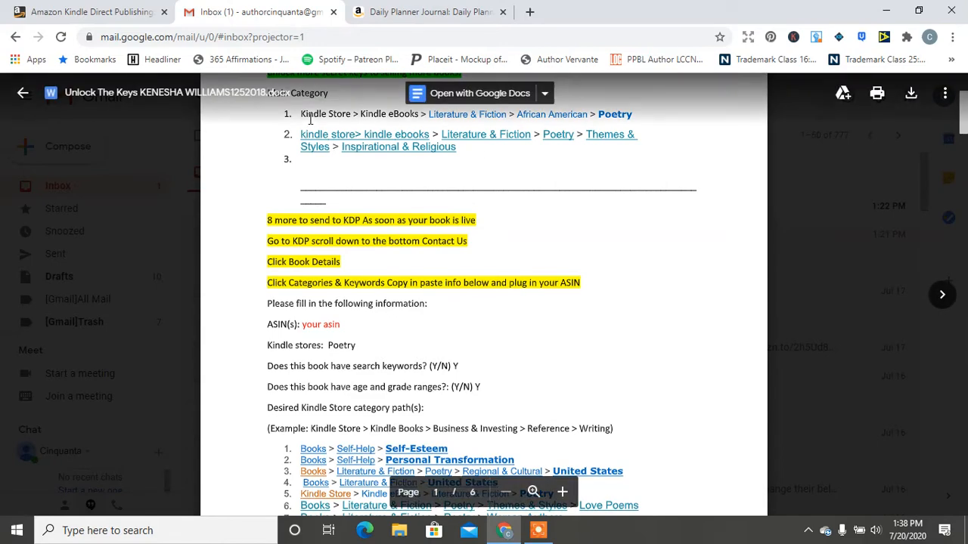
mouse_move(643, 343)
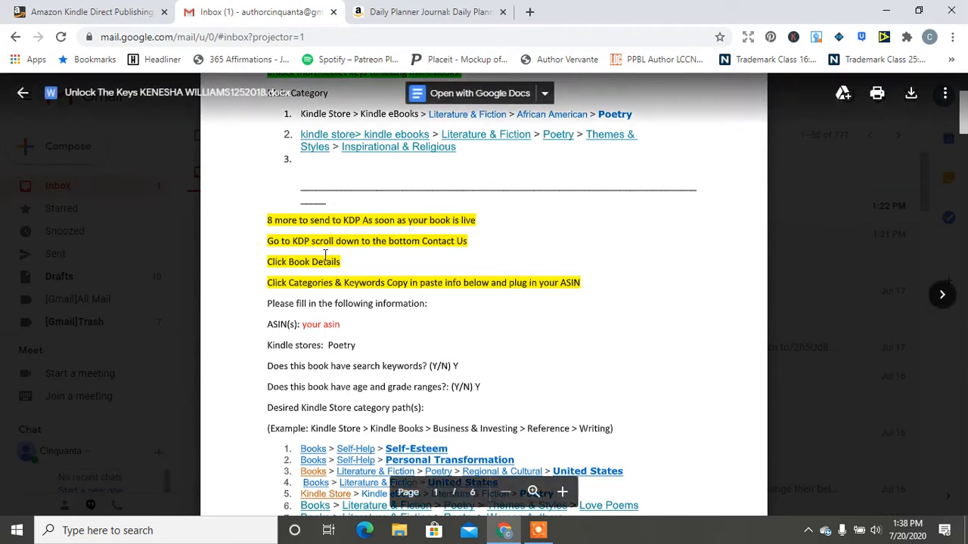
left_click(88, 12)
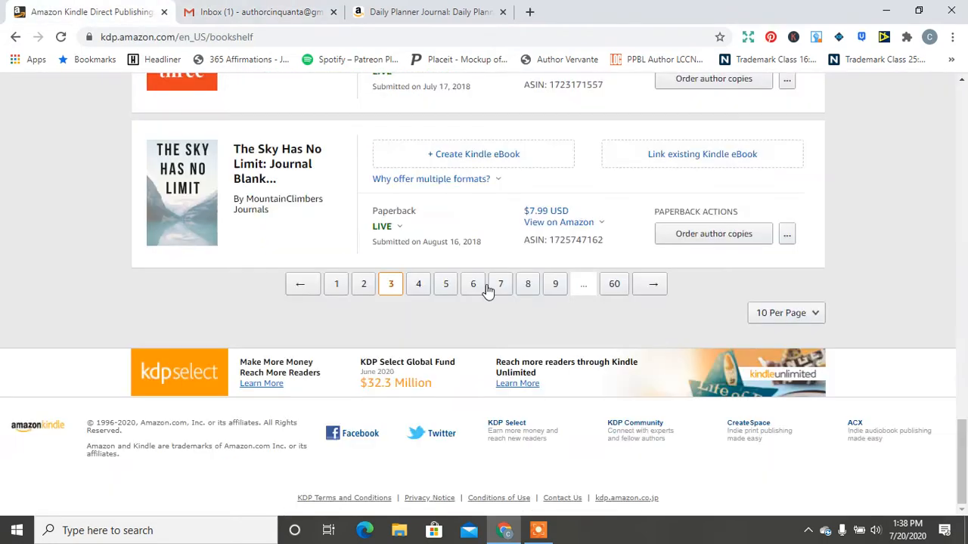
mouse_move(563, 498)
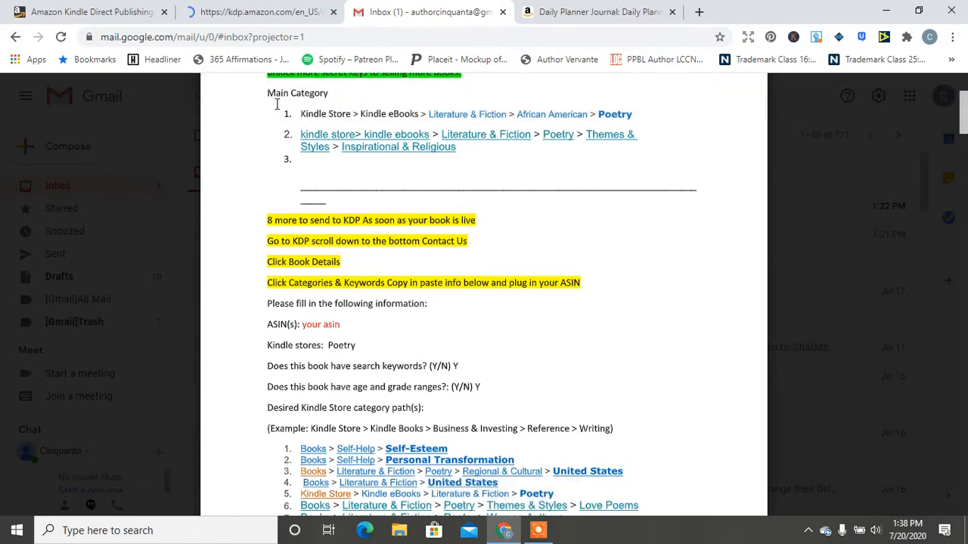
left_click(597, 13)
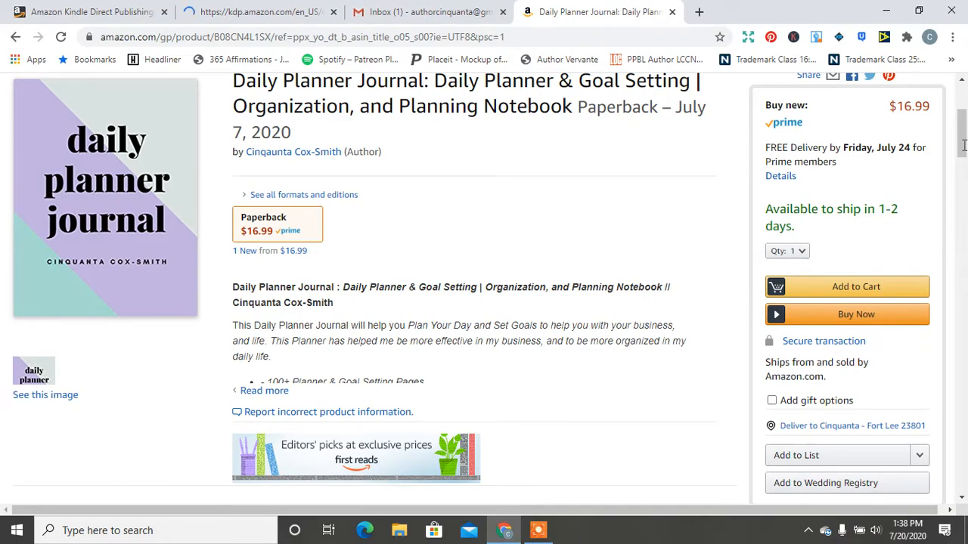
- Check the planner's ASIN and Best Sellers Rank in Product details, then return to the KDP bookshelf
scroll("down", 3)
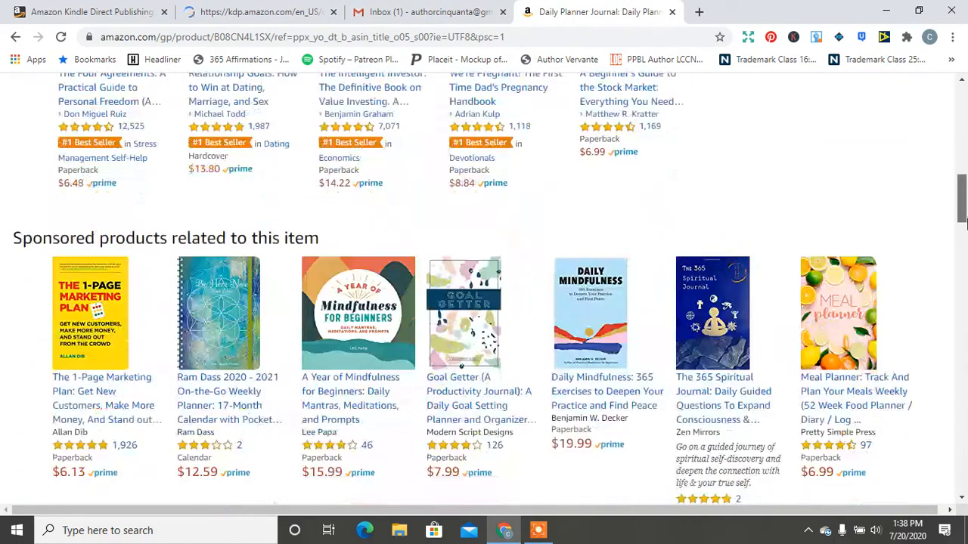
scroll("up", 3)
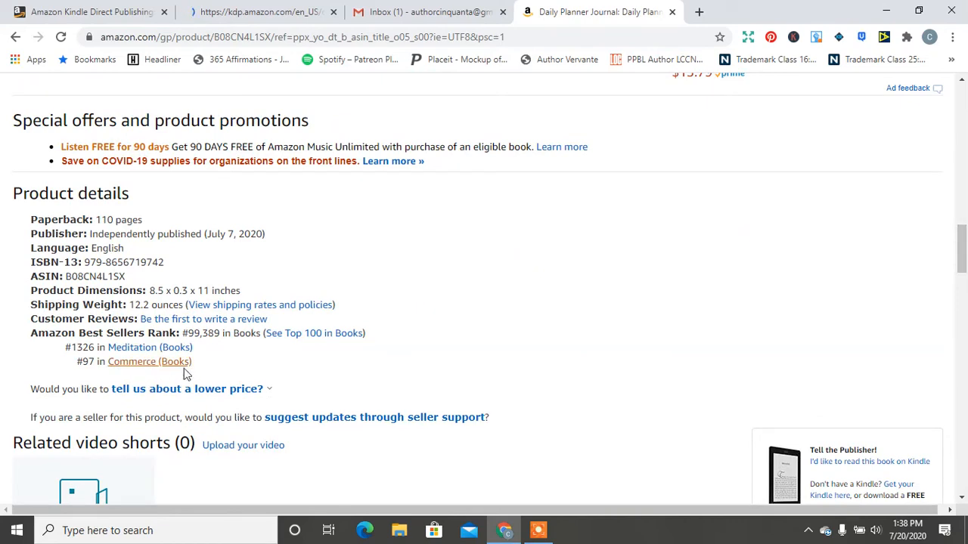
mouse_move(149, 362)
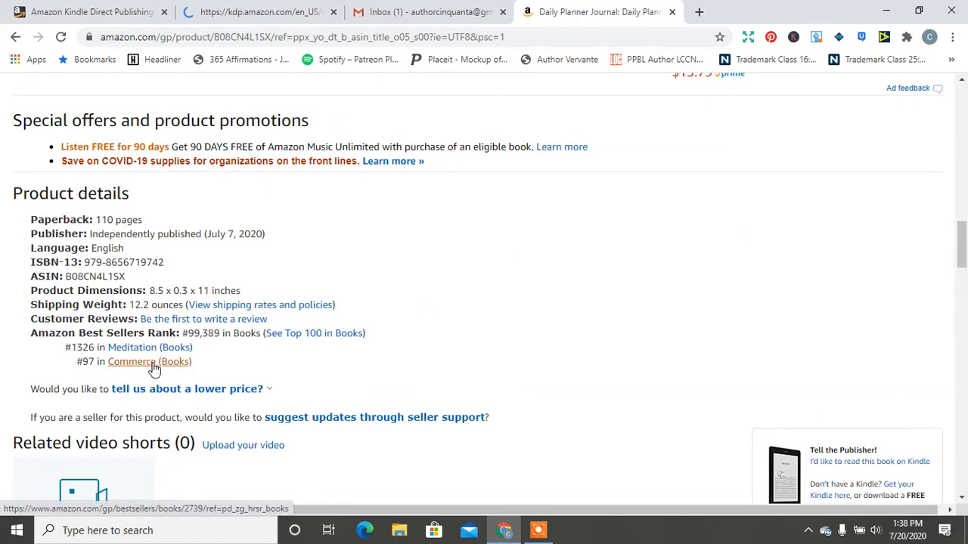
left_click(89, 12)
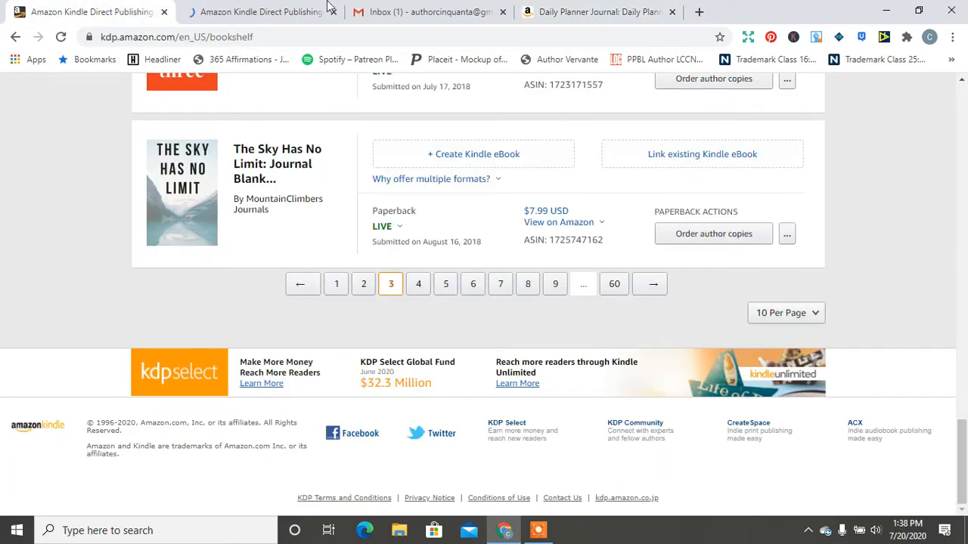
- Reach the KDP Contact Us page and browse the How can we help? topics, including bookshelf management
left_click(563, 497)
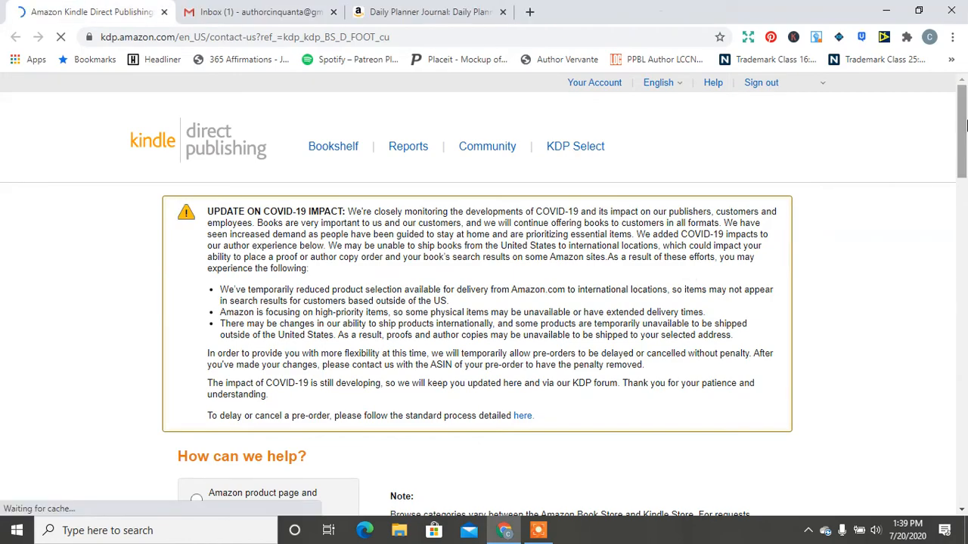
scroll("down", 3)
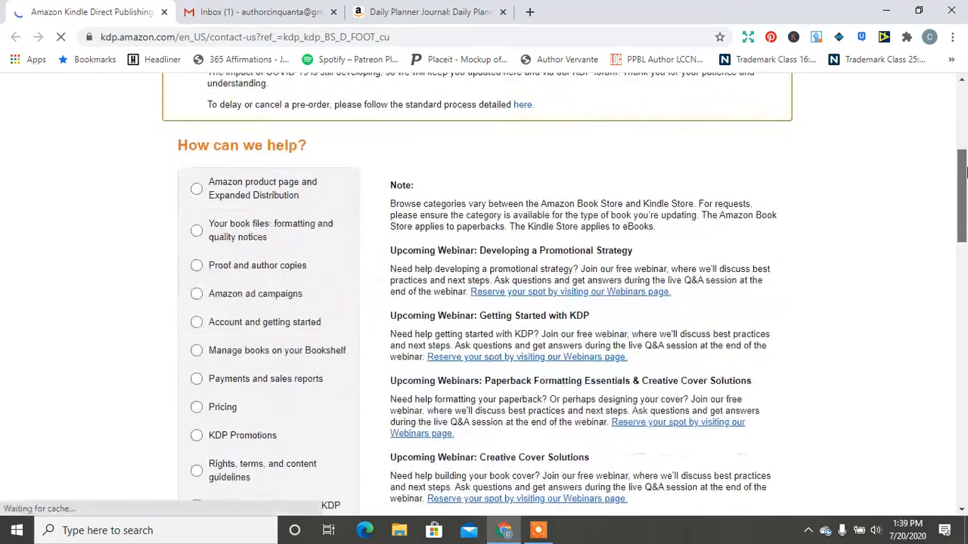
scroll("down", 3)
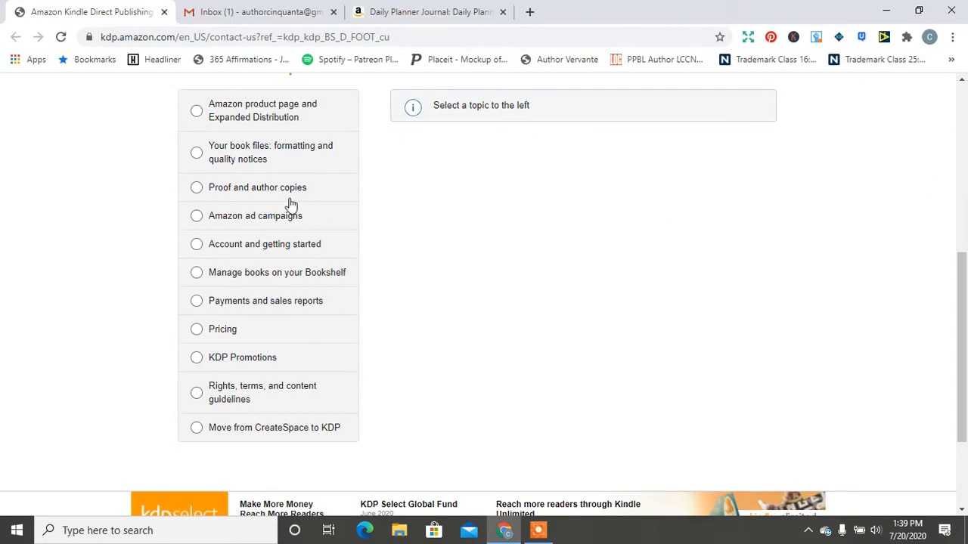
left_click(197, 243)
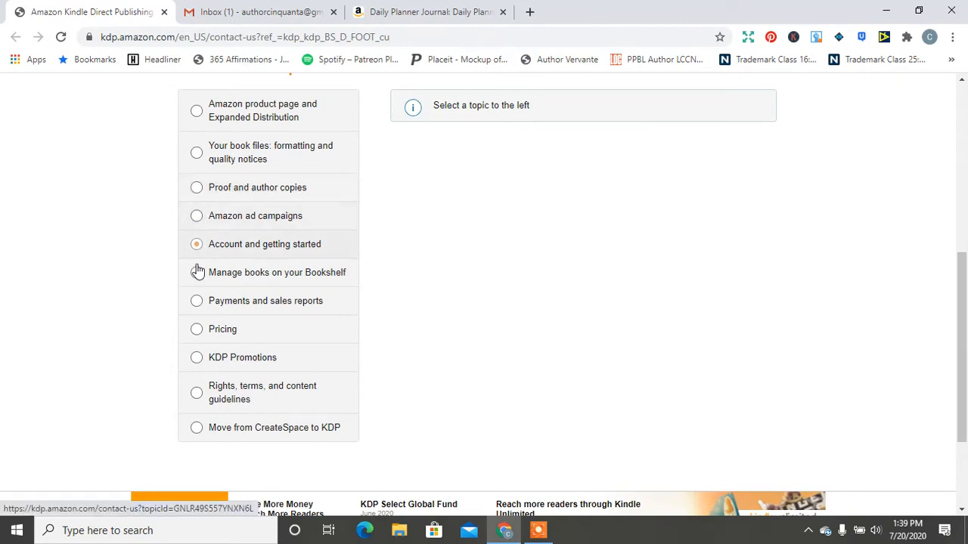
left_click(196, 393)
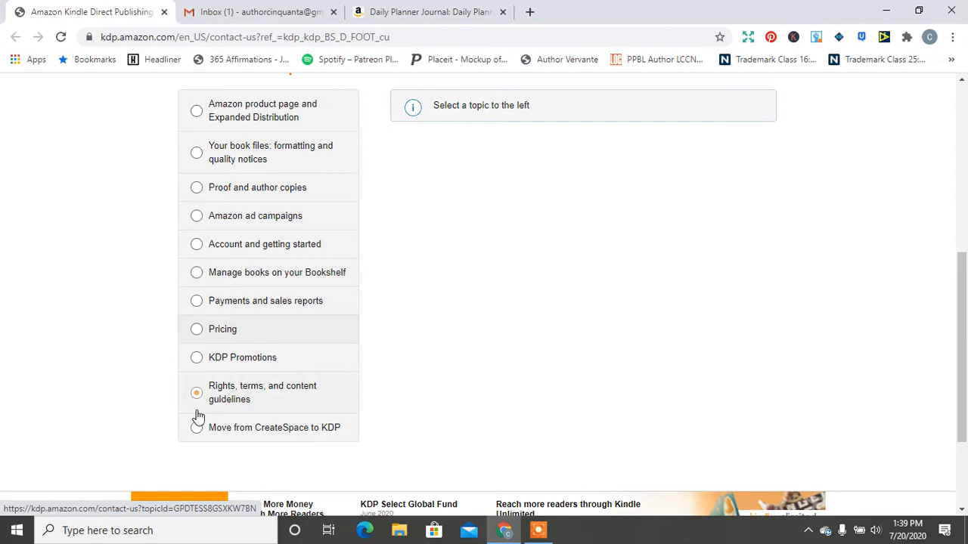
left_click(196, 112)
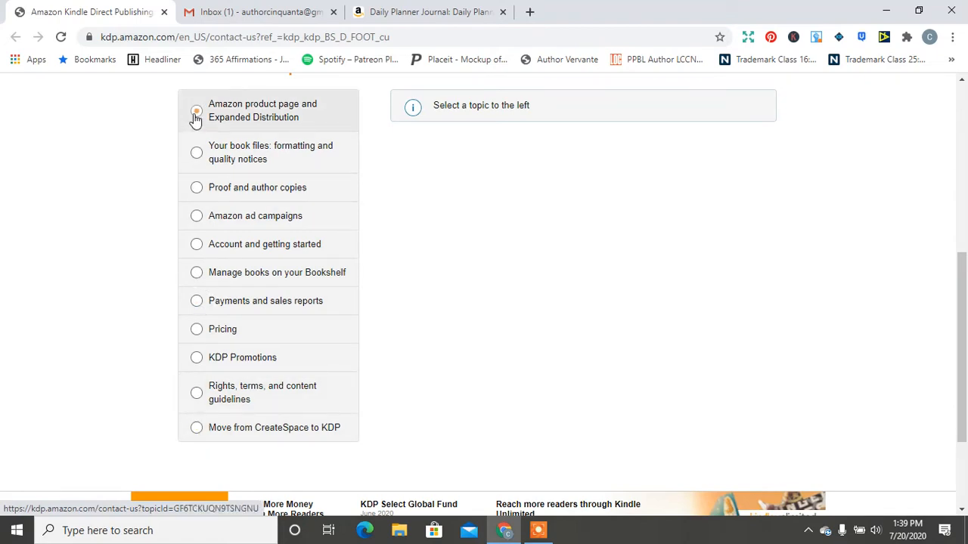
left_click(197, 112)
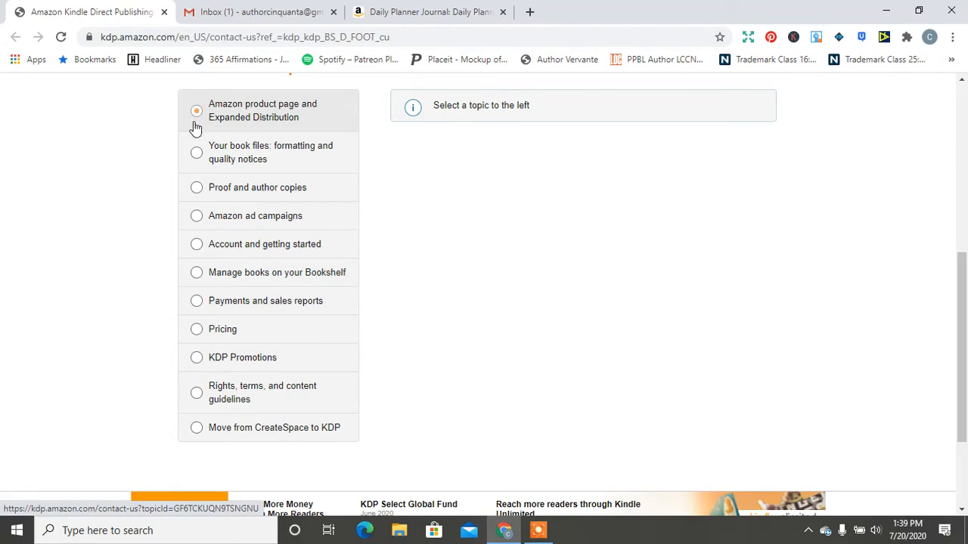
left_click(197, 272)
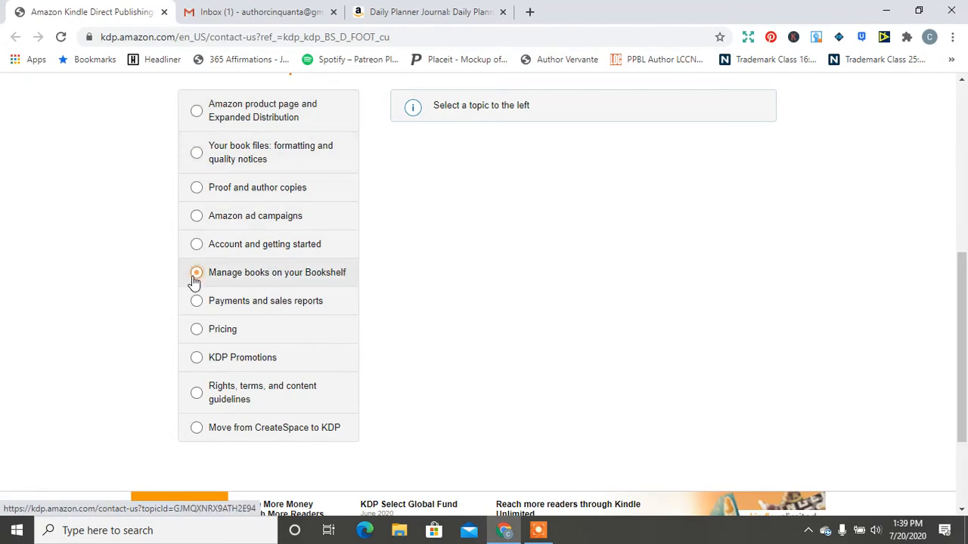
left_click(197, 273)
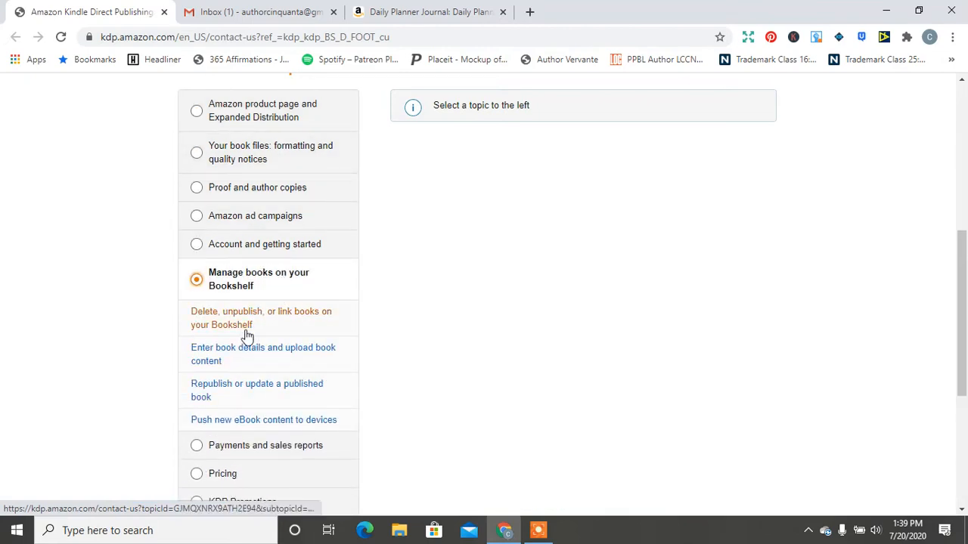
mouse_move(263, 353)
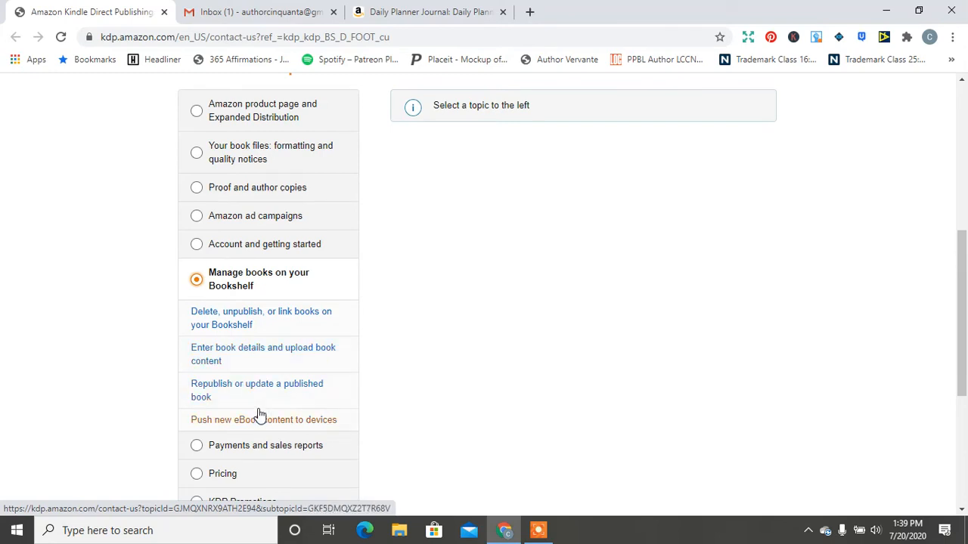
- Choose Amazon product page and Expanded Distribution › Update Amazon Categories to load the request form
left_click(197, 110)
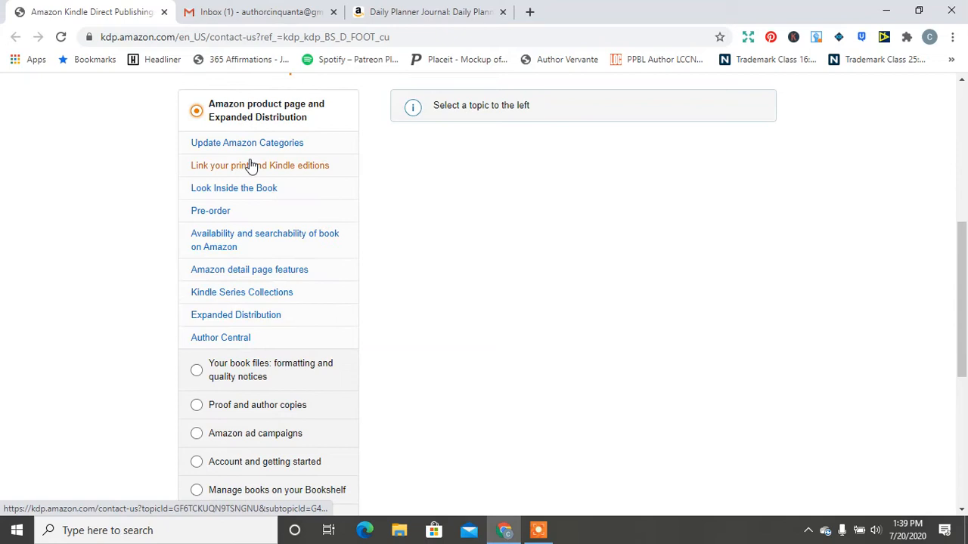
left_click(248, 143)
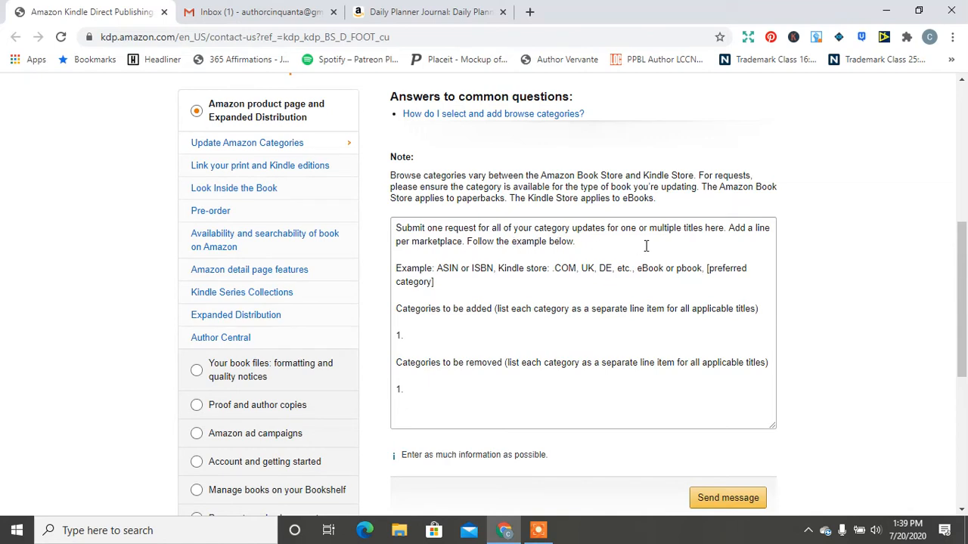
mouse_move(697, 254)
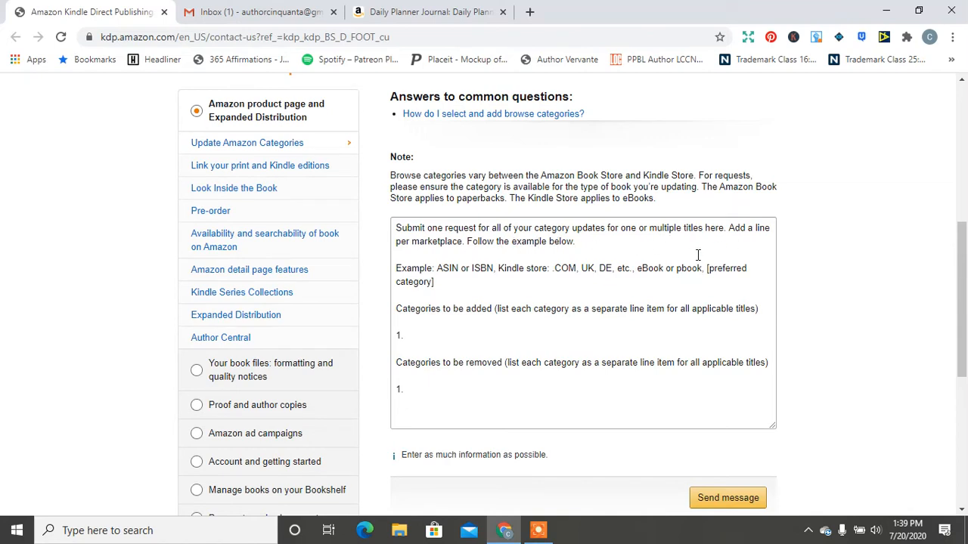
mouse_move(219, 204)
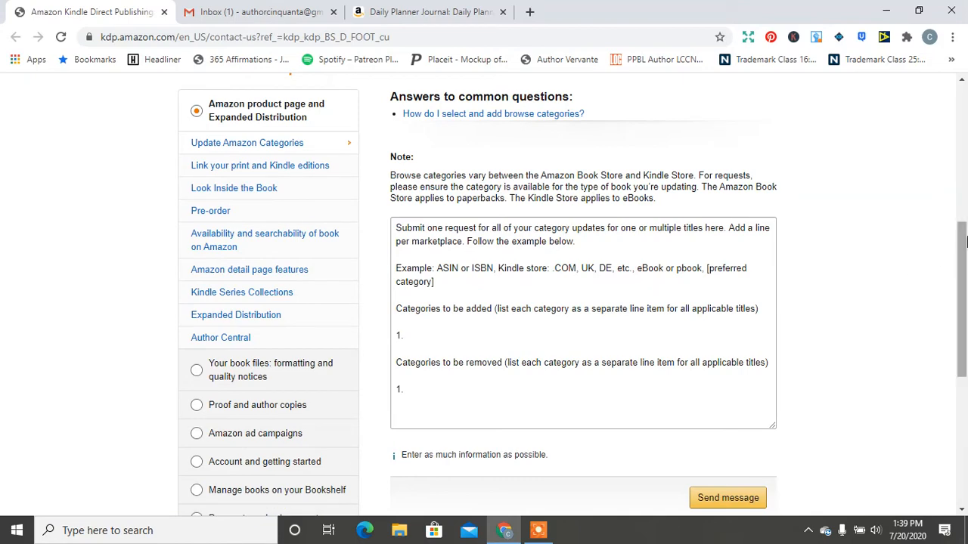
- Read the Update Amazon Categories template down to the message box and Send message button
scroll("down", 3)
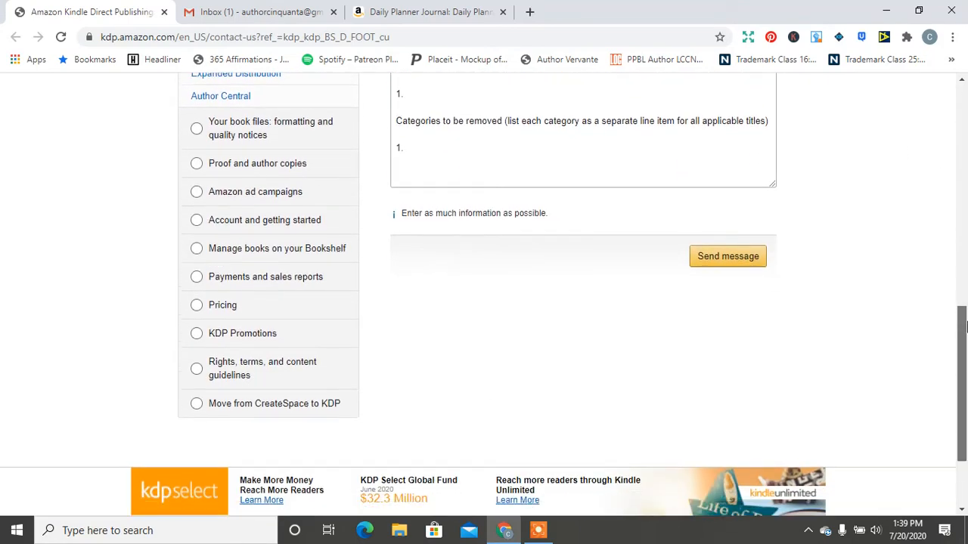
scroll("up", 3)
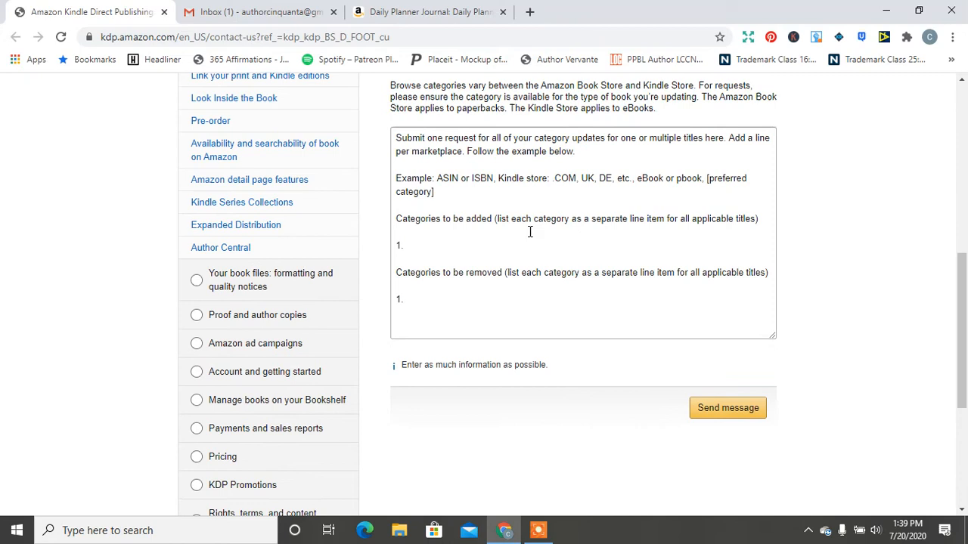
mouse_move(257, 185)
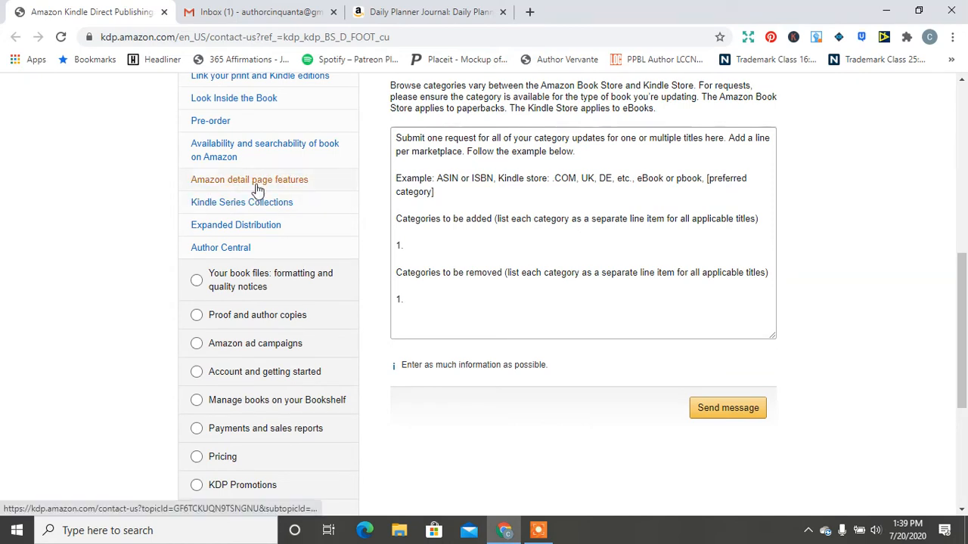
- Browse other help topics: Look Inside, proof copies, ad campaigns, account setup and bookshelf management
left_click(242, 203)
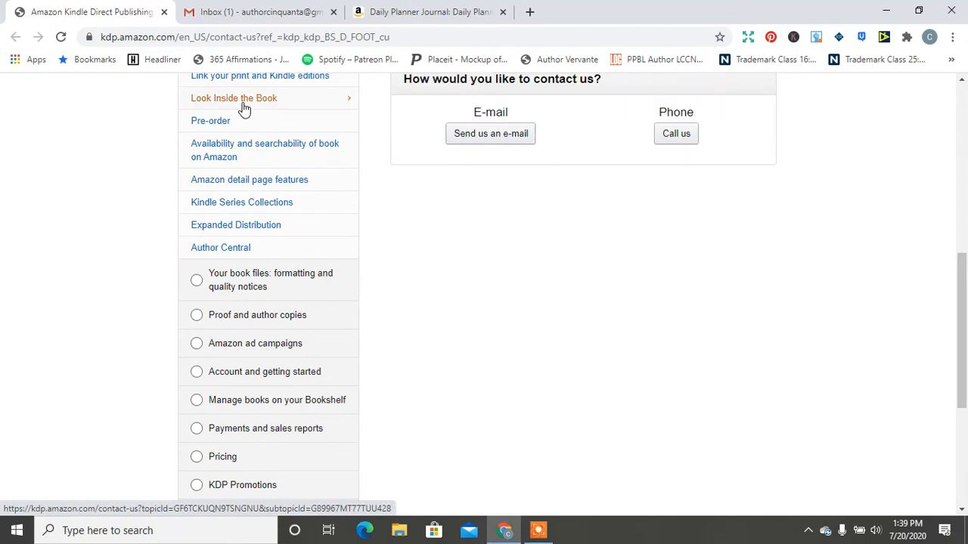
left_click(197, 314)
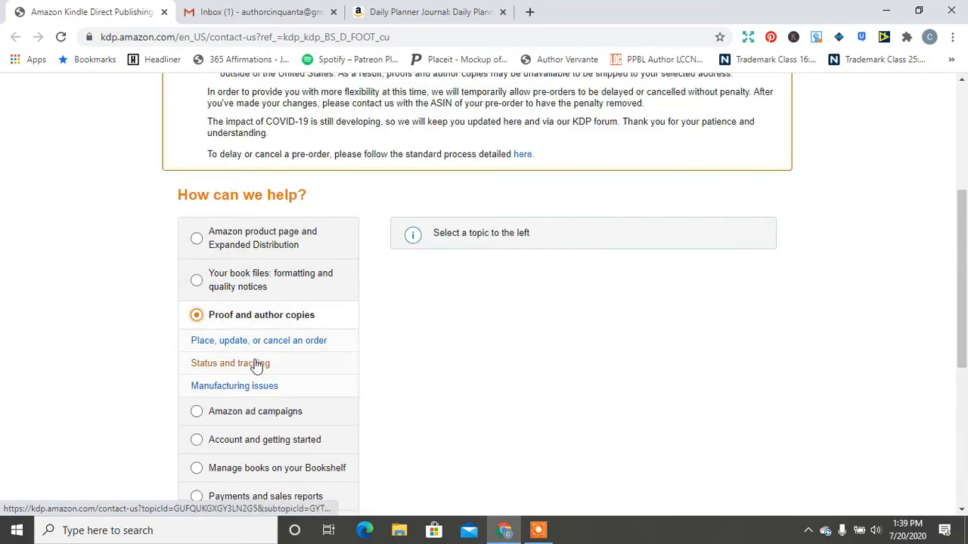
left_click(197, 412)
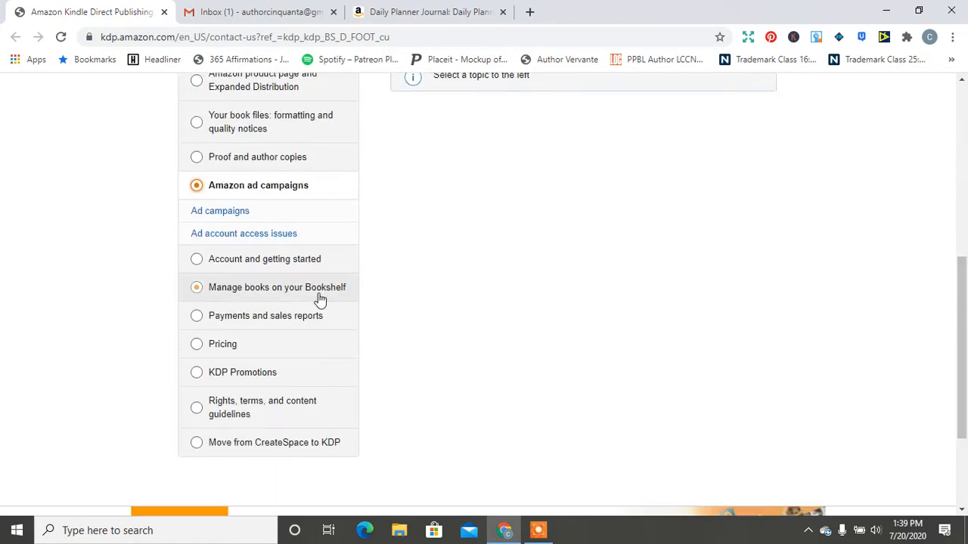
left_click(197, 258)
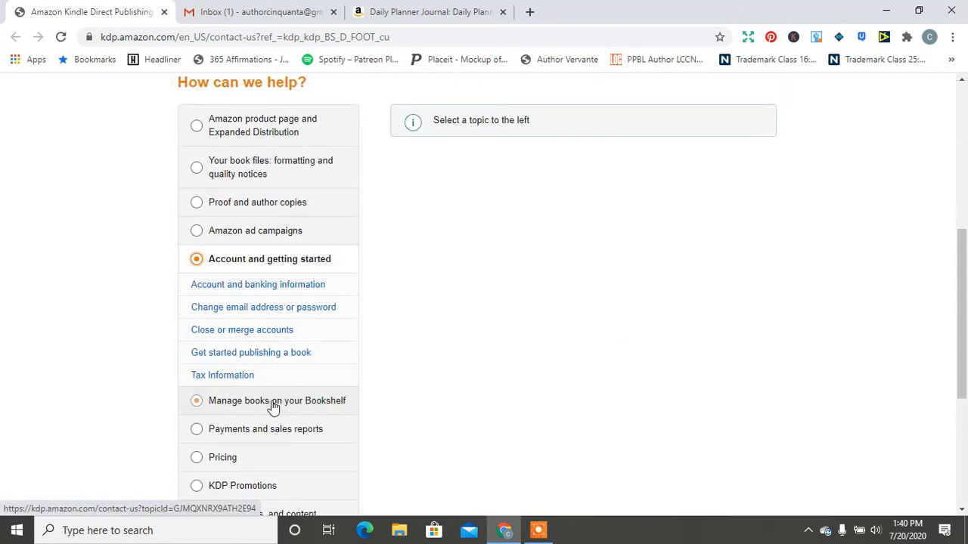
left_click(197, 401)
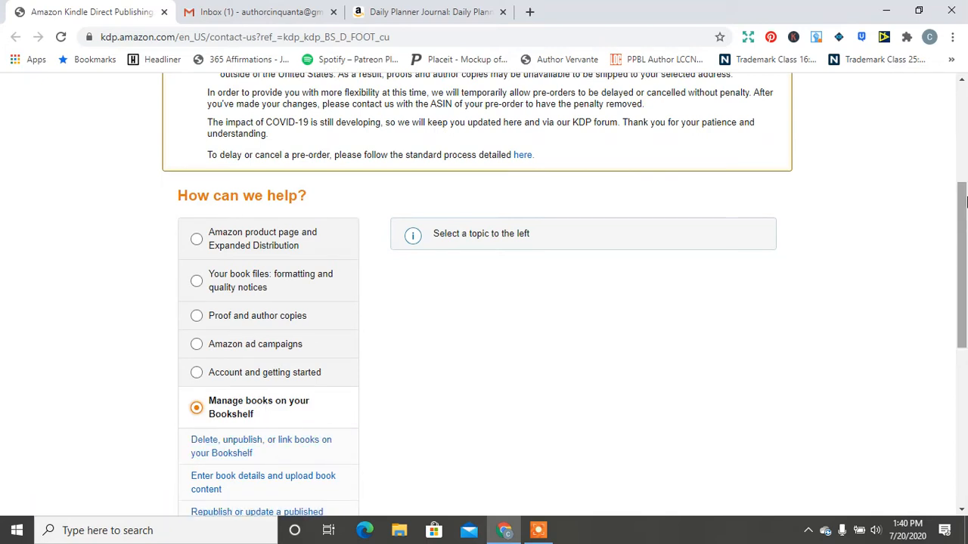
scroll("down", 3)
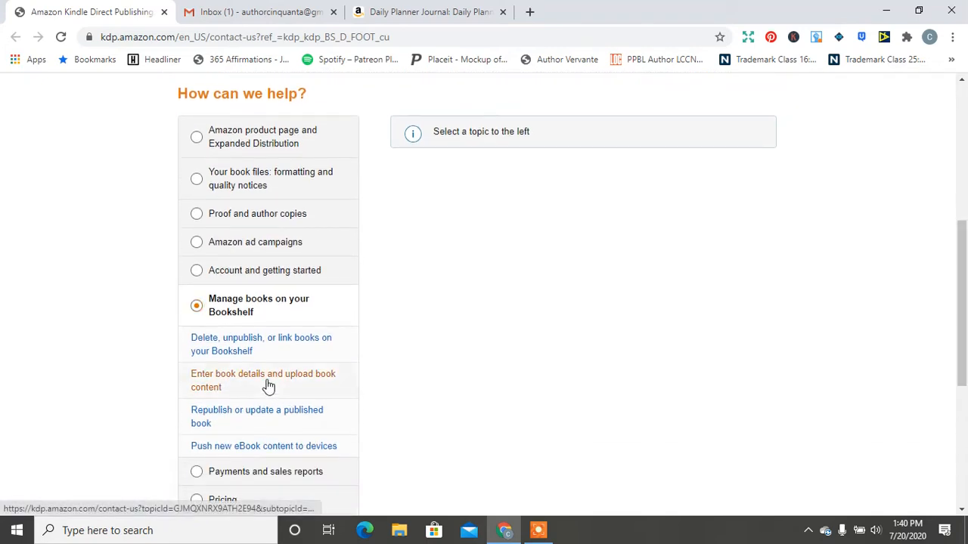
- Load the Update Your Book Details article in a new tab and view Amazon detail page features
left_click(263, 381)
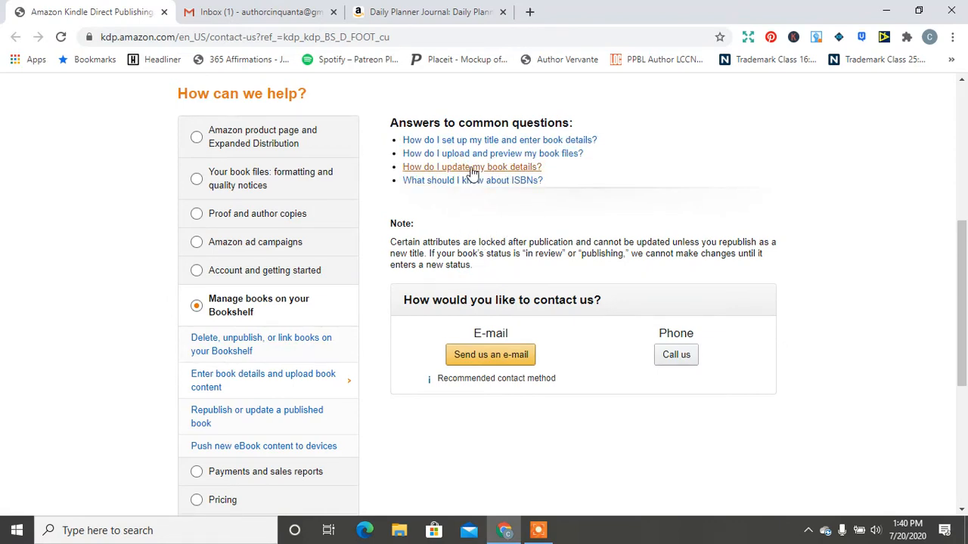
left_click(472, 166)
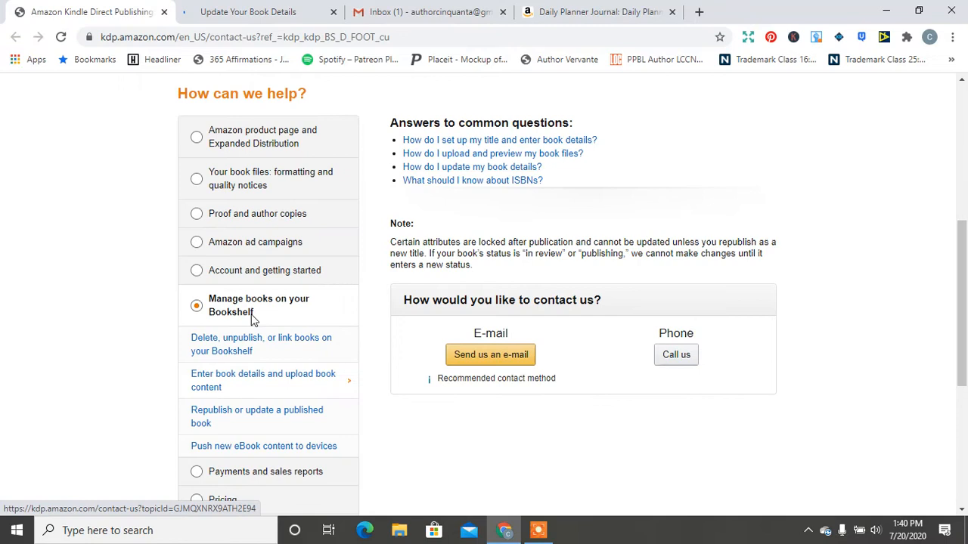
left_click(196, 136)
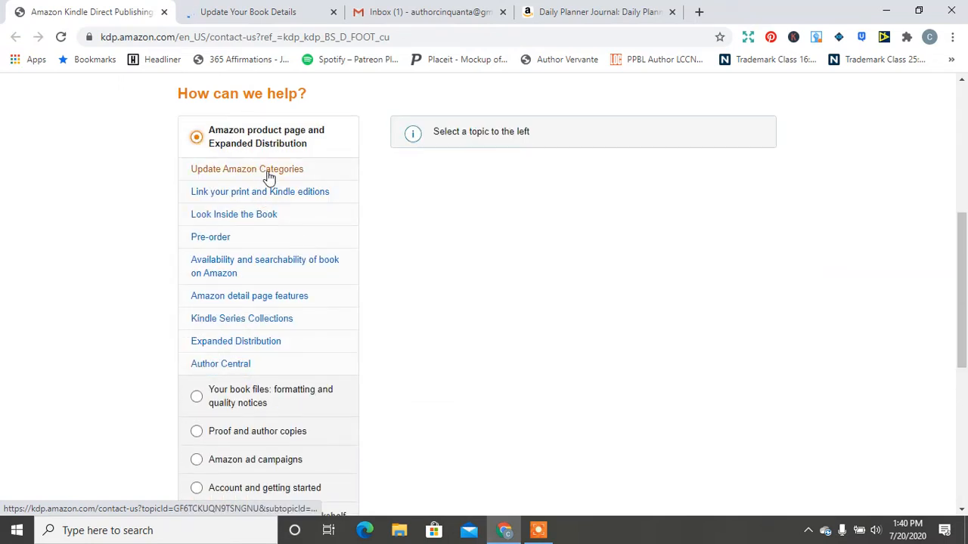
left_click(248, 295)
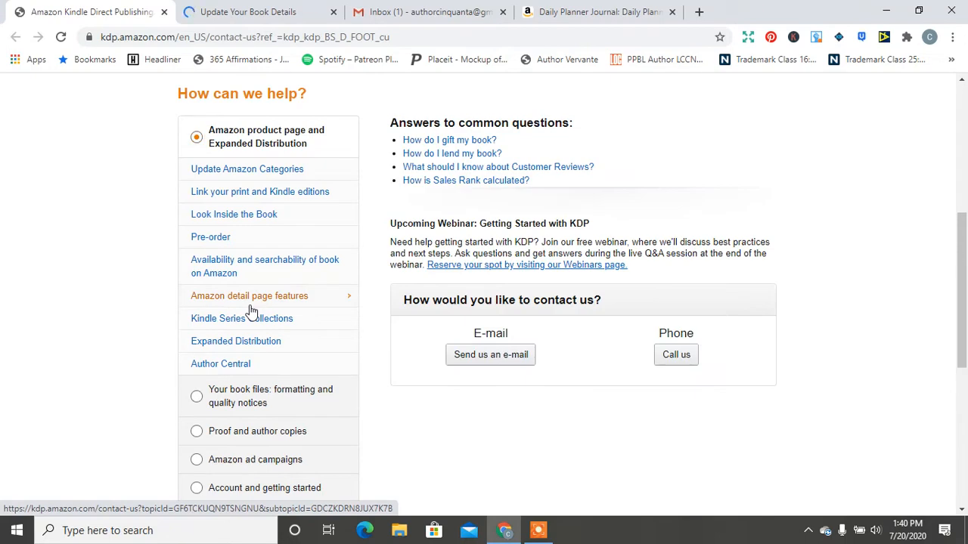
left_click(246, 169)
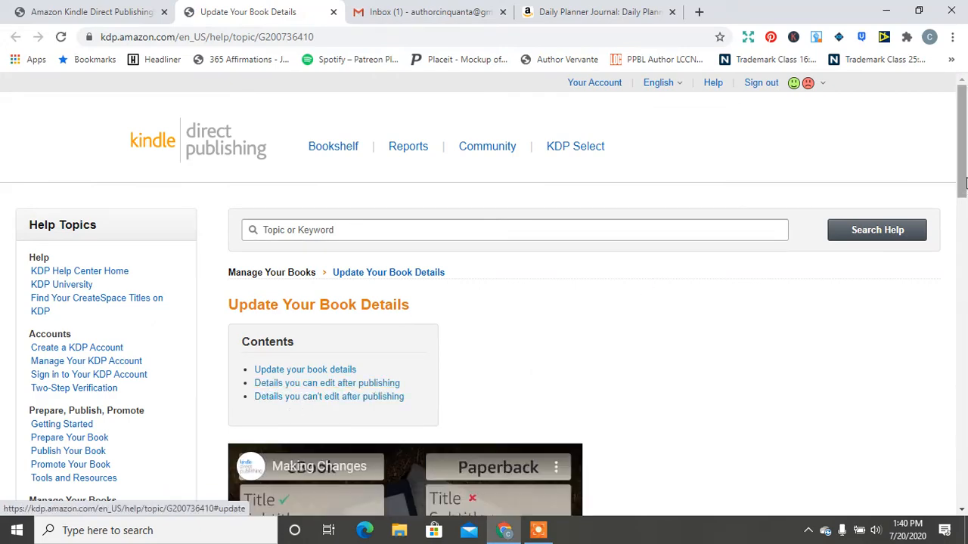
scroll("down", 3)
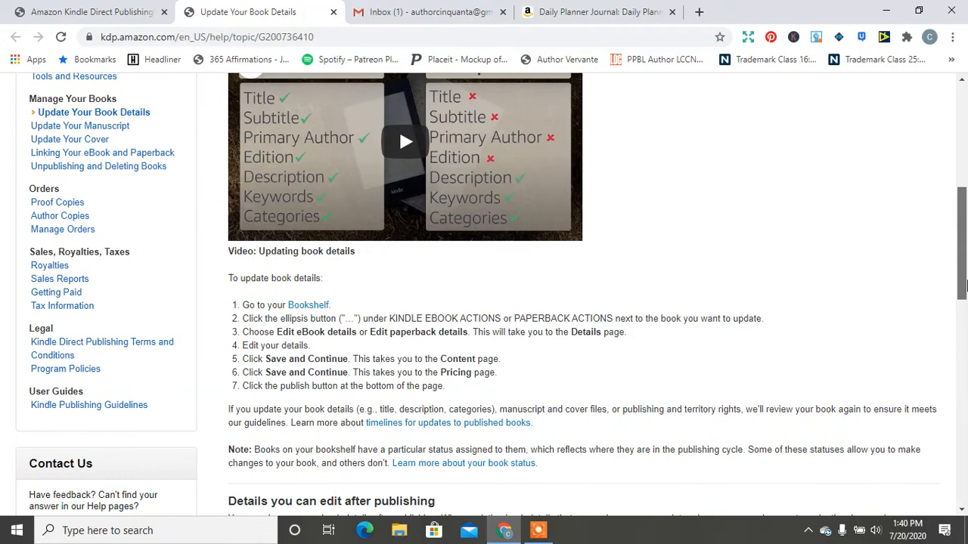
scroll("up", 3)
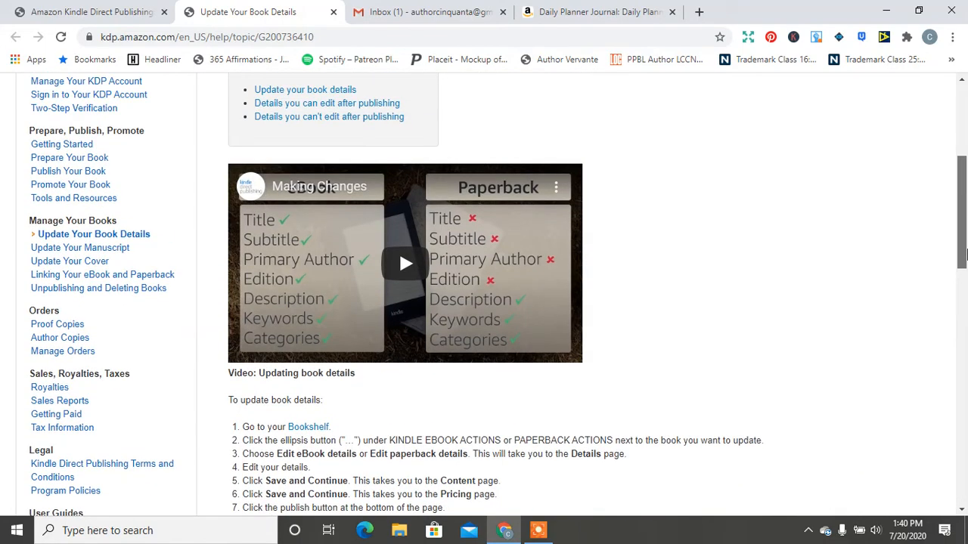
scroll("down", 3)
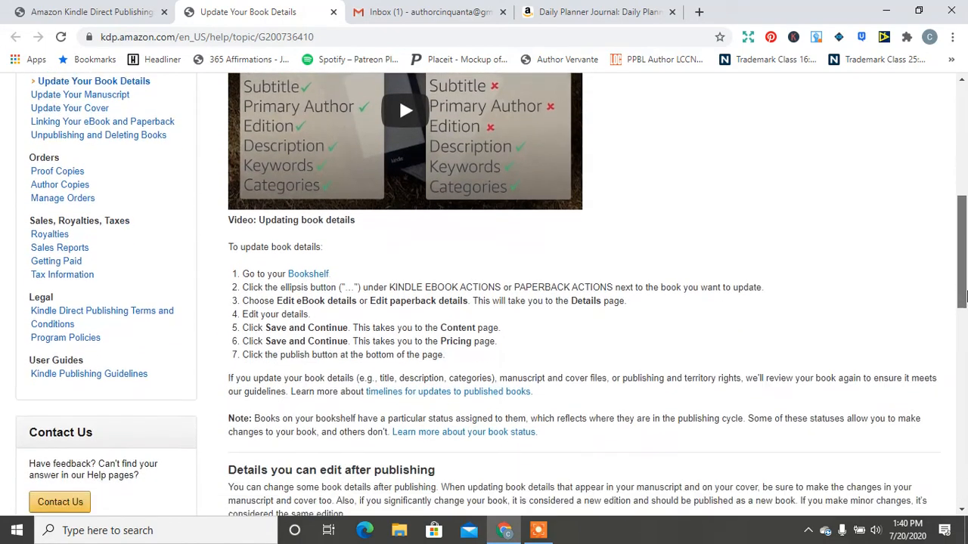
scroll("down", 3)
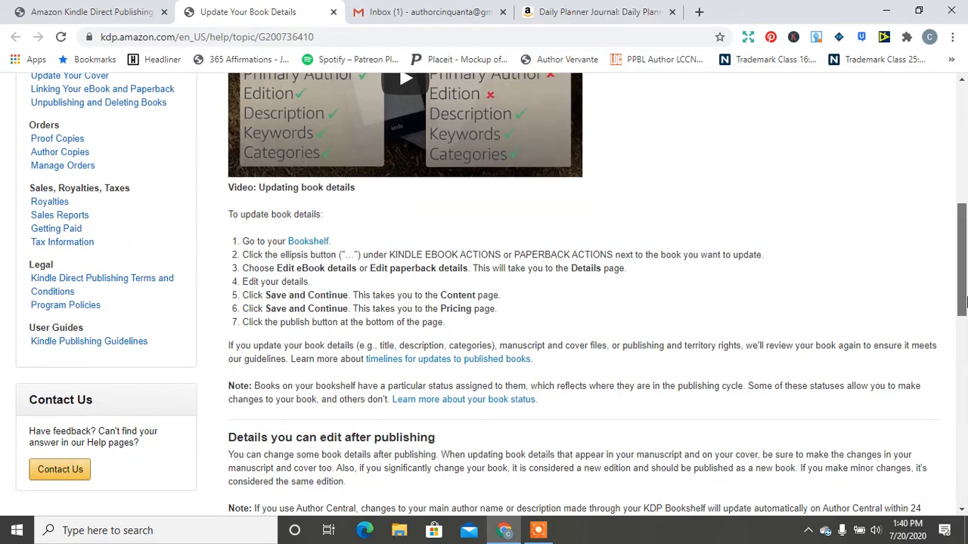
scroll("up", 3)
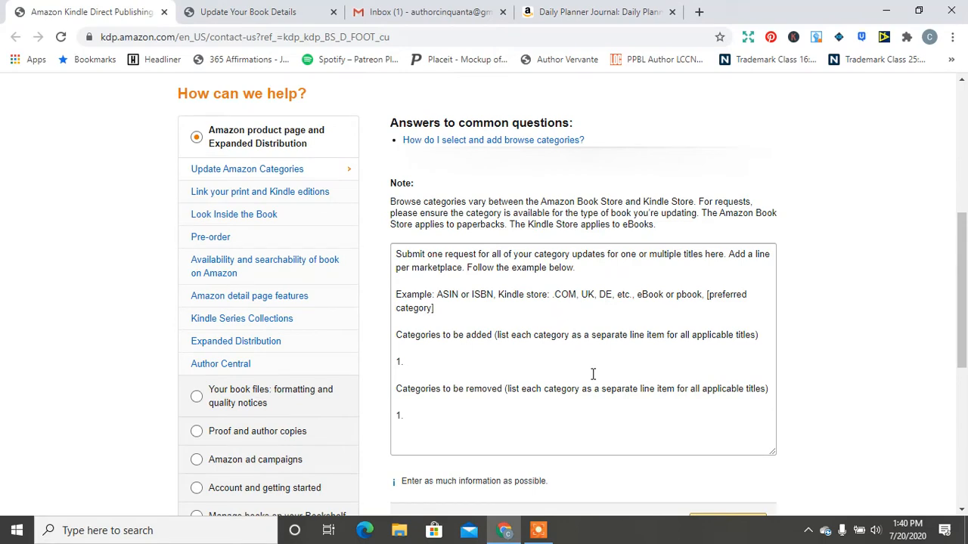
- Compare Gmail's category notes with the request form, then close the Update Your Book Details tab
left_click(427, 12)
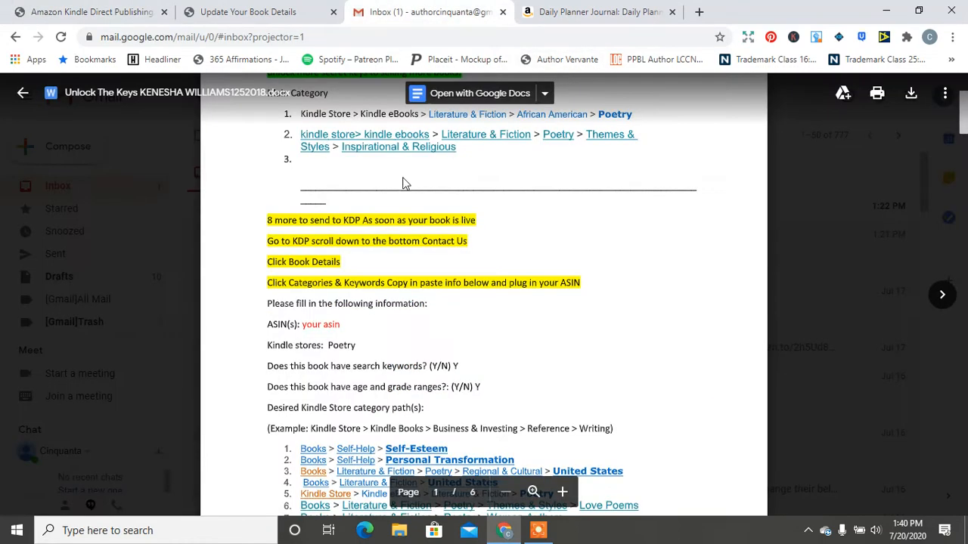
mouse_move(351, 303)
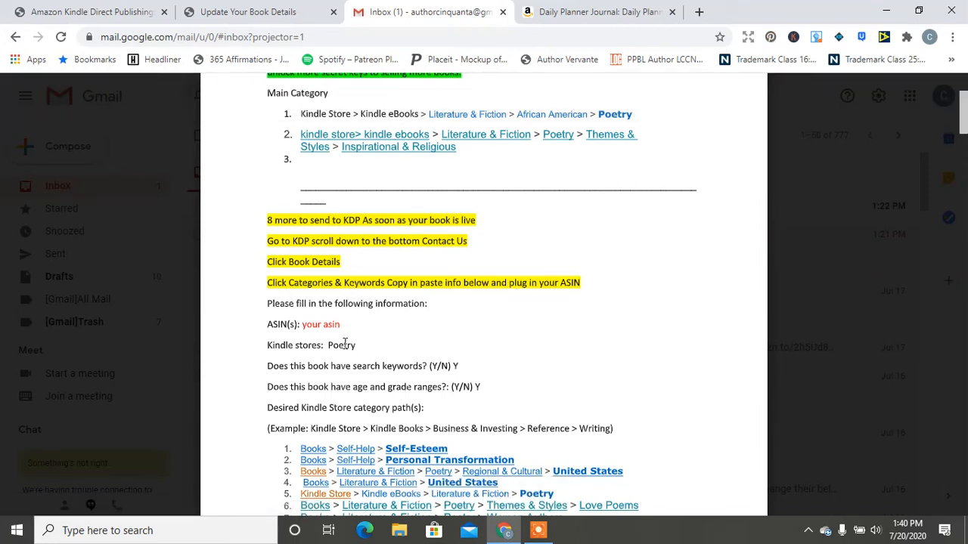
left_click(257, 12)
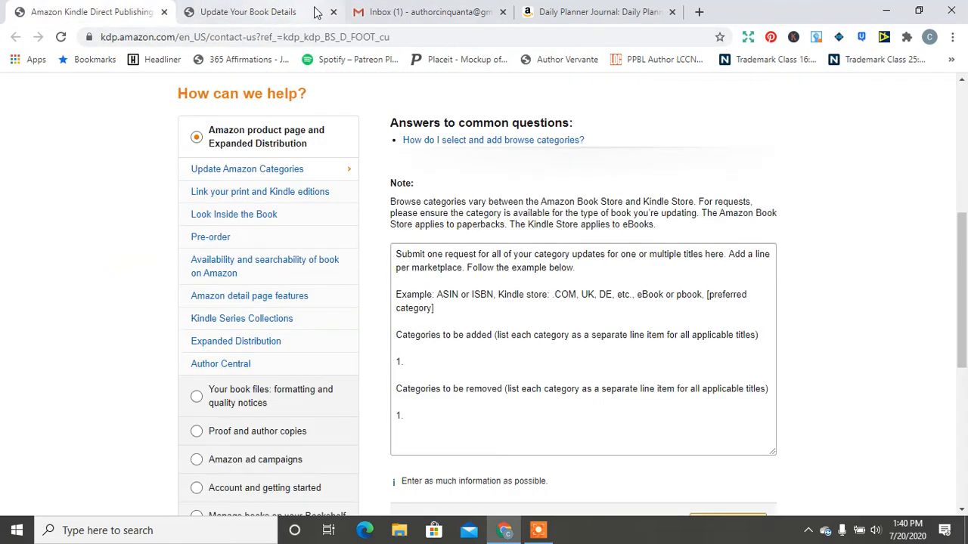
left_click(242, 12)
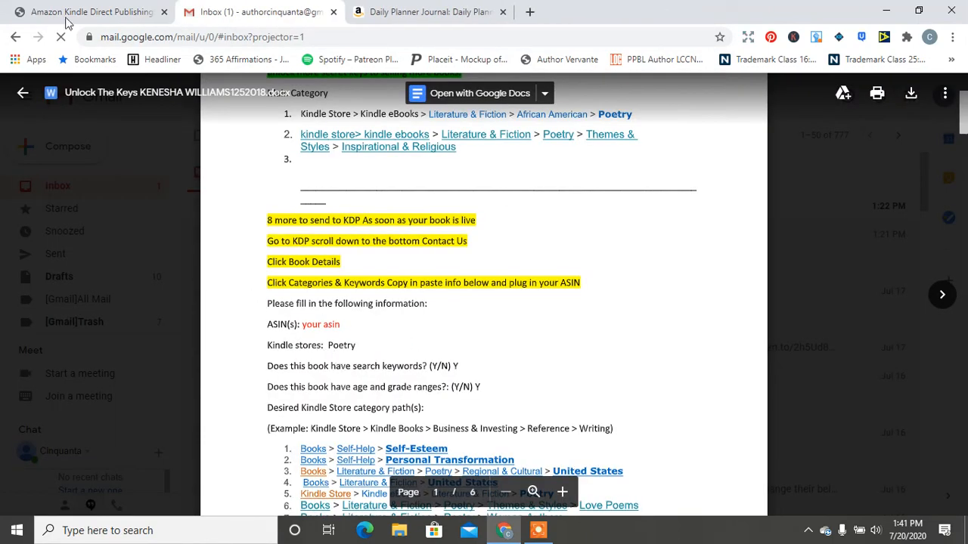
left_click(87, 12)
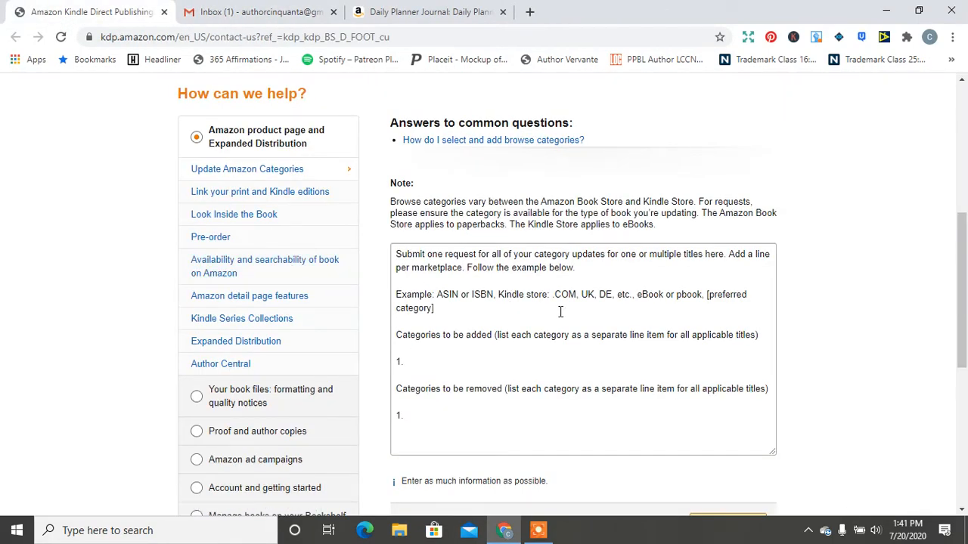
mouse_move(720, 342)
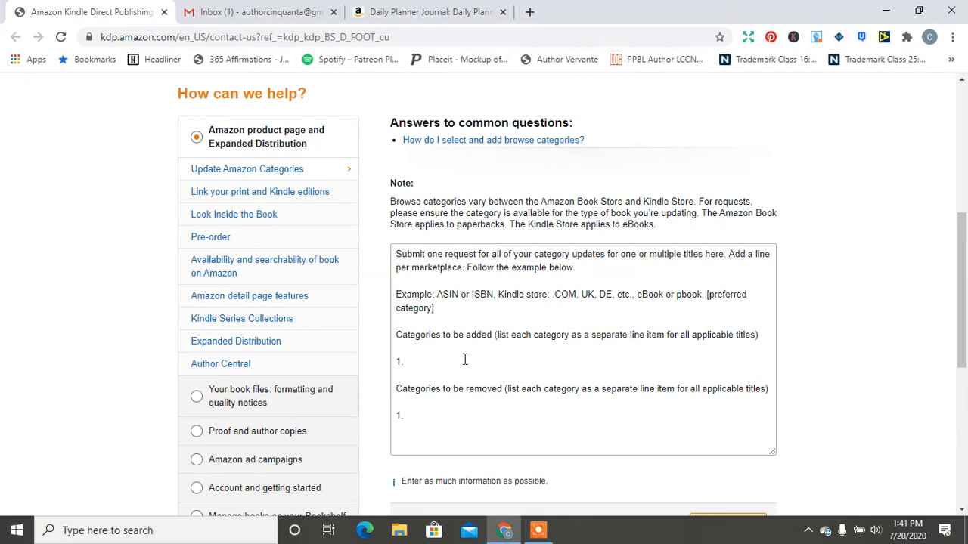
mouse_move(656, 350)
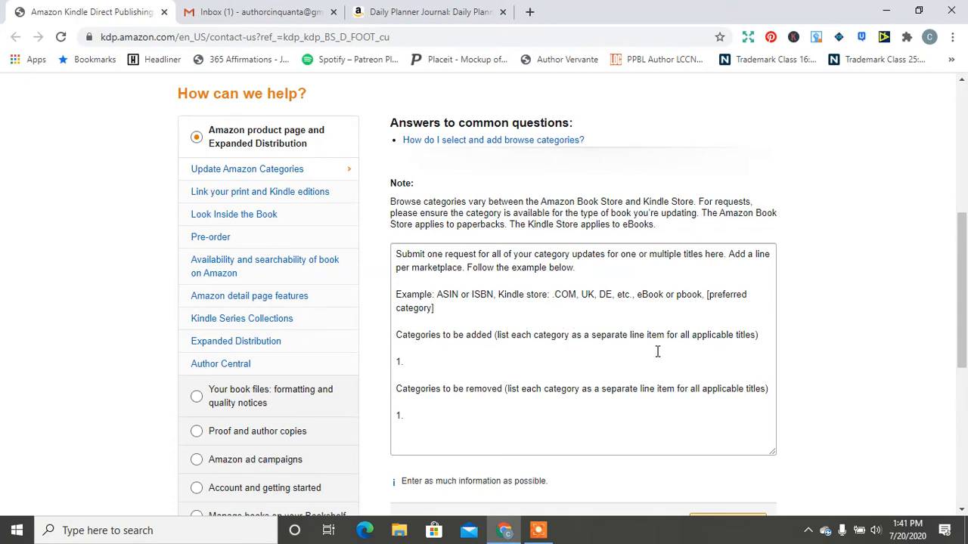
mouse_move(711, 349)
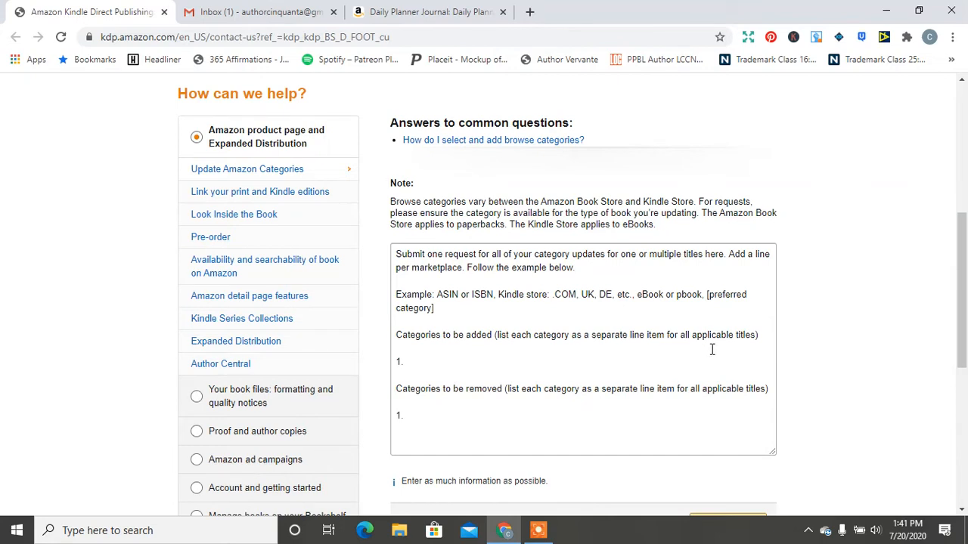
mouse_move(641, 385)
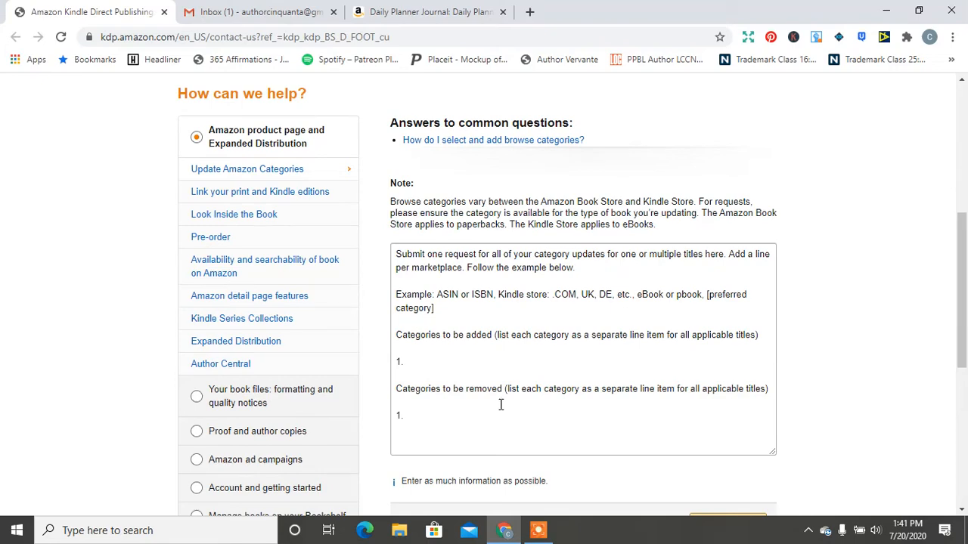
mouse_move(274, 6)
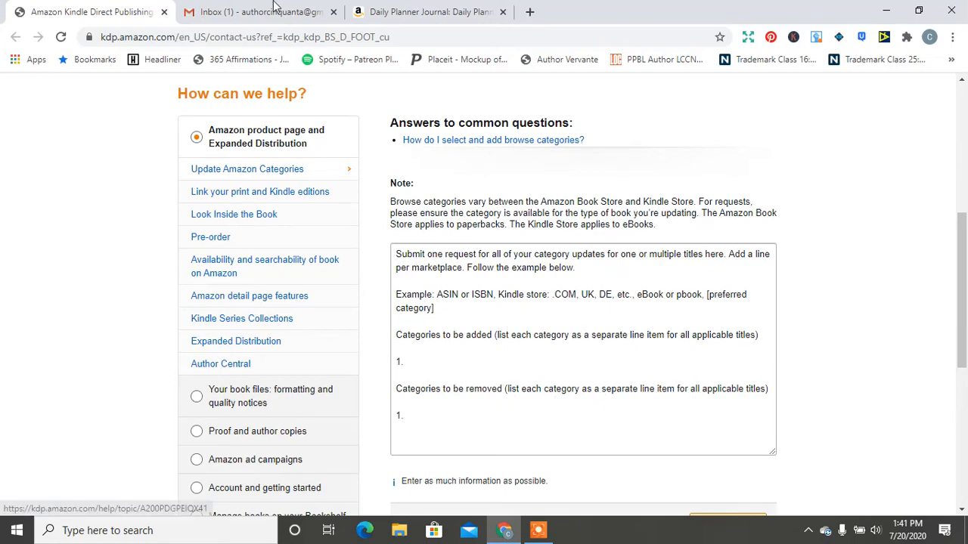
- Copy ASIN B08CN4L15X from the planner's Amazon product details
left_click(260, 12)
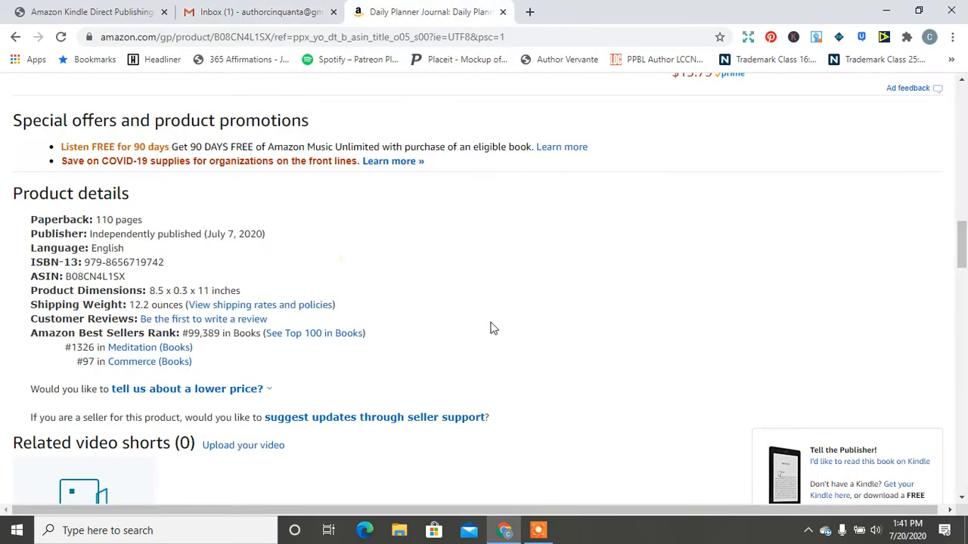
mouse_move(134, 284)
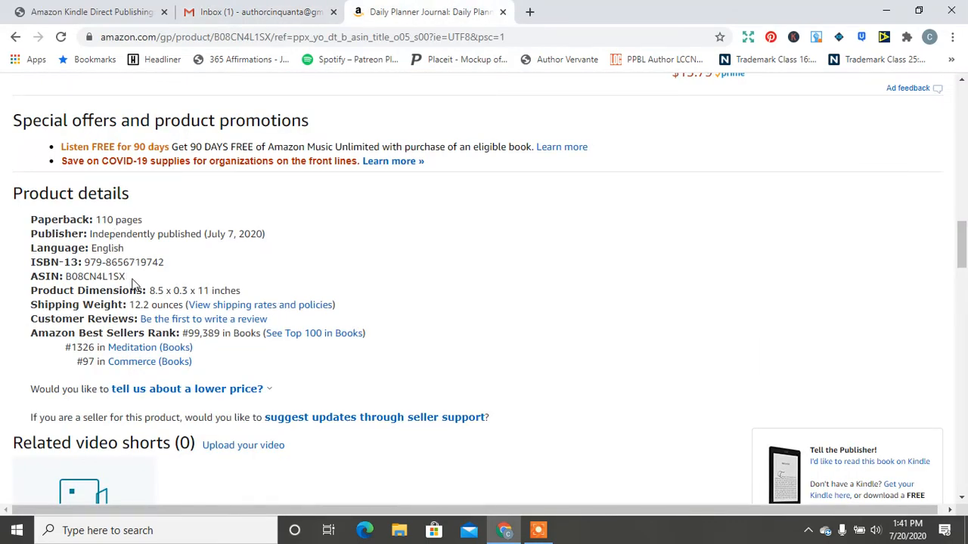
right_click(95, 275)
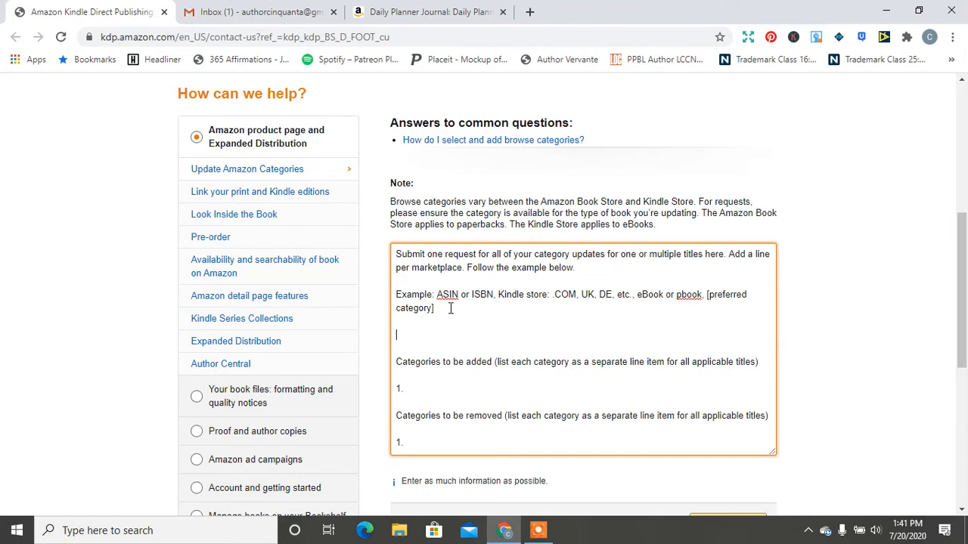
- Enter 'ASIN: B08CN4L15X Paperback' in the request box, then consult the Gmail category notes
type("ASIN:")
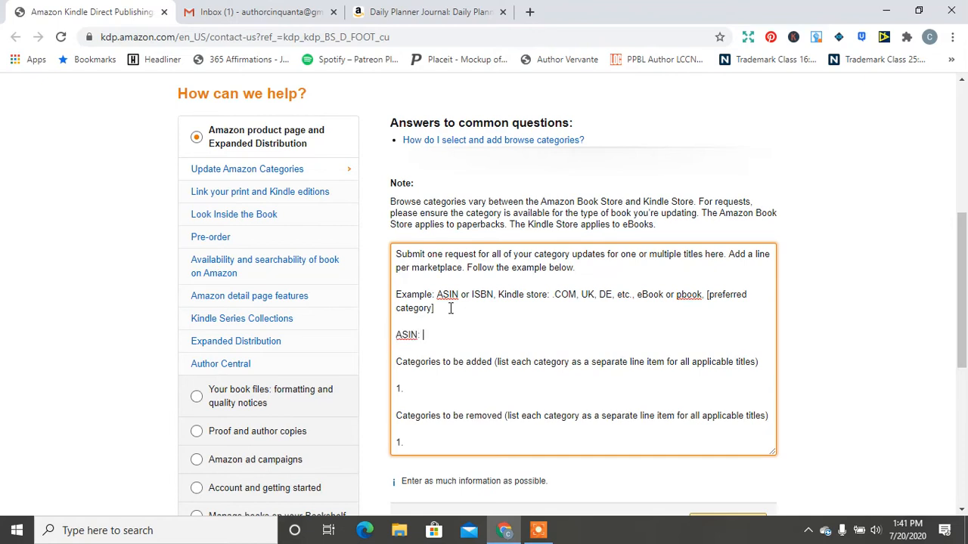
right_click(424, 334)
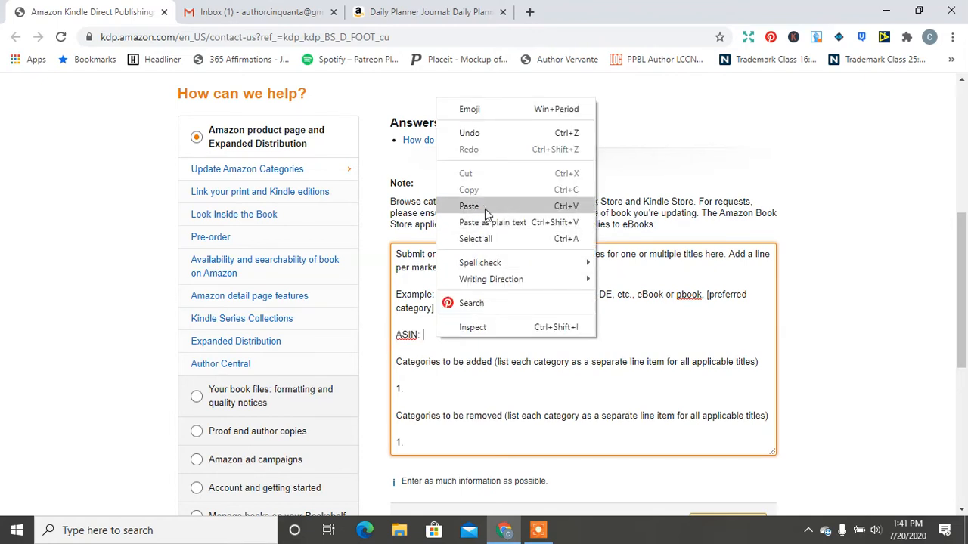
left_click(468, 205)
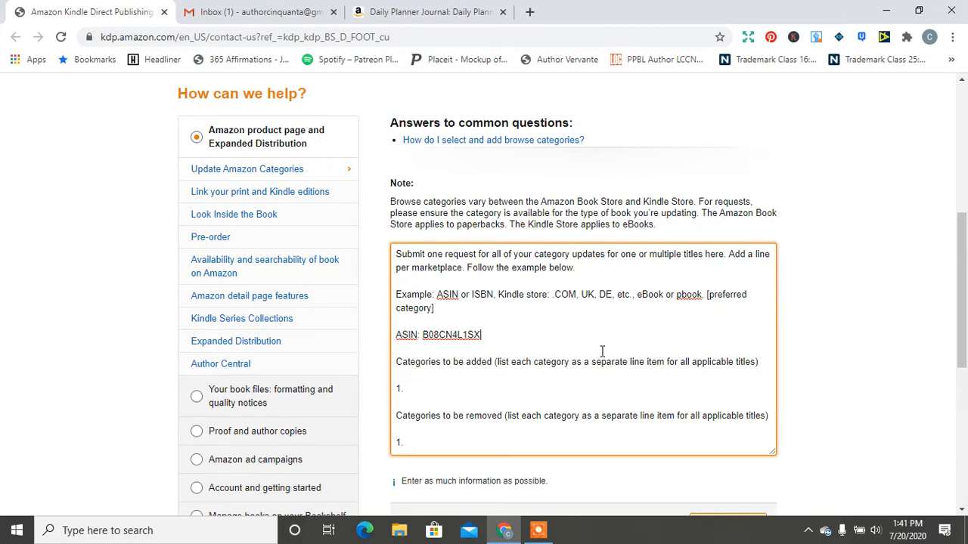
type("Paperback")
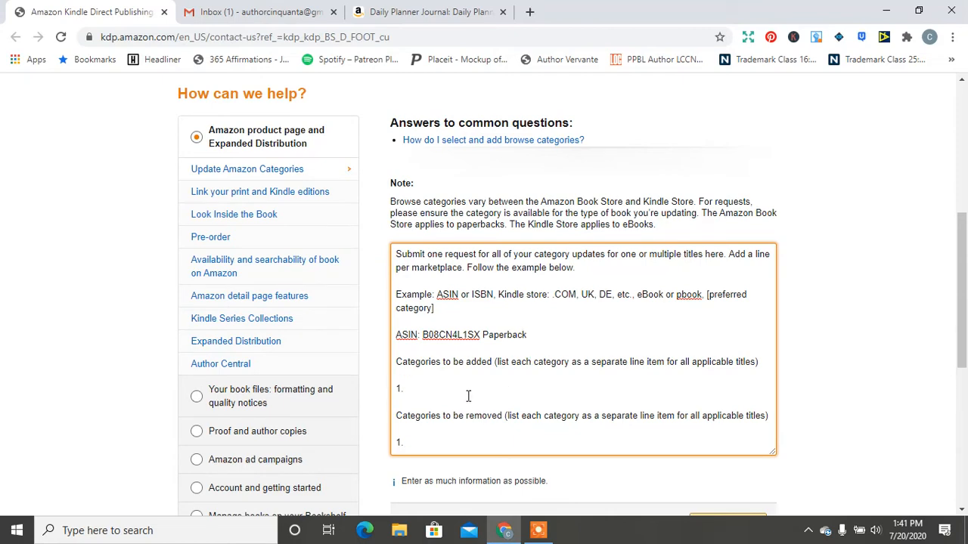
left_click(260, 12)
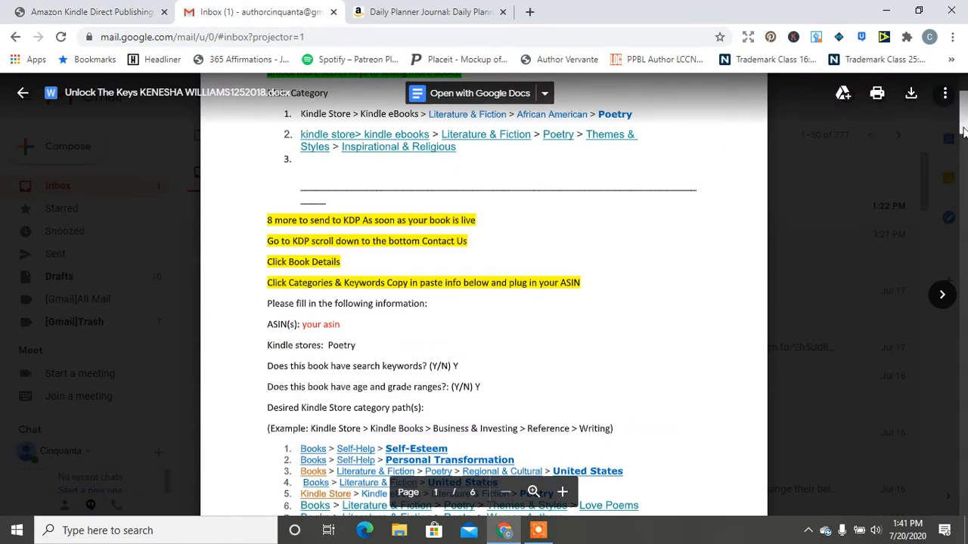
- Scroll through the Gmail attachment's category instructions
scroll("down", 3)
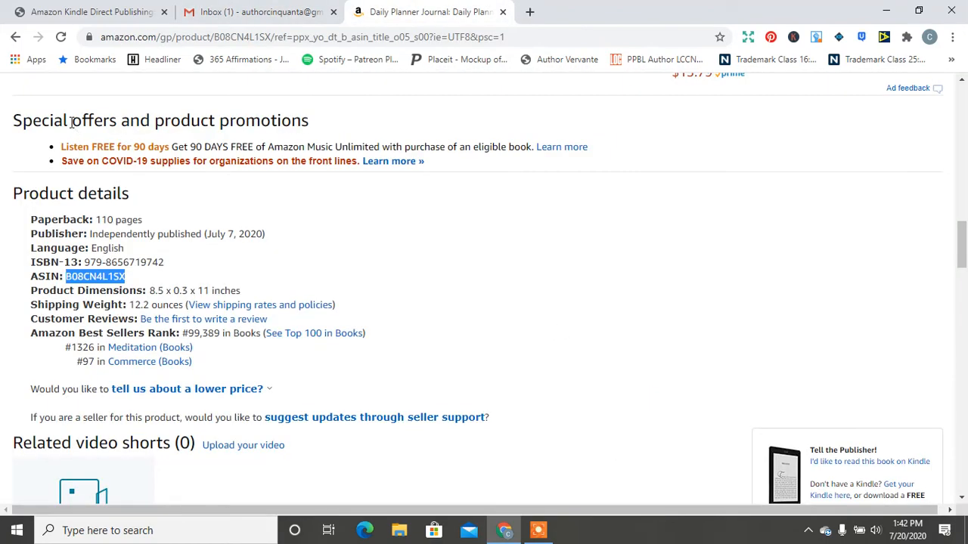
mouse_move(275, 368)
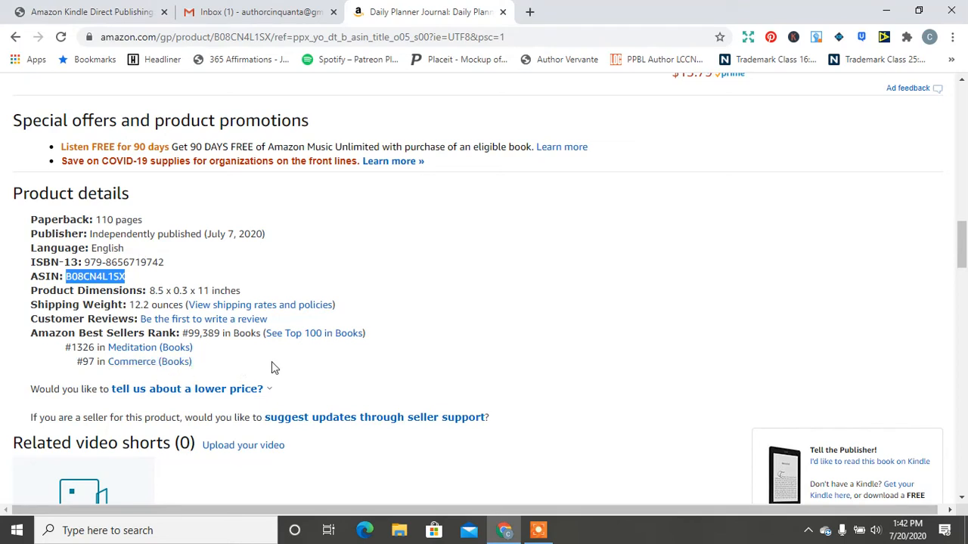
- Narrow the Best Sellers list to Books > Business & Money > Commerce
left_click(148, 361)
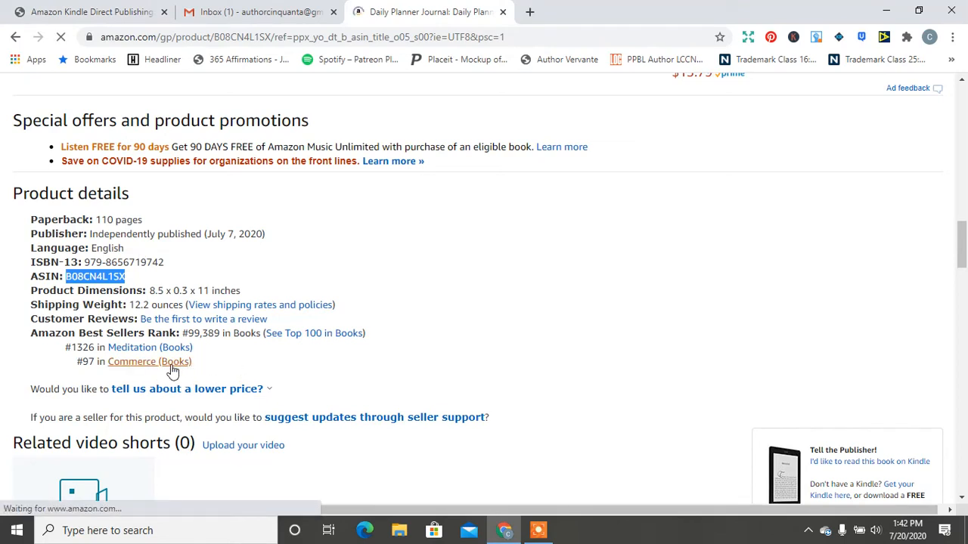
left_click(157, 362)
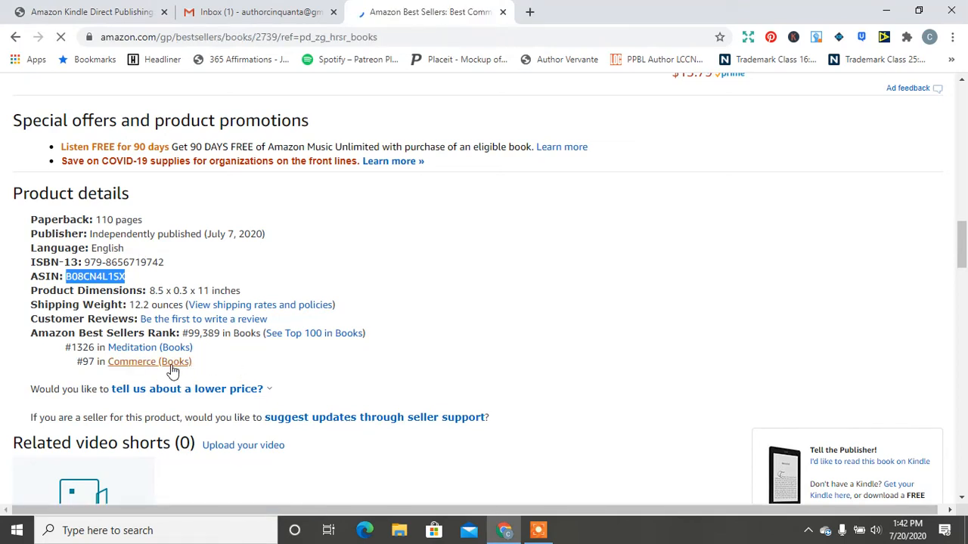
left_click(148, 361)
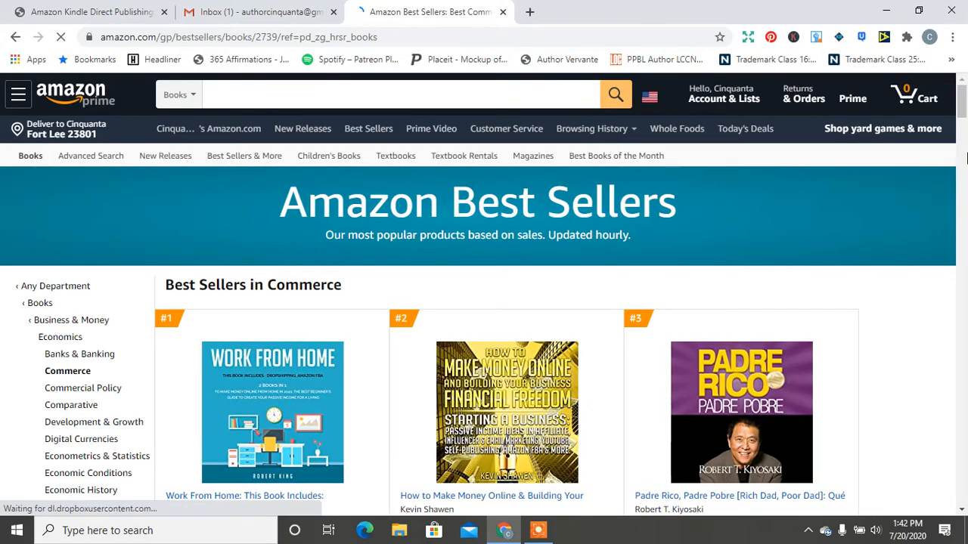
- Browse down through the ranked Commerce best sellers
scroll("down", 3)
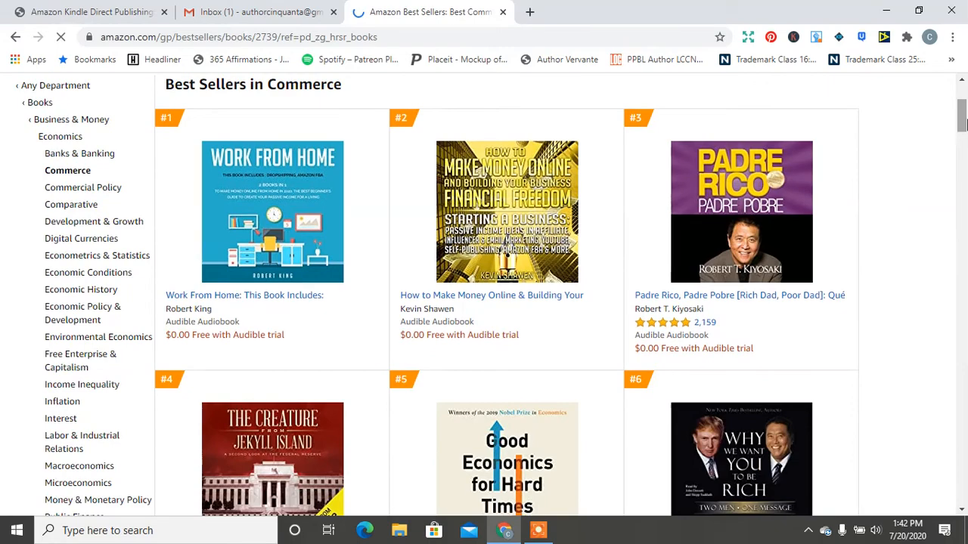
scroll("down", 3)
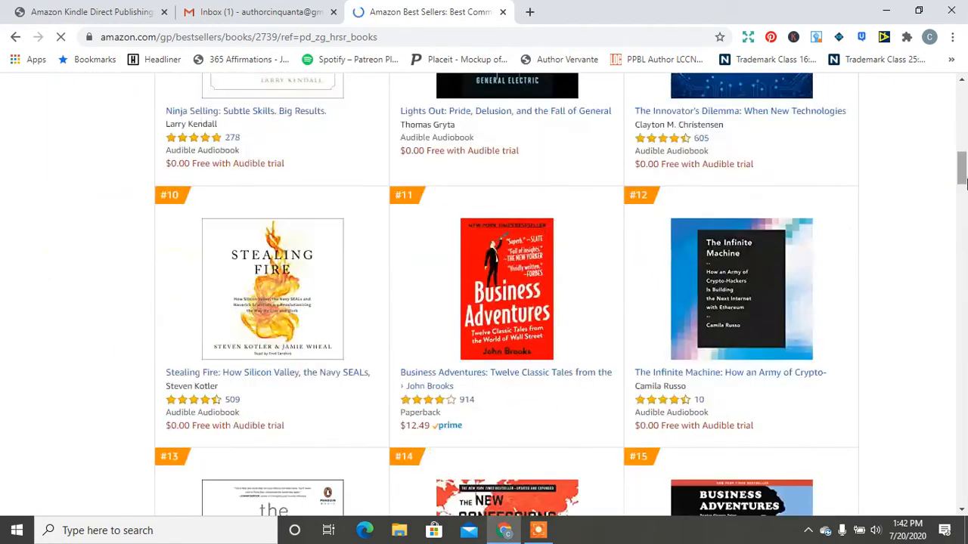
scroll("down", 3)
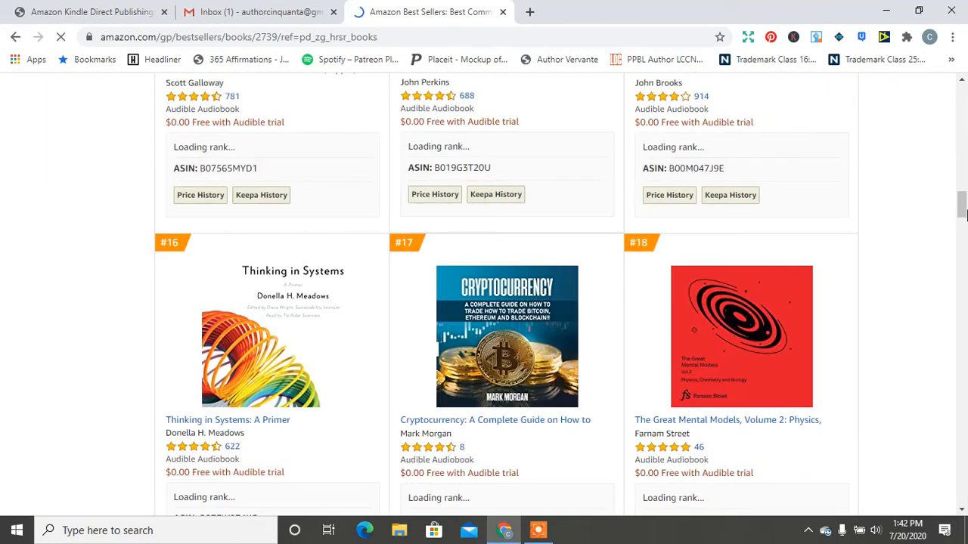
scroll("up", 3)
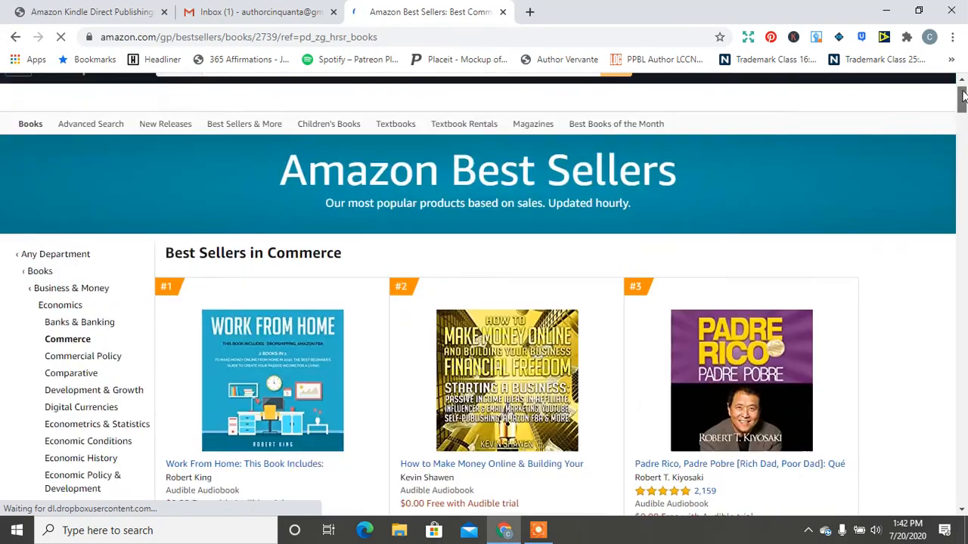
scroll("down", 3)
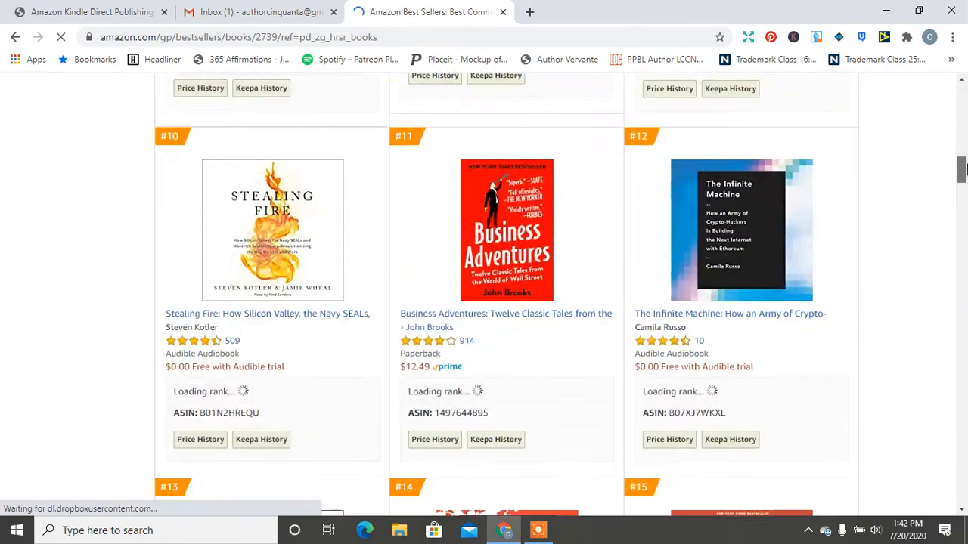
scroll("down", 3)
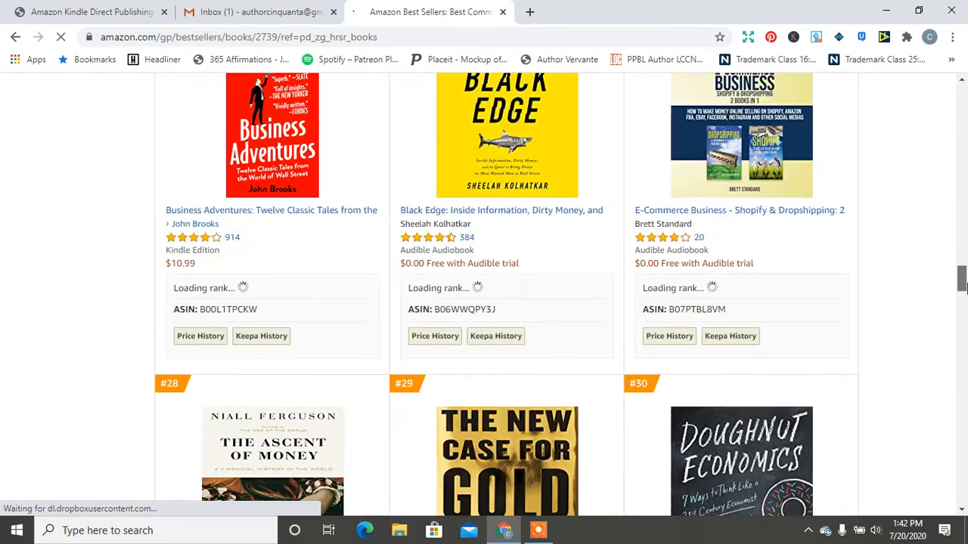
scroll("up", 3)
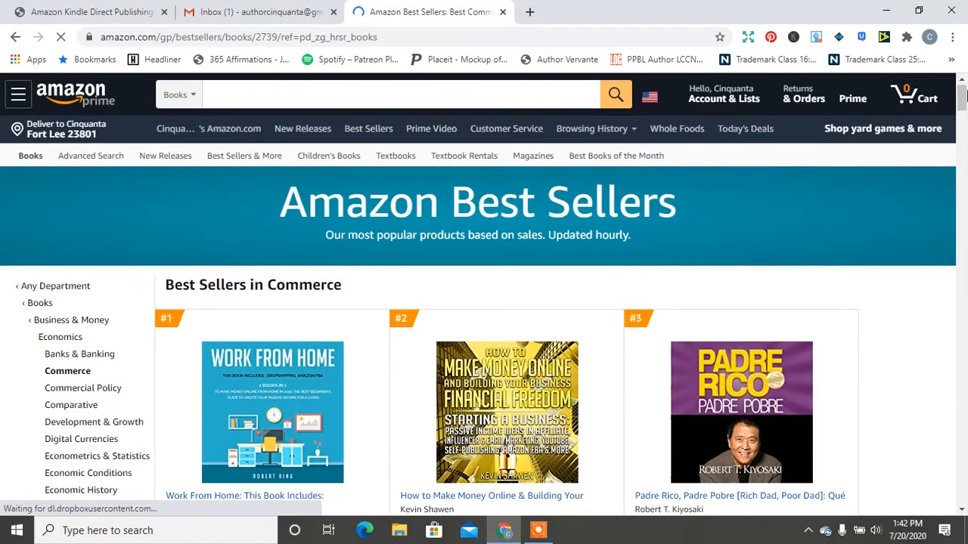
scroll("down", 3)
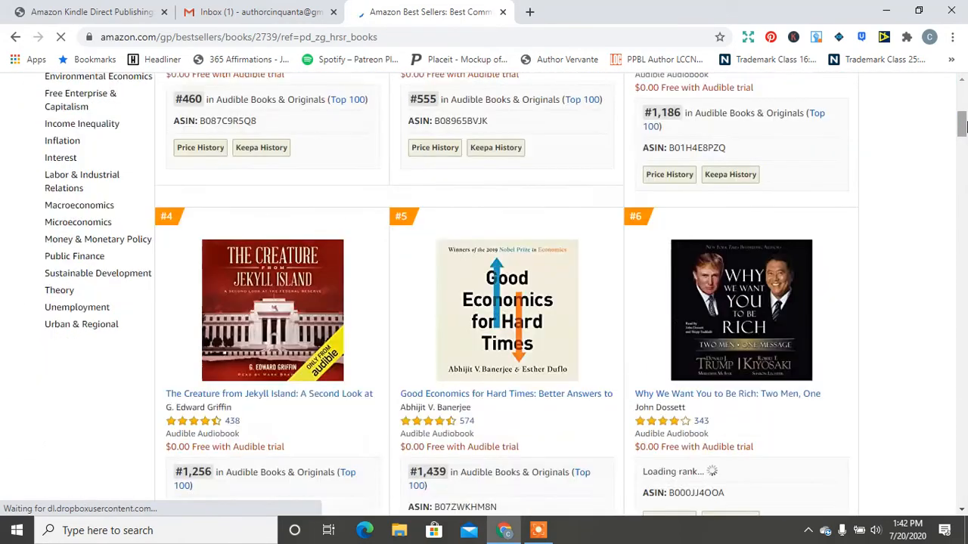
scroll("down", 3)
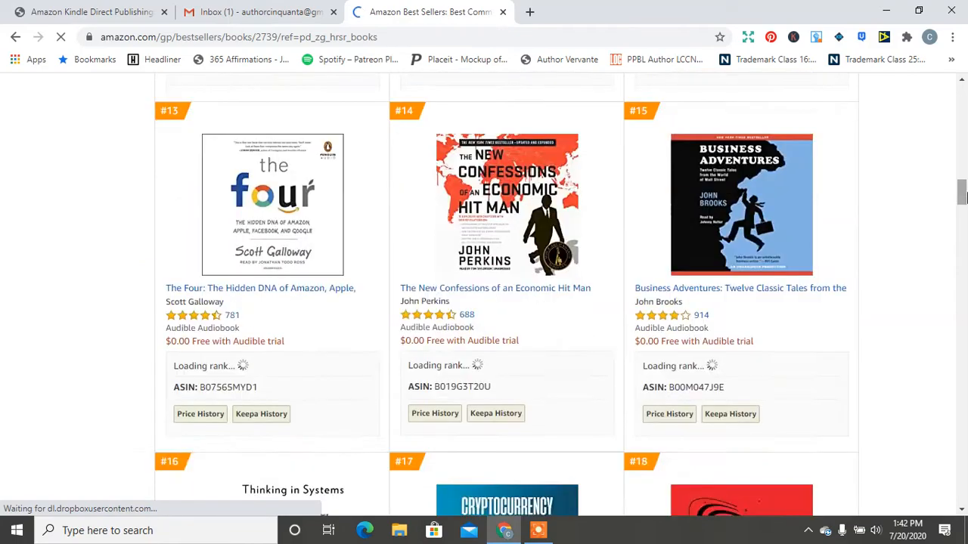
scroll("down", 3)
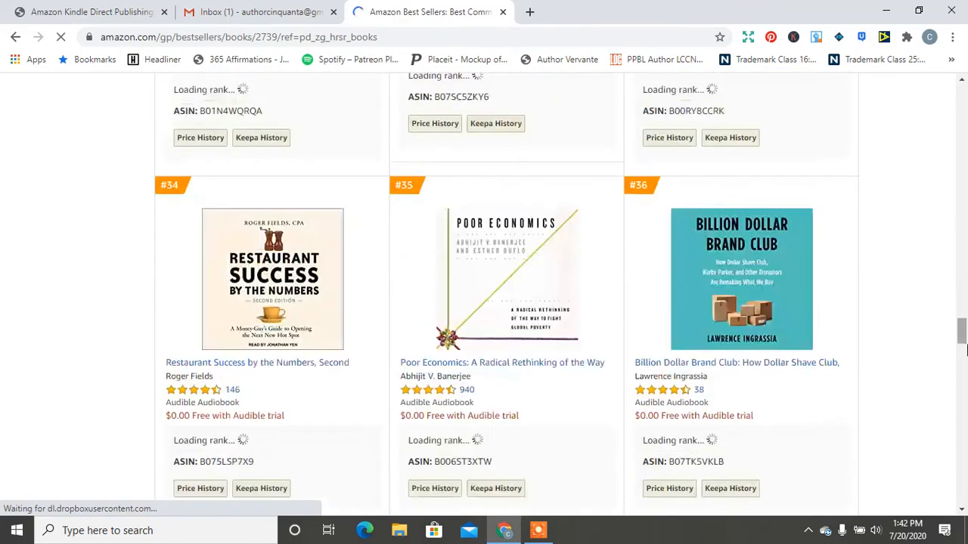
scroll("down", 3)
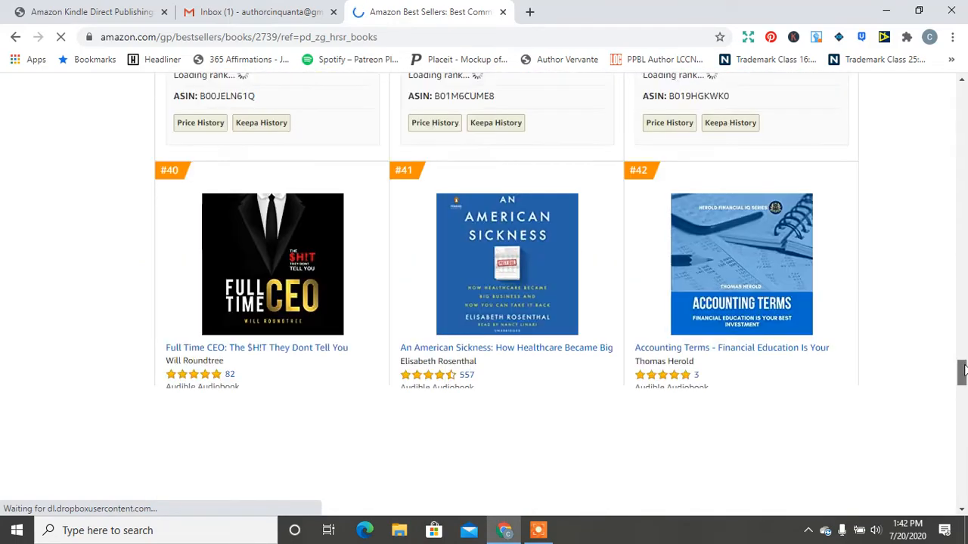
scroll("down", 3)
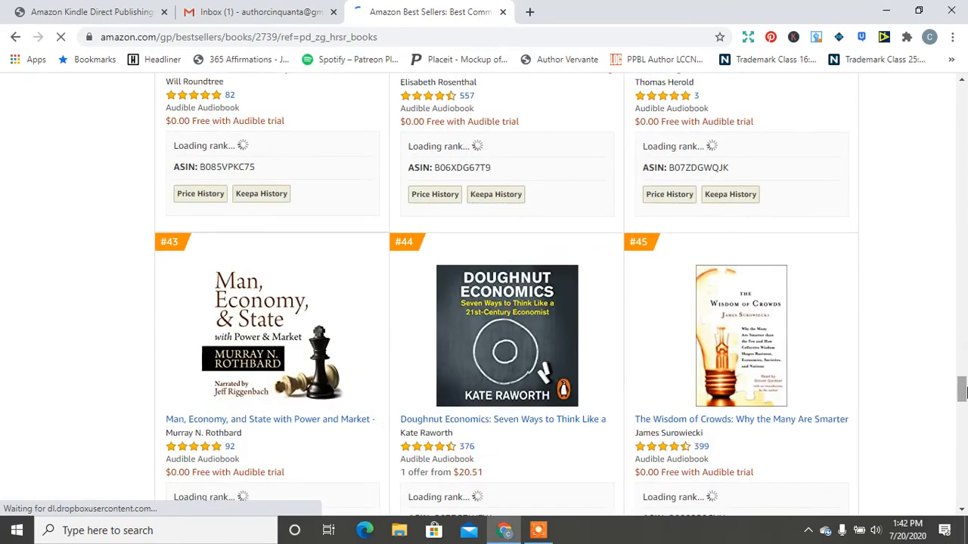
scroll("down", 3)
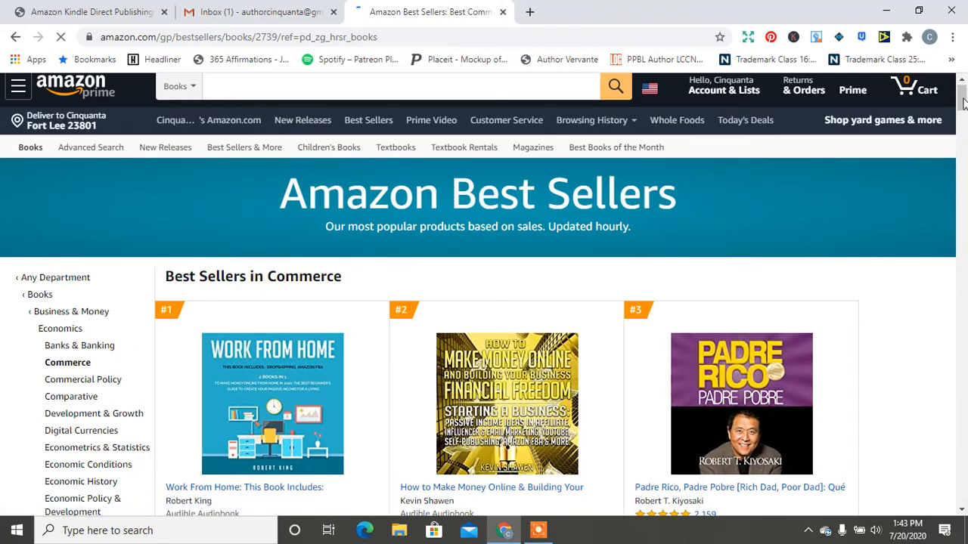
- Browse the Hot New Releases in Commerce list, then return to the Gmail instructions document
scroll("down", 3)
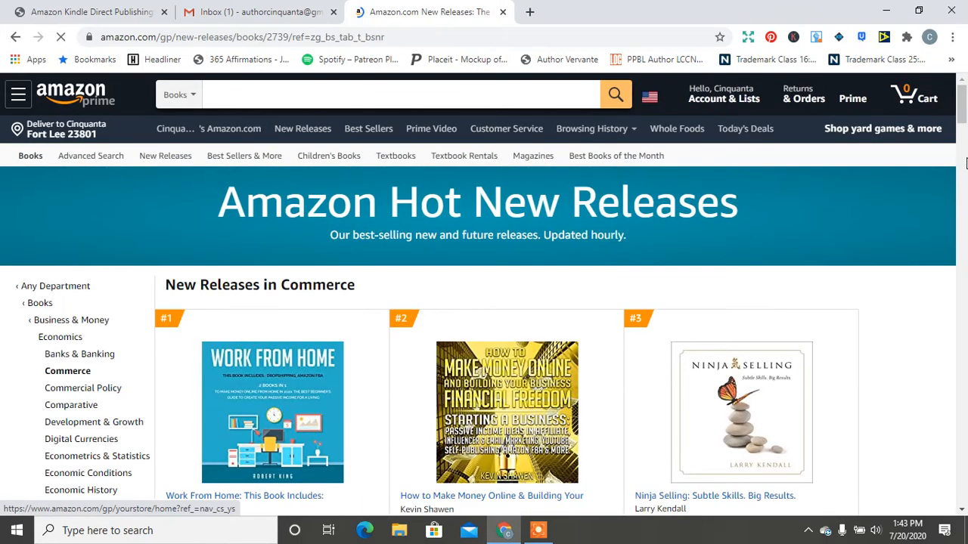
scroll("down", 3)
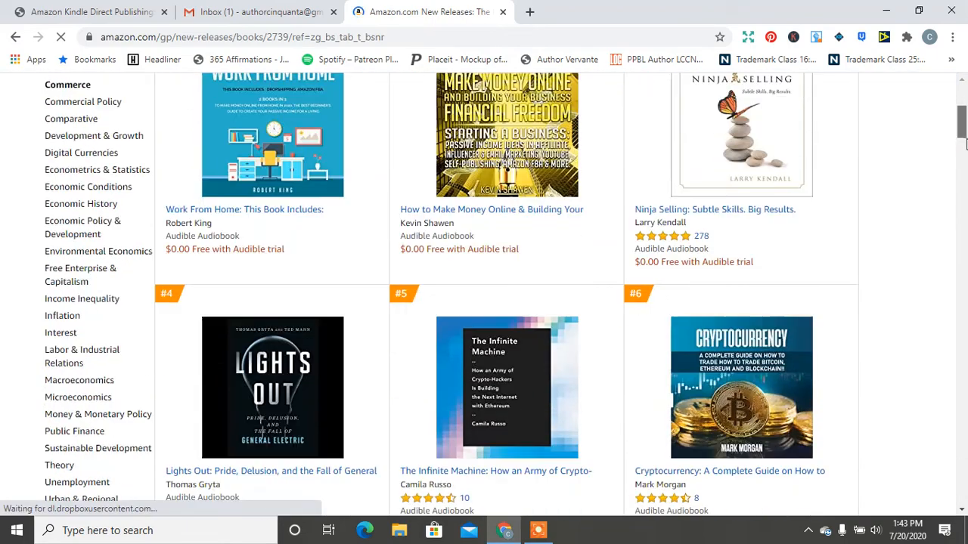
scroll("down", 3)
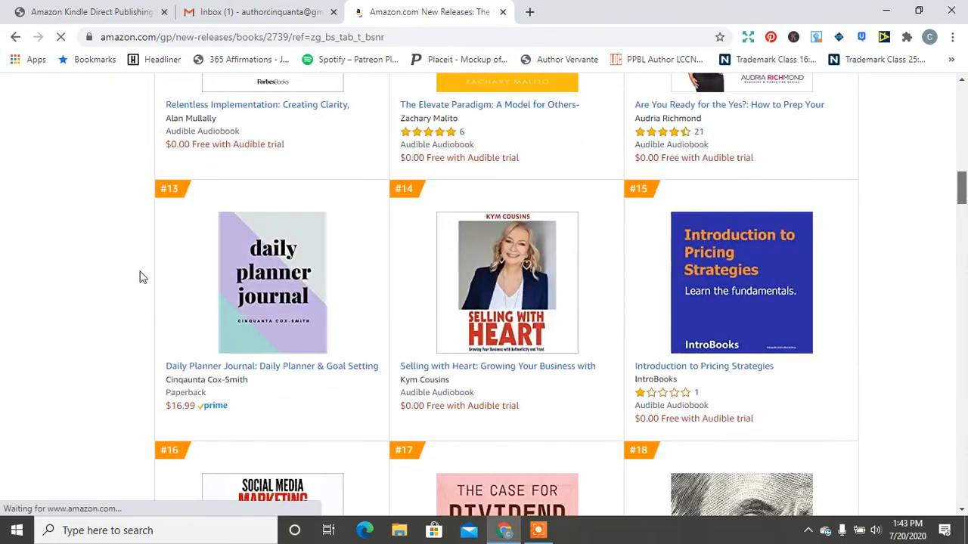
mouse_move(856, 252)
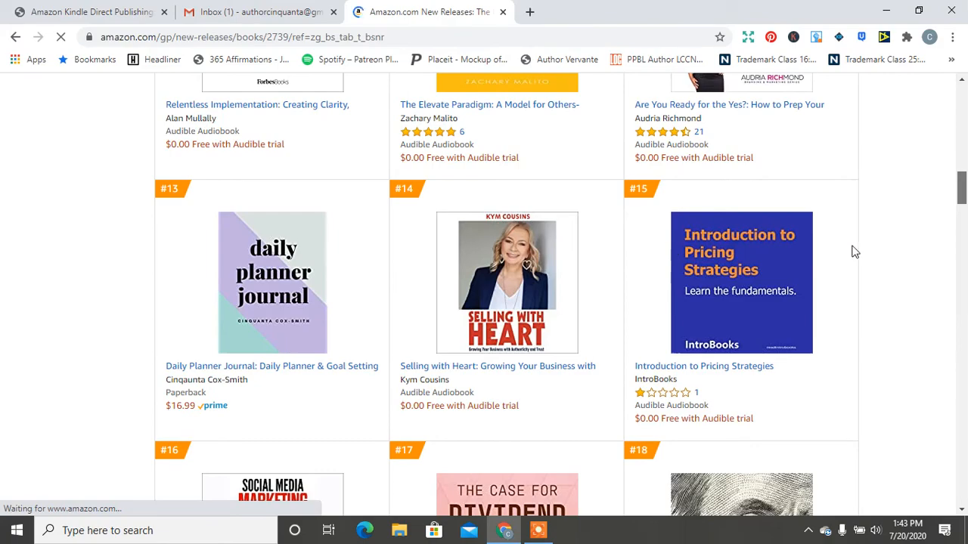
scroll("down", 3)
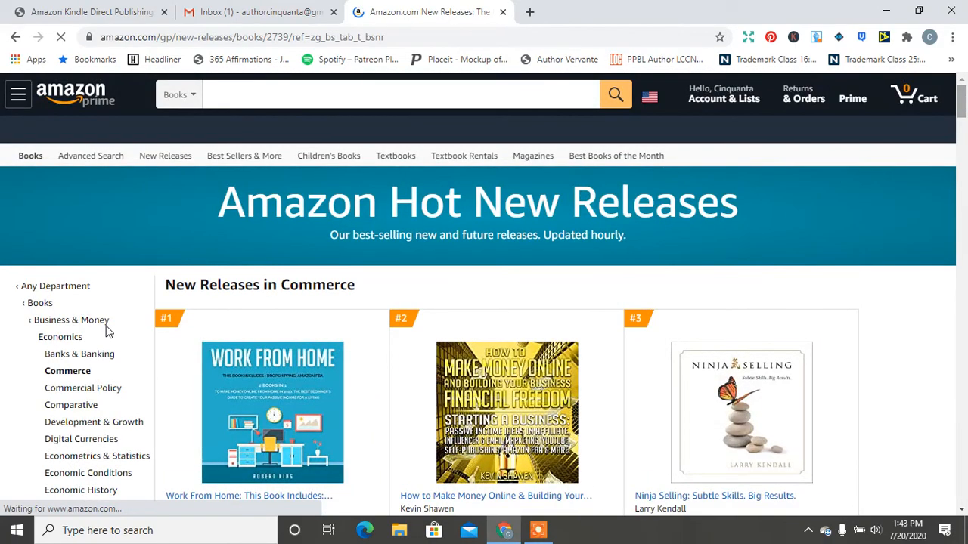
mouse_move(633, 426)
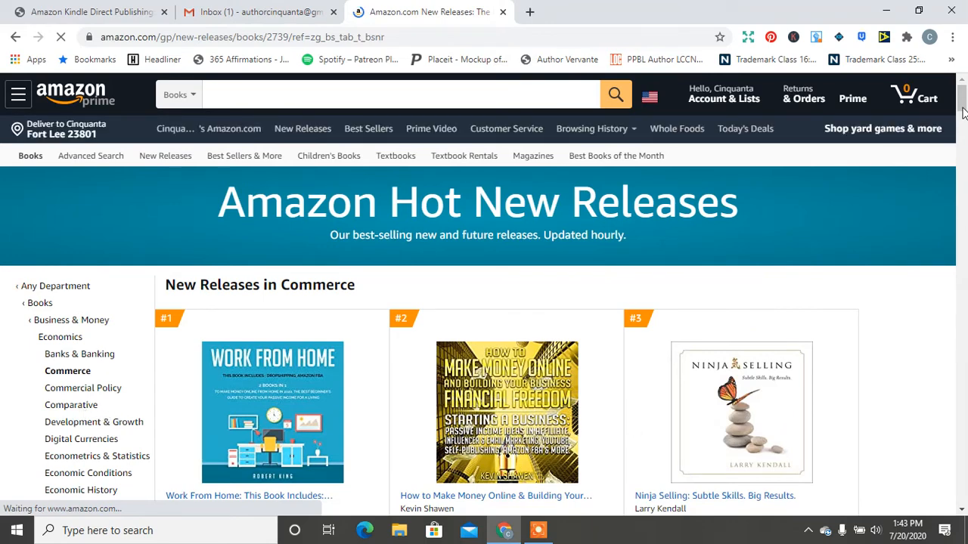
scroll("down", 3)
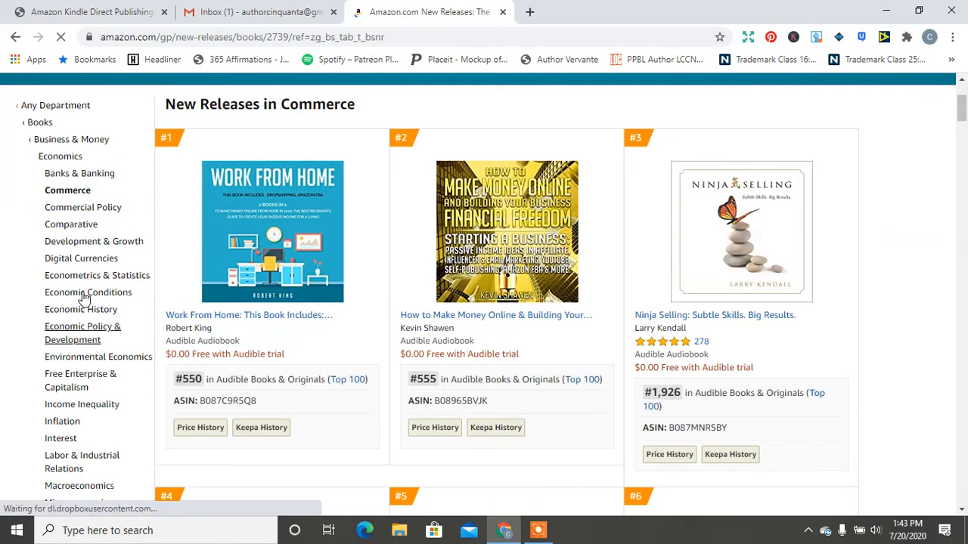
mouse_move(121, 454)
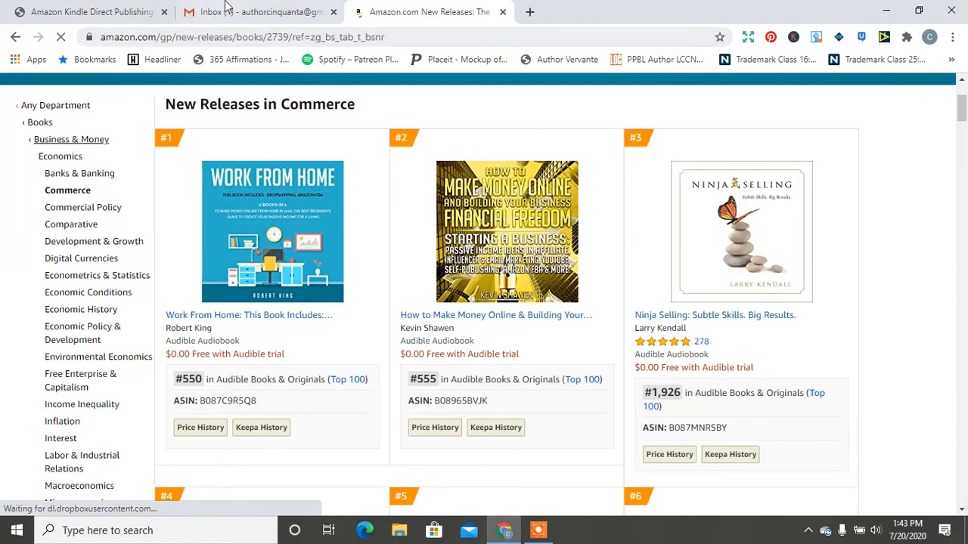
mouse_move(16, 37)
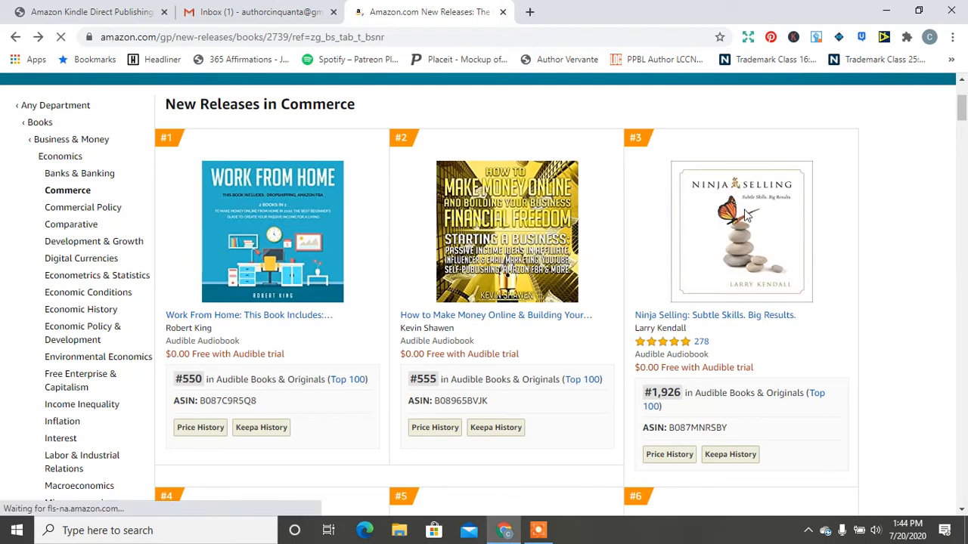
left_click(260, 12)
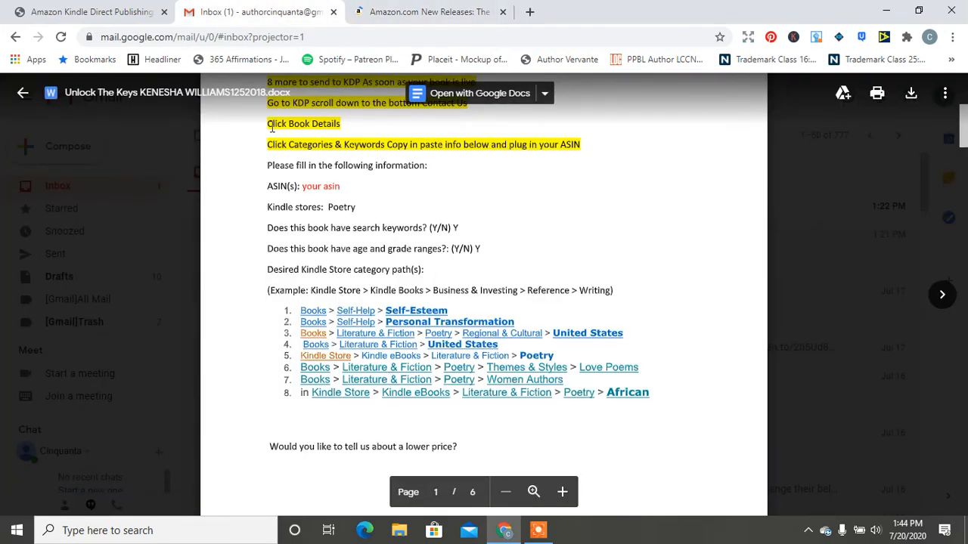
- Compare the example category paths in Gmail against the Daily Planner Journal Amazon listing
left_click(427, 12)
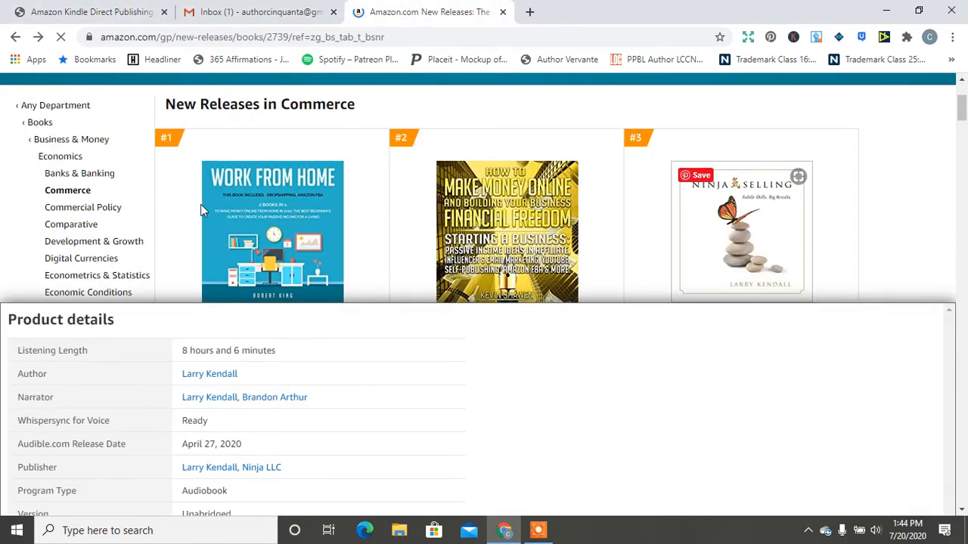
left_click(257, 12)
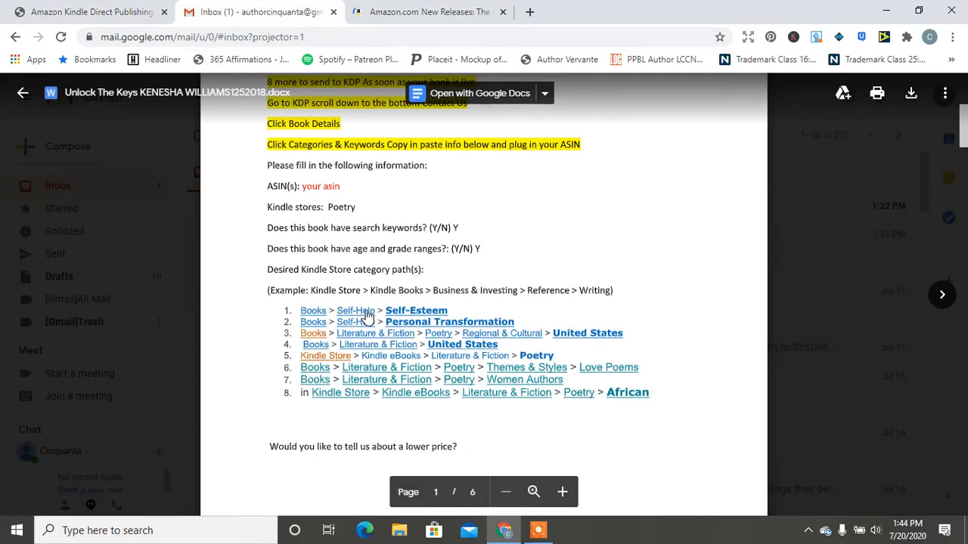
left_click(427, 12)
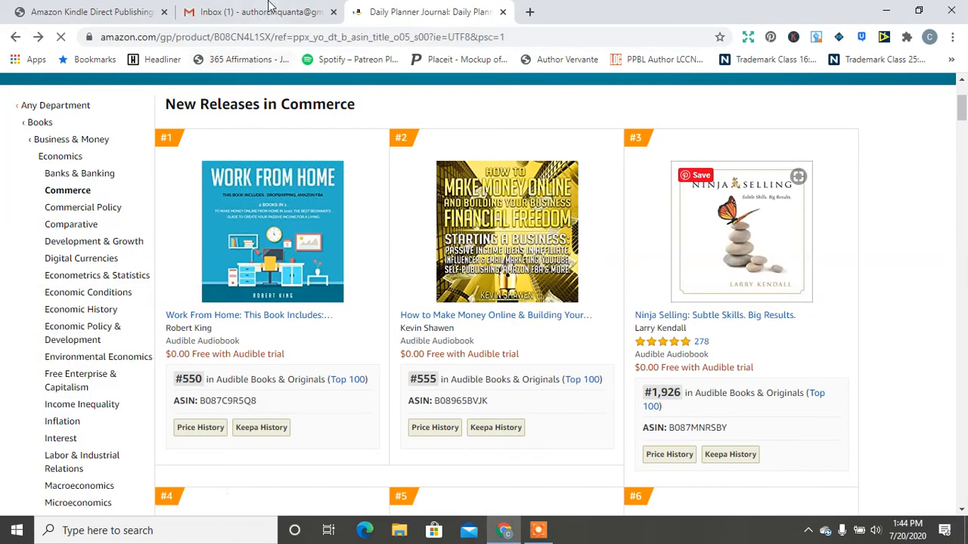
mouse_move(317, 12)
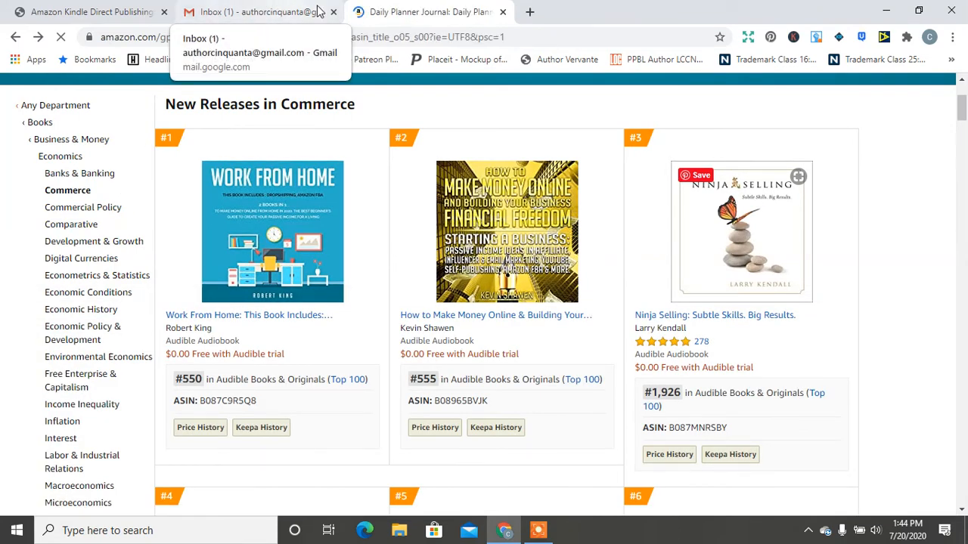
left_click(257, 12)
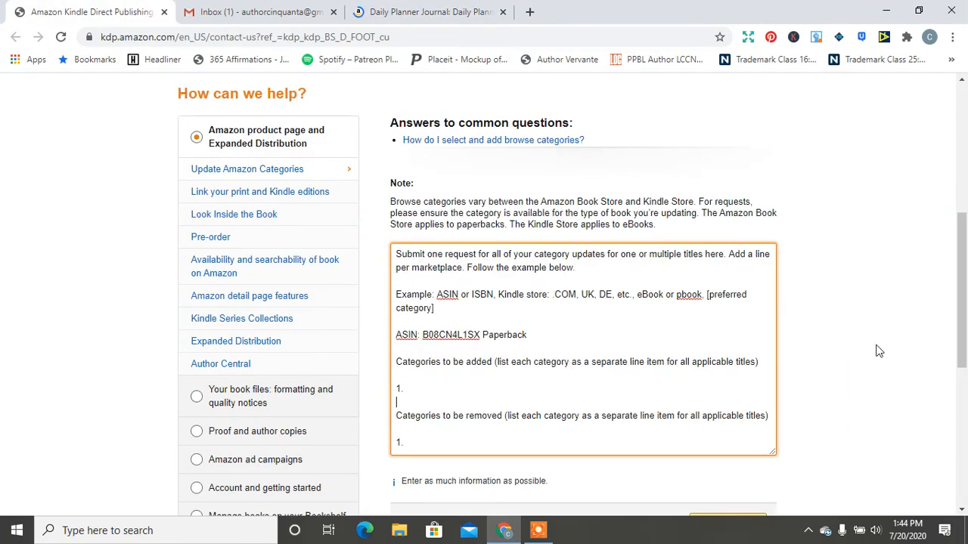
- Scroll the KDP Contact Us page and return to the Gmail instructions document
scroll("down", 3)
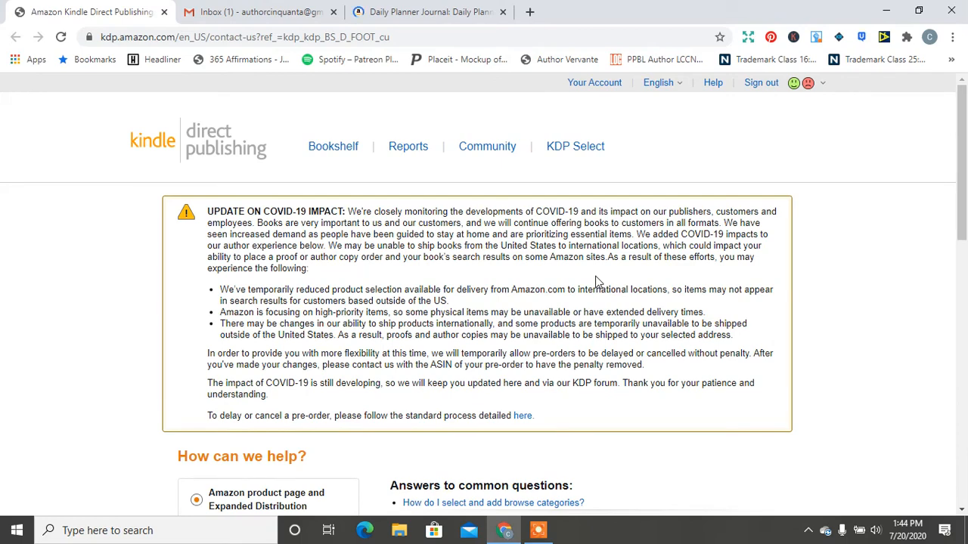
left_click(257, 12)
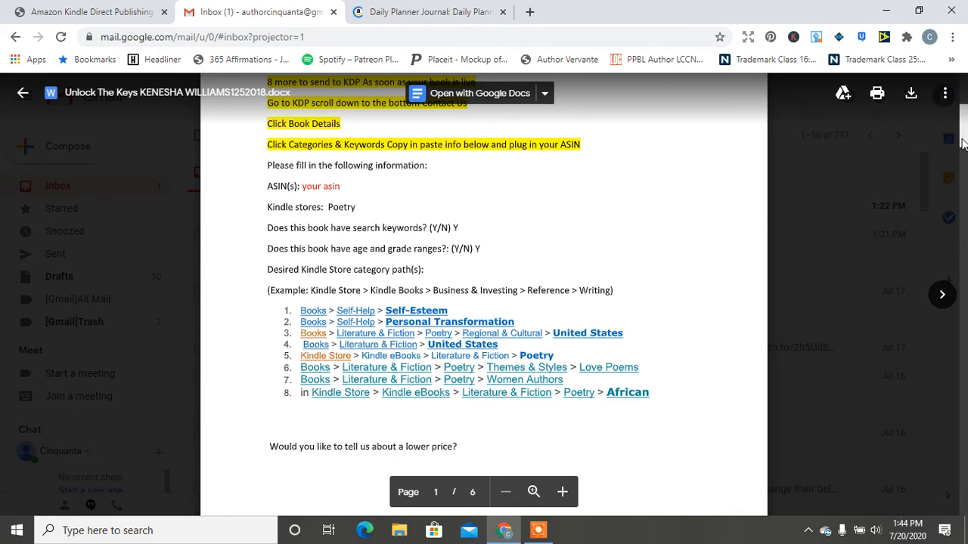
scroll("up", 3)
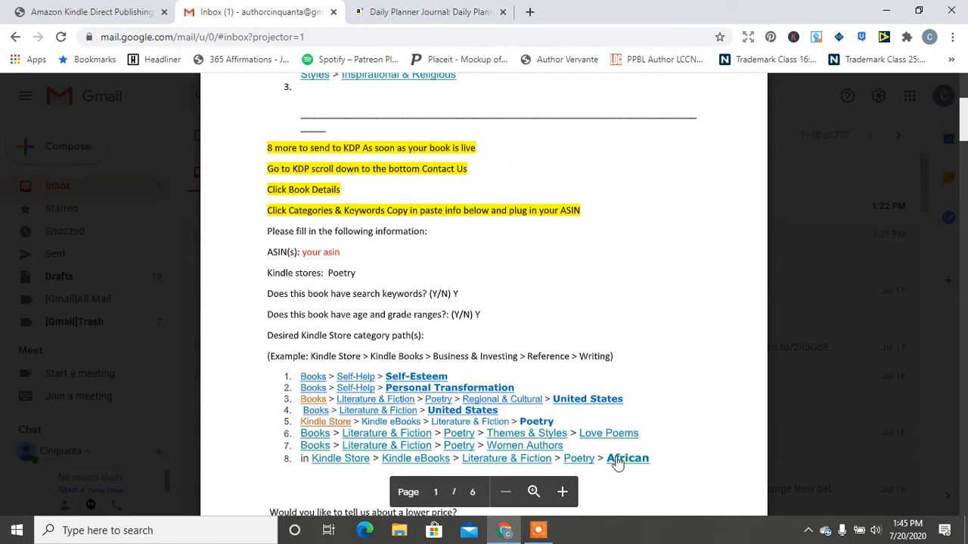
mouse_move(660, 512)
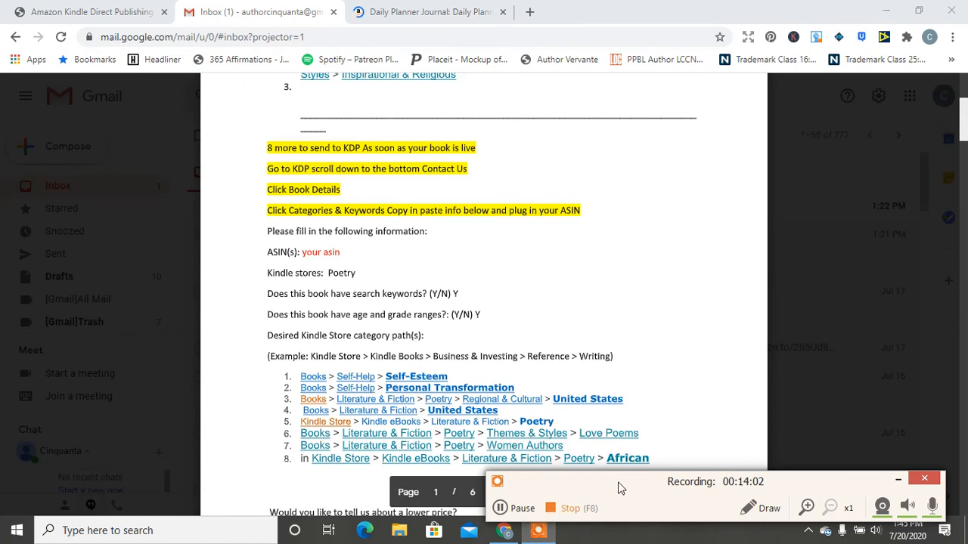
mouse_move(648, 490)
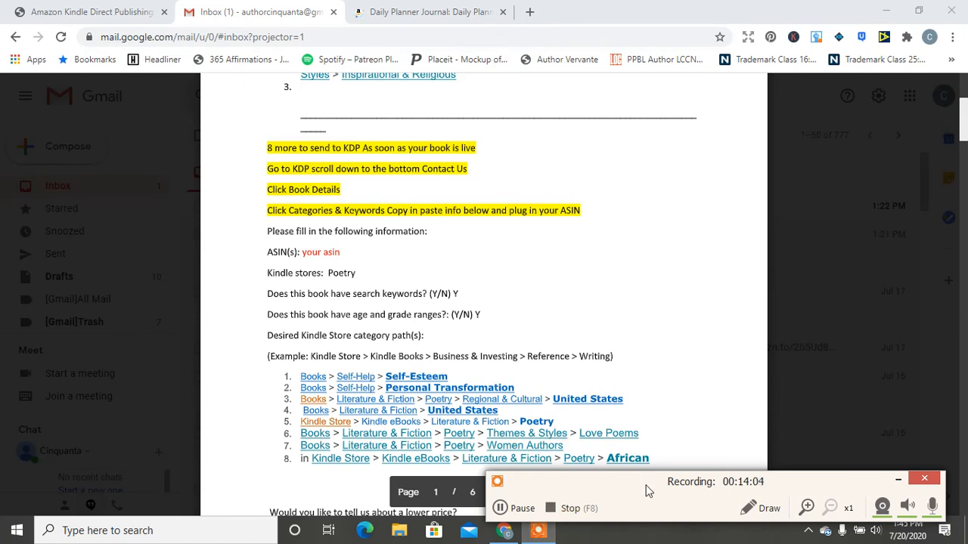